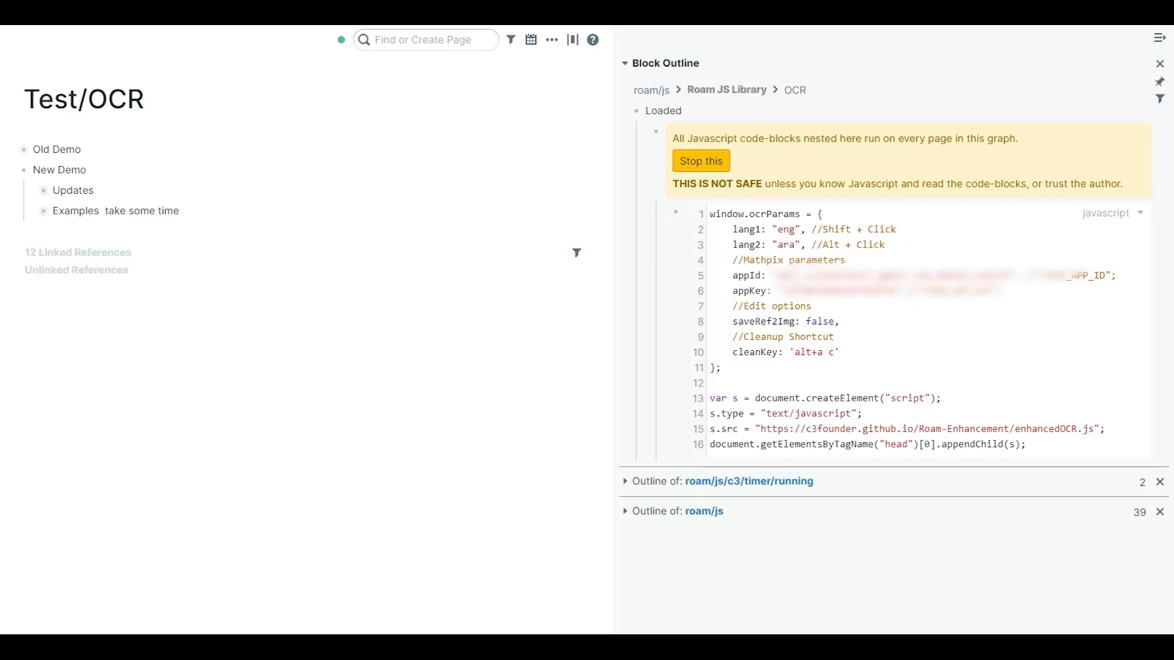
pyautogui.moveTo(35, 195)
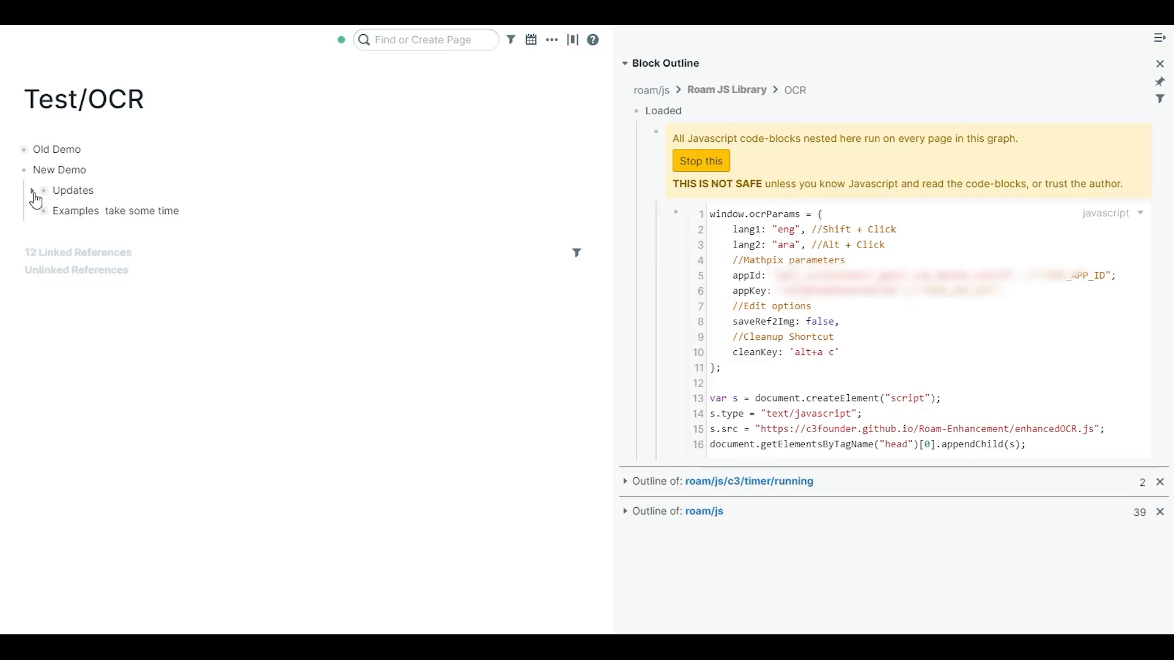
# Expand the Updates bullet to show its three notes, briefly peeking inside the CORS-fix note.
pyautogui.click(33, 193)
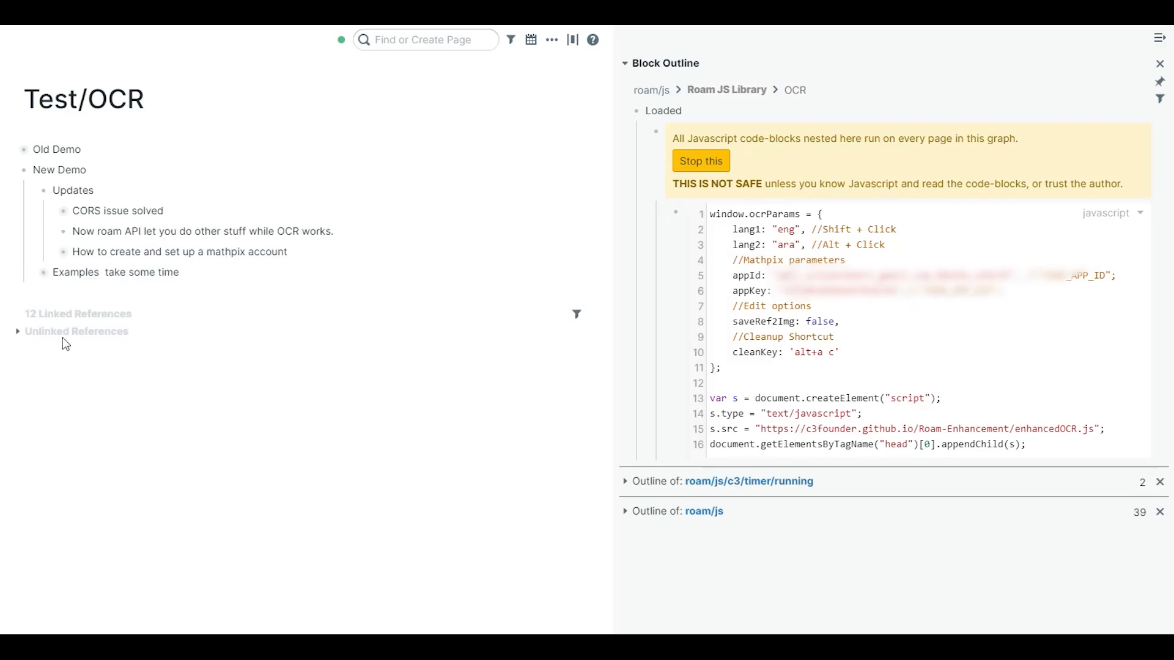
pyautogui.moveTo(63, 342)
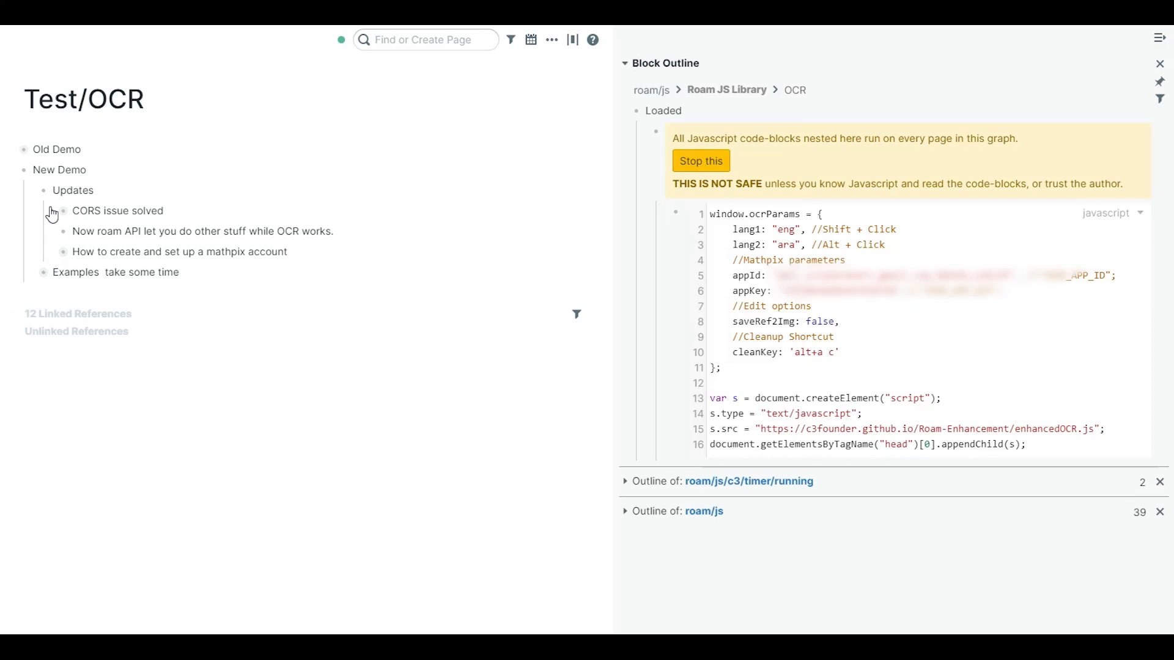
pyautogui.click(53, 212)
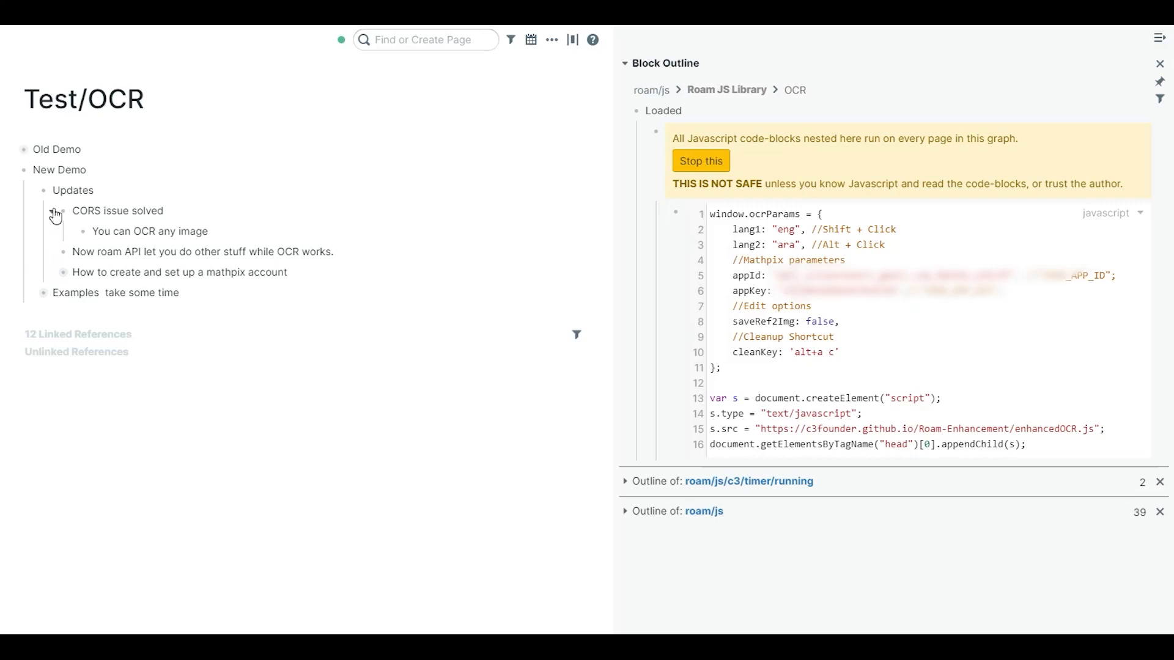
pyautogui.click(55, 213)
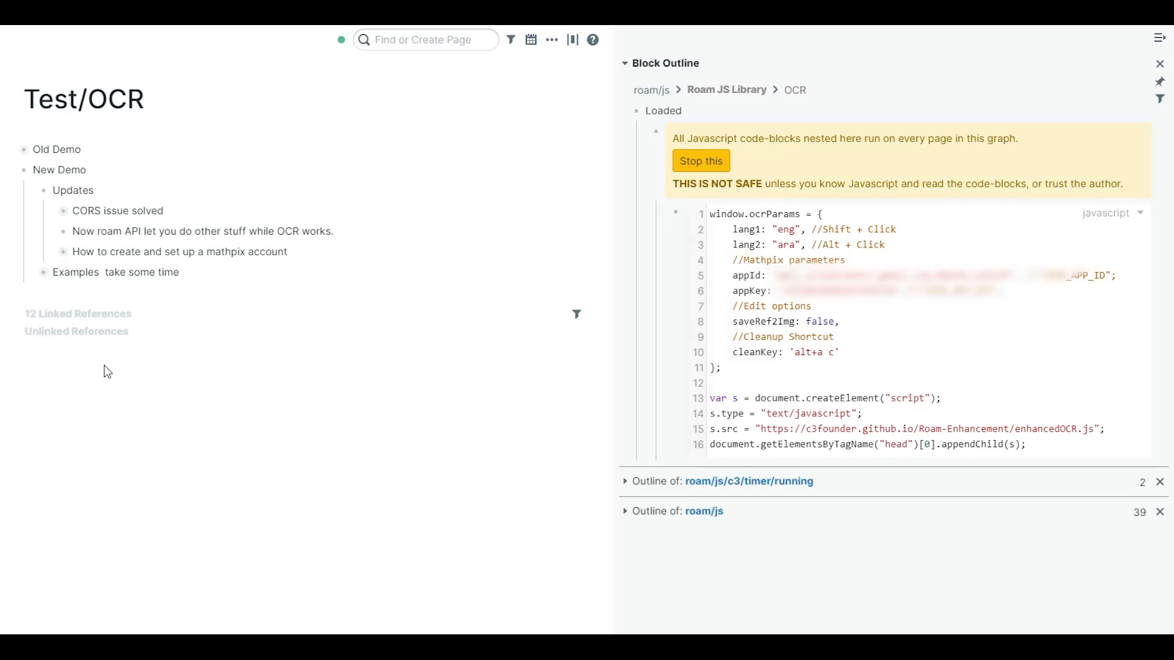
pyautogui.moveTo(48, 369)
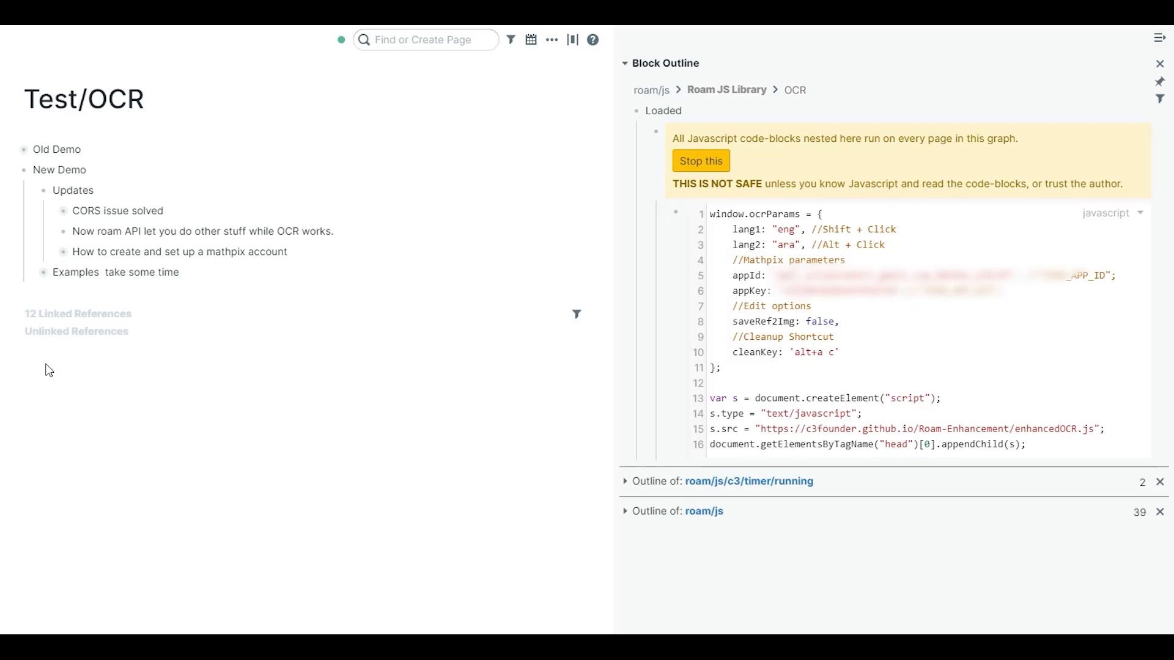
pyautogui.moveTo(62, 355)
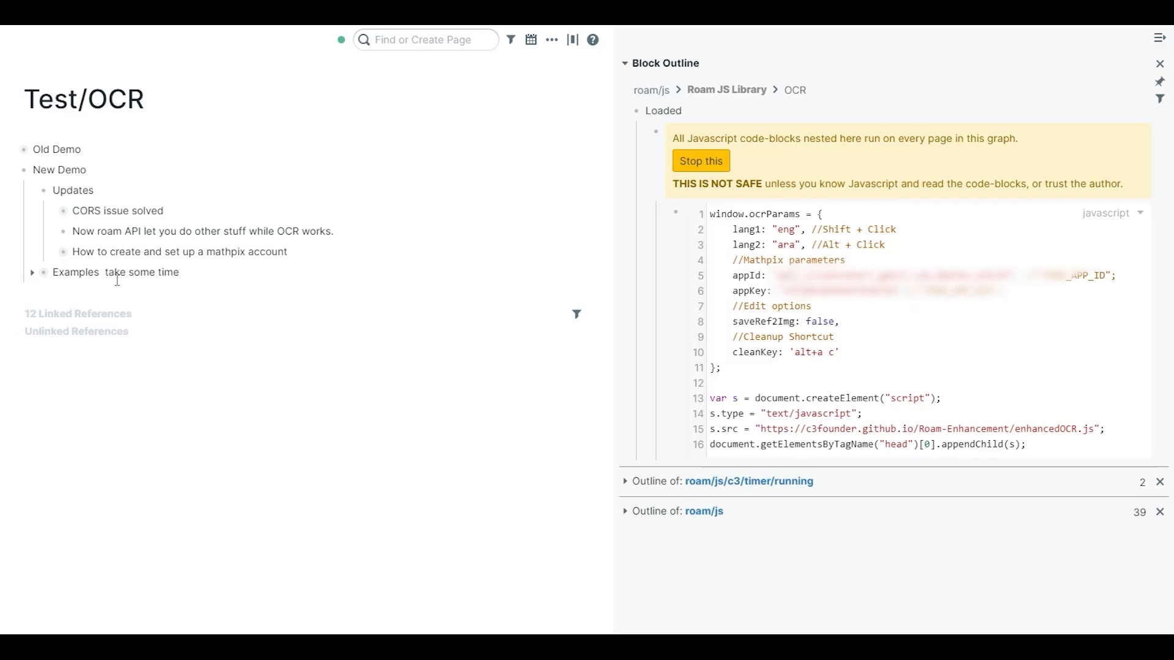
pyautogui.moveTo(49, 258)
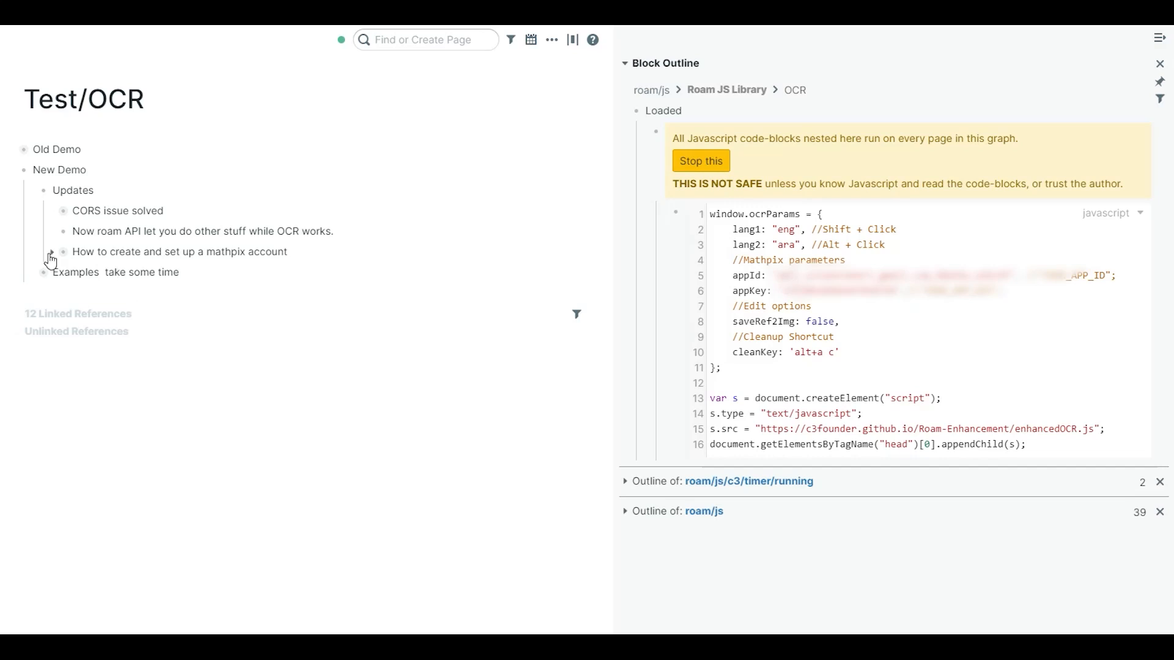
# Expand the Mathpix account setup note to reveal the no-free-plan remark.
pyautogui.click(50, 252)
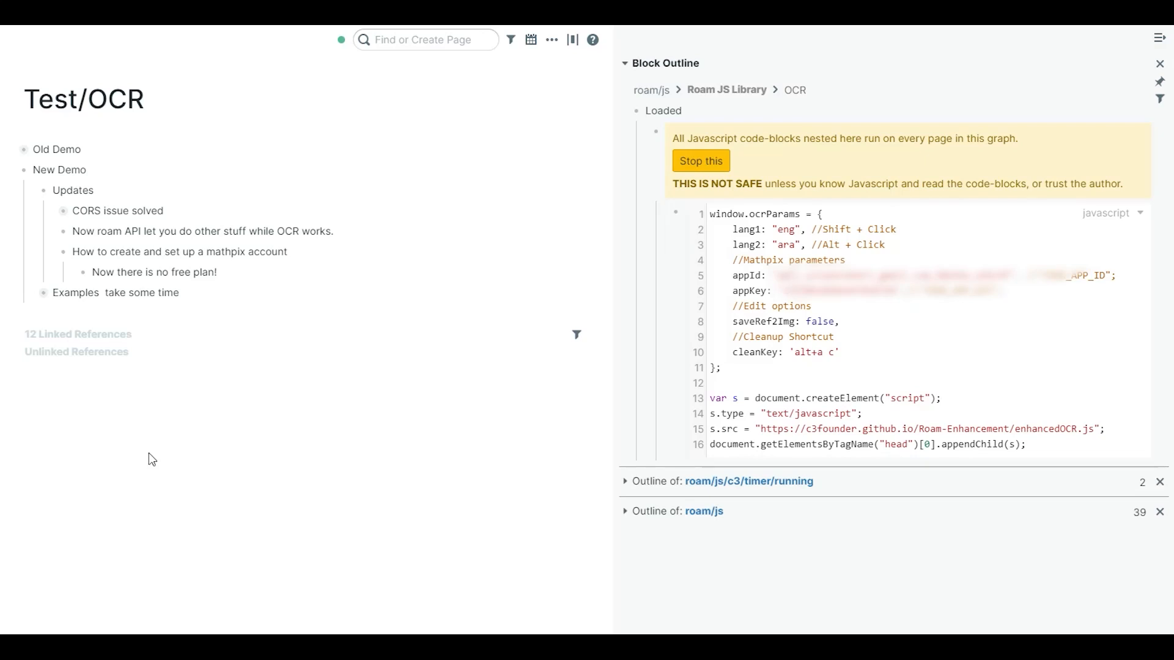
pyautogui.moveTo(150, 458)
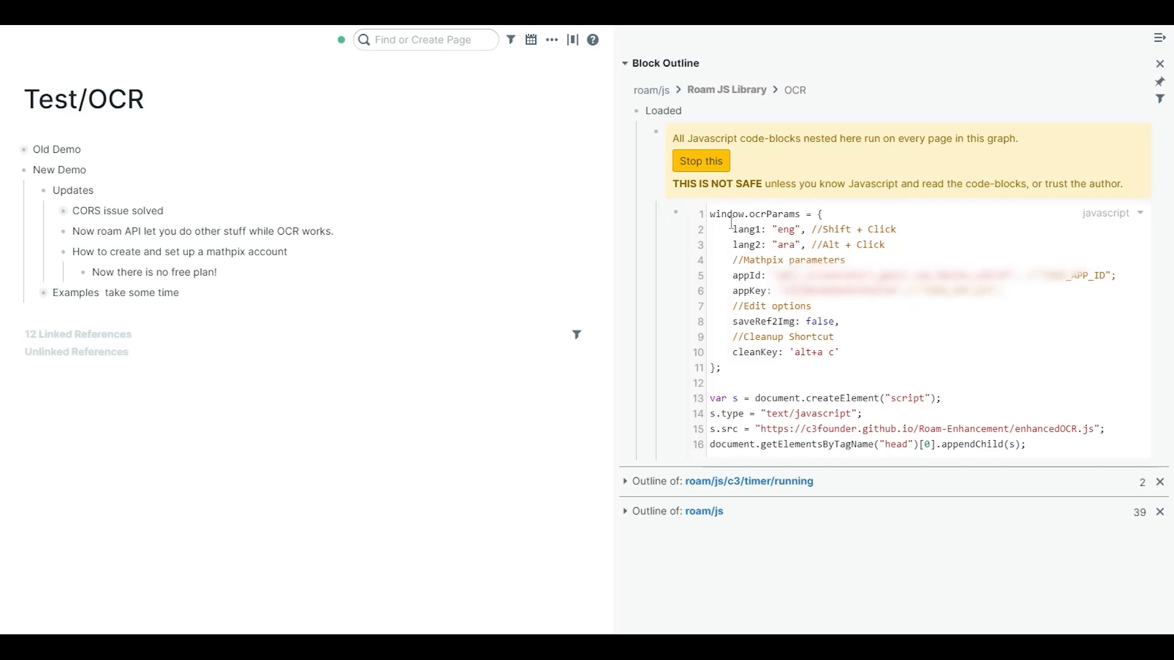
pyautogui.moveTo(764, 322)
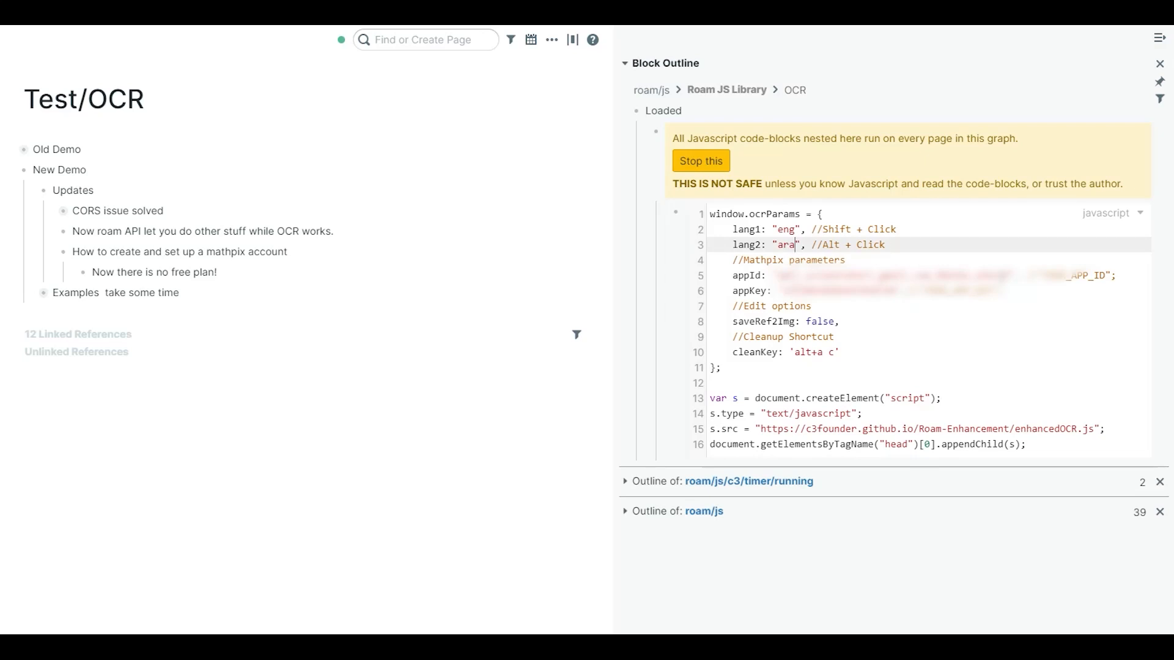
# Append '+eng' so the script's lang2 setting reads 'ara+eng'.
pyautogui.write('+')
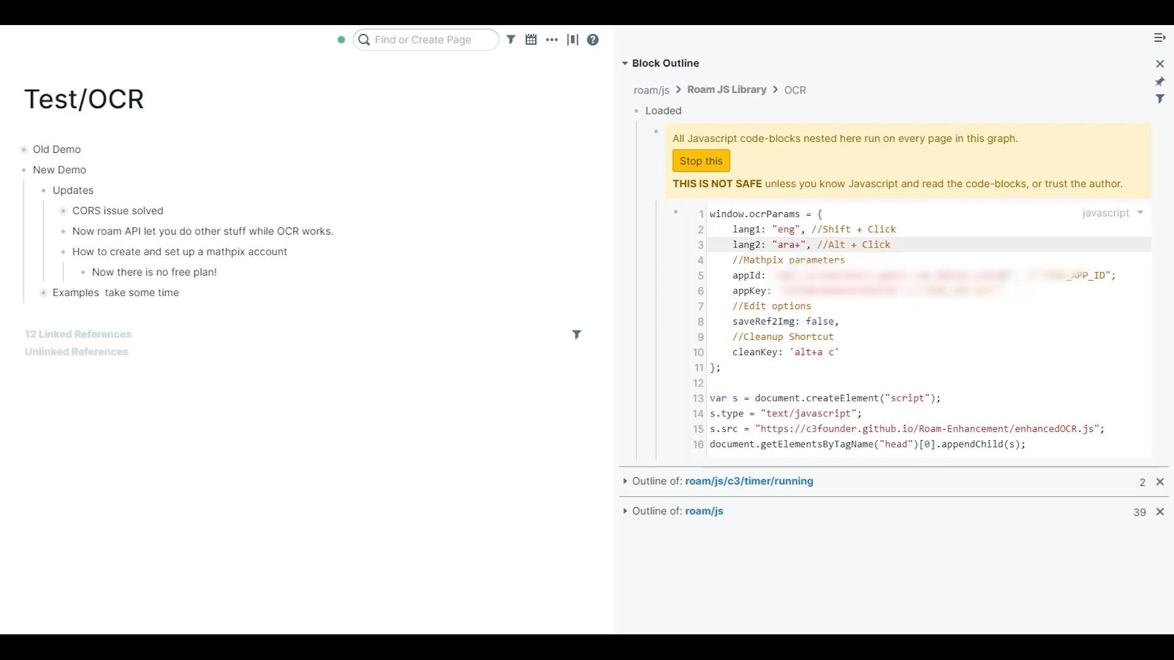
pyautogui.write('eng')
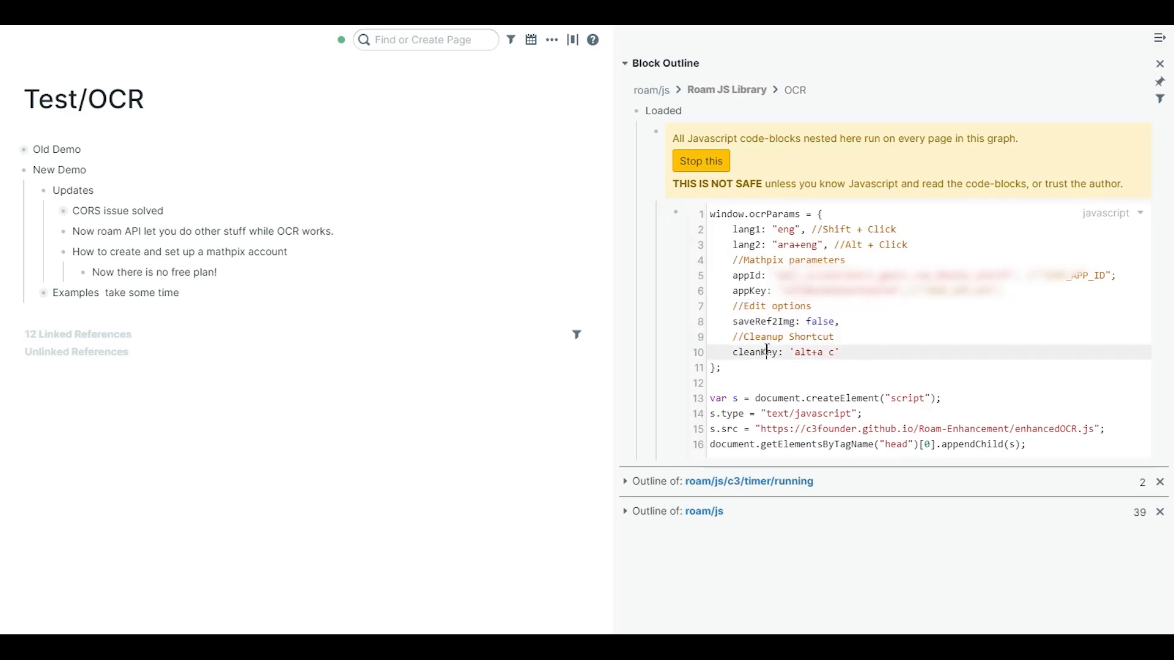
pyautogui.doubleClick(754, 352)
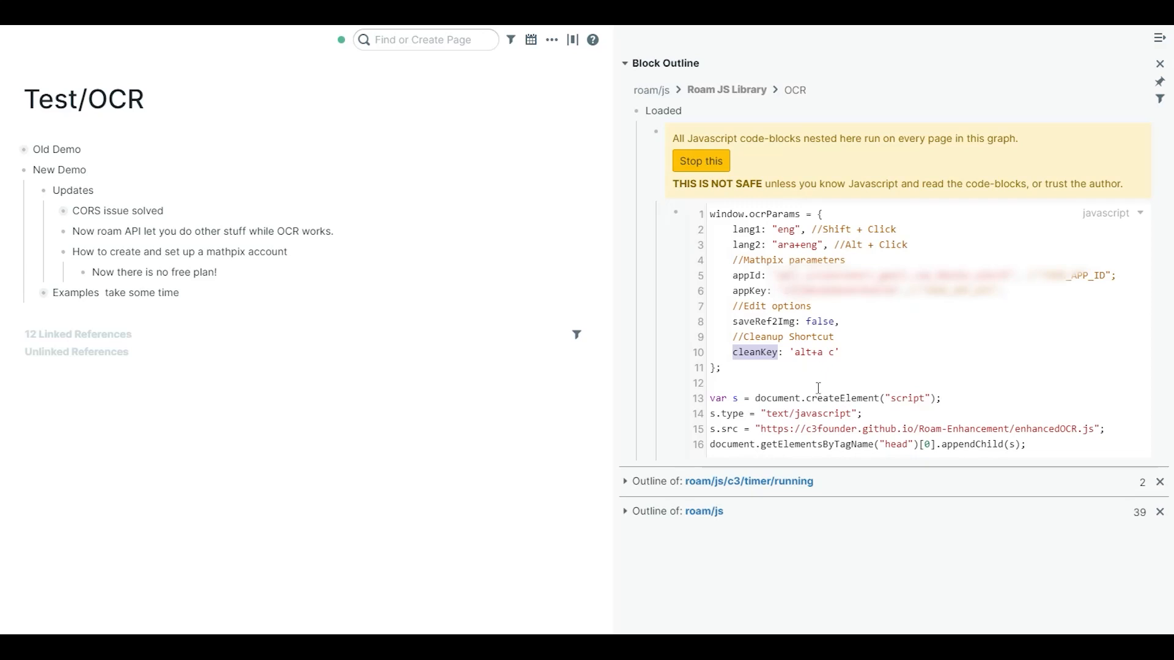
pyautogui.moveTo(836, 398)
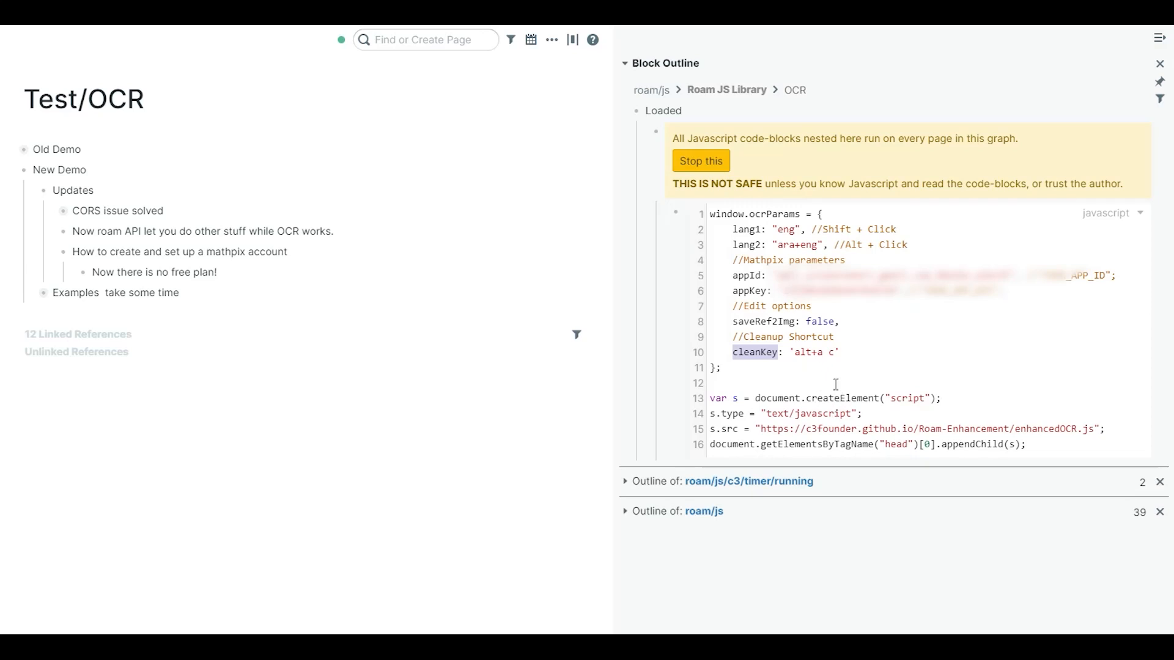
pyautogui.moveTo(828, 398)
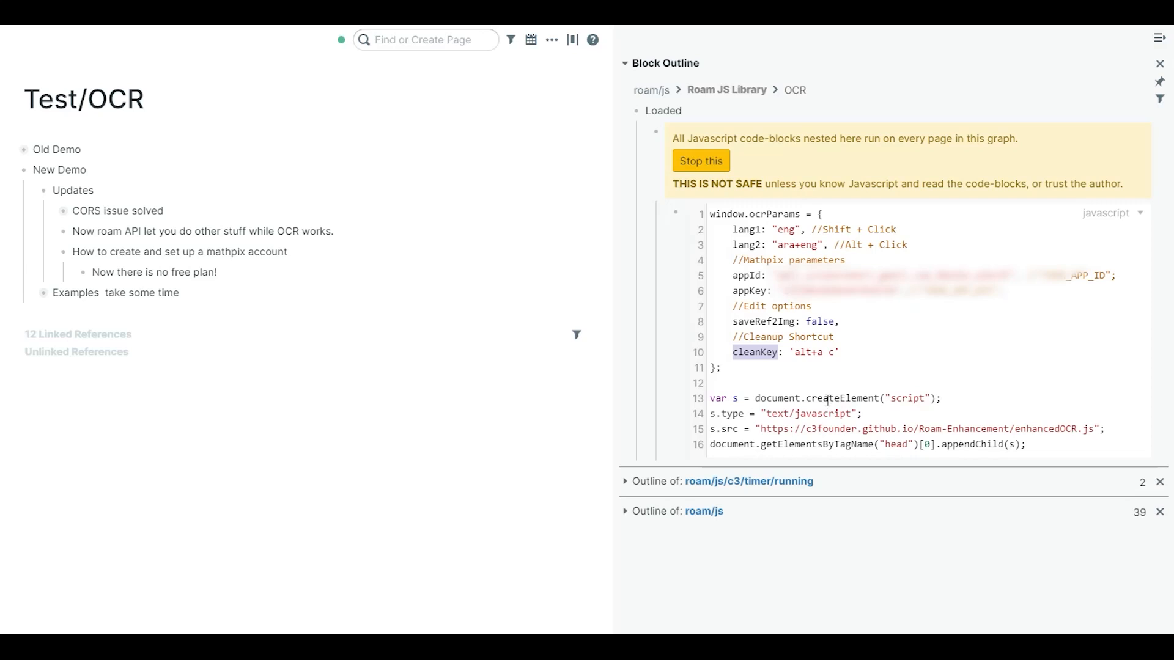
pyautogui.moveTo(804, 371)
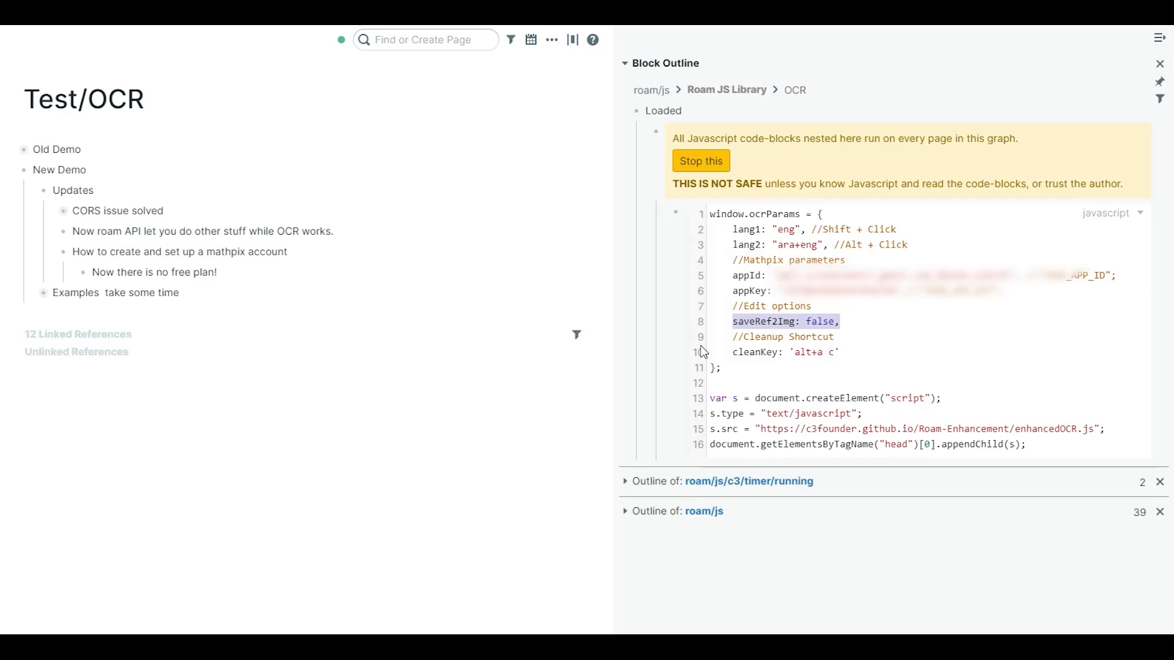
pyautogui.moveTo(689, 364)
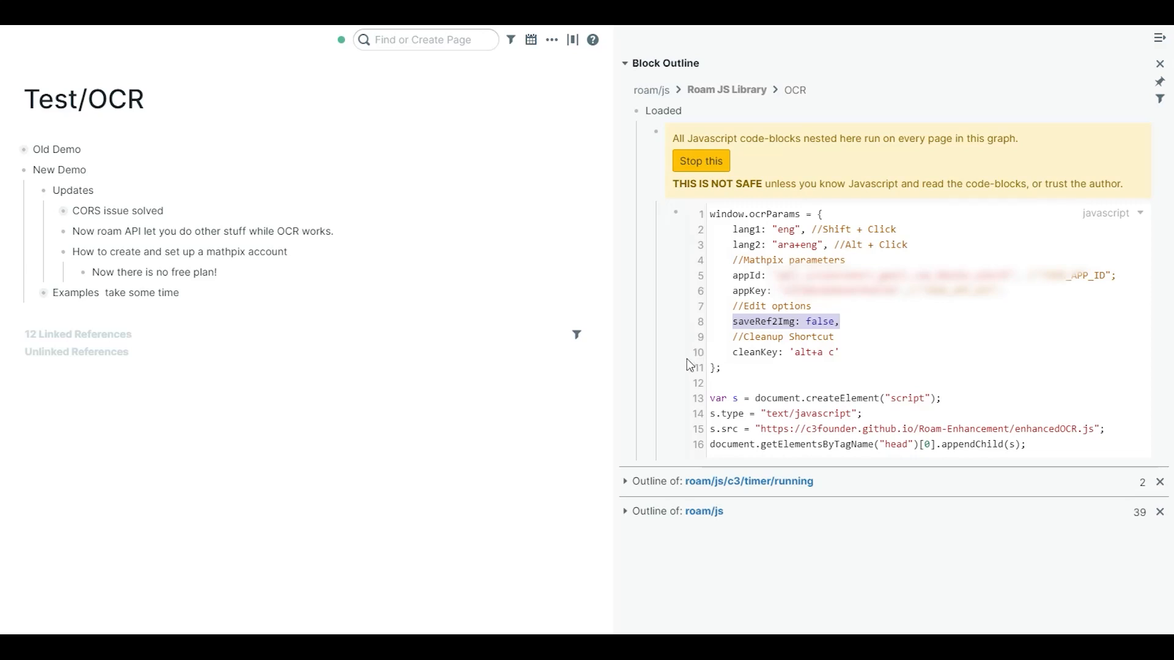
pyautogui.click(841, 352)
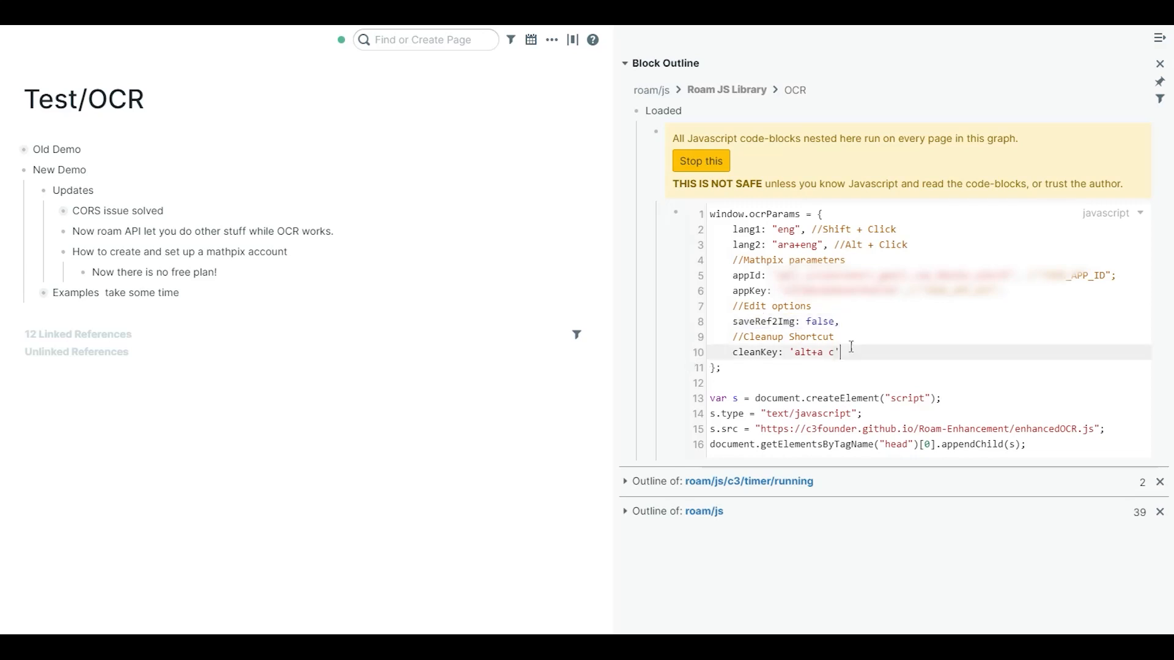
pyautogui.doubleClick(754, 352)
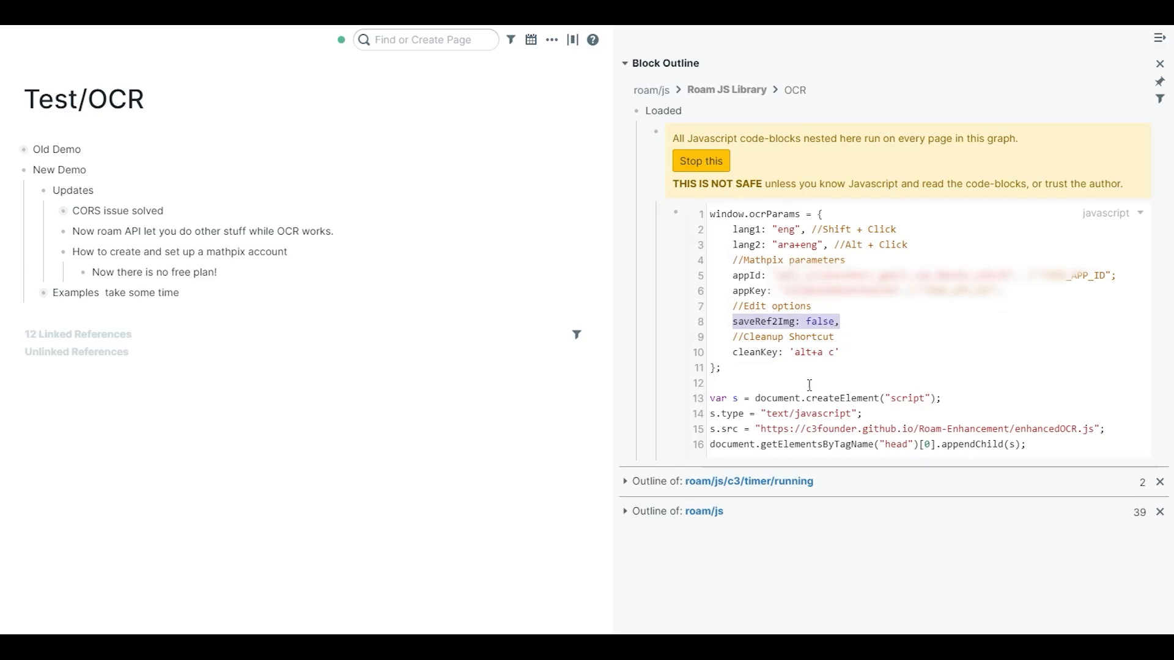
pyautogui.moveTo(742, 365)
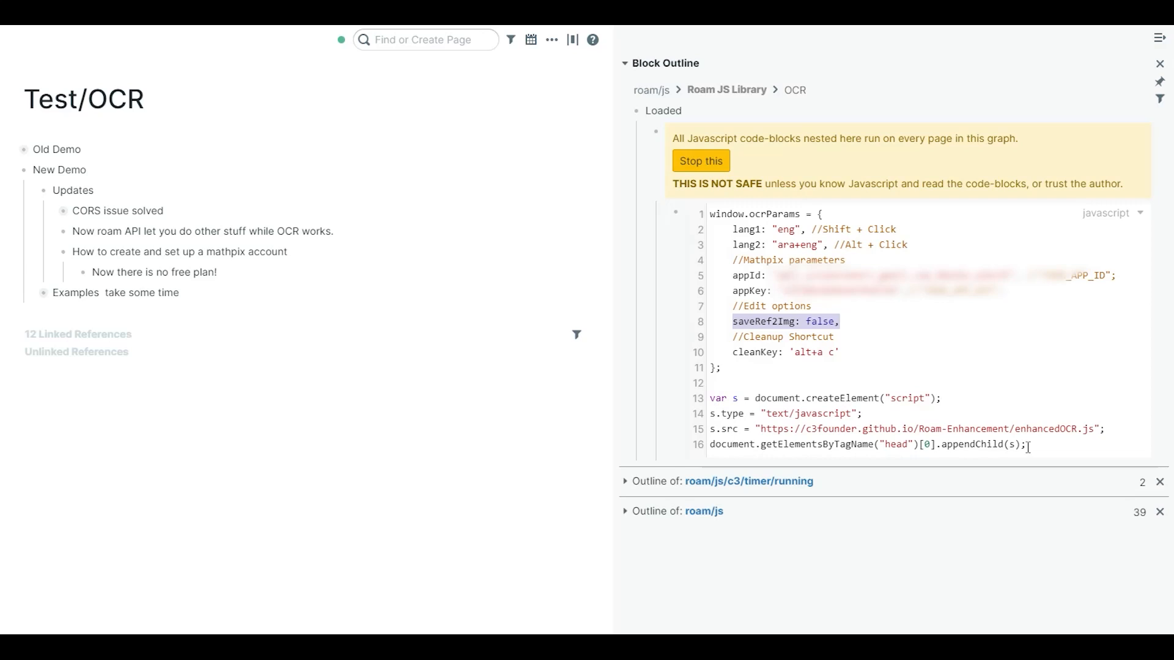
pyautogui.moveTo(851, 252)
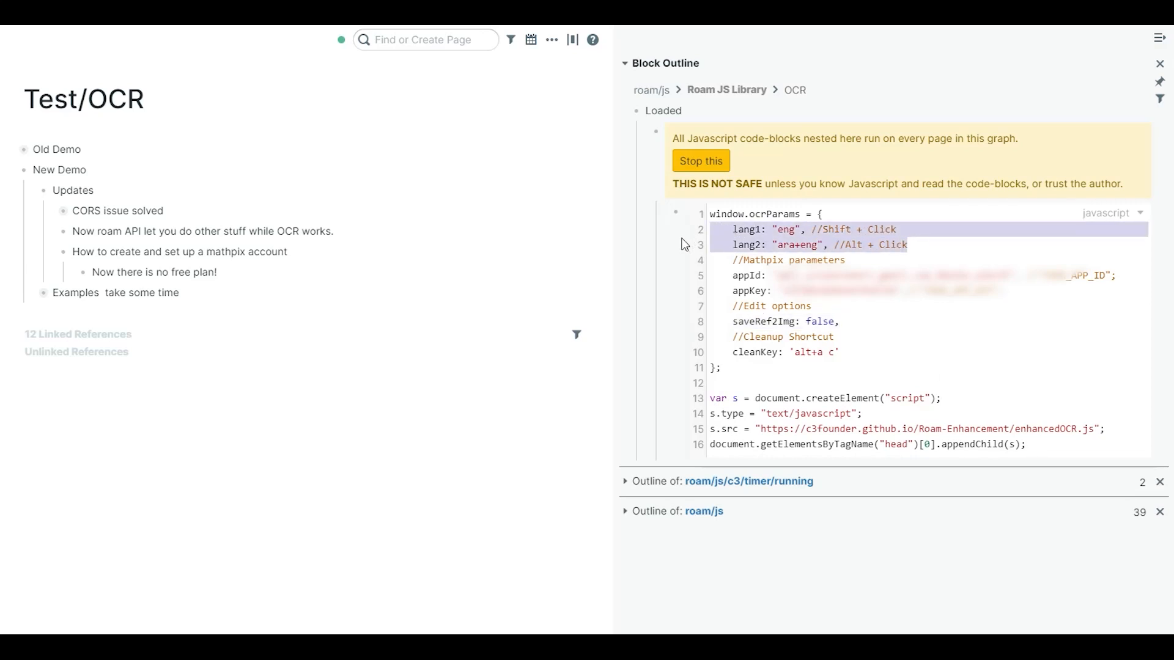
pyautogui.moveTo(613, 328)
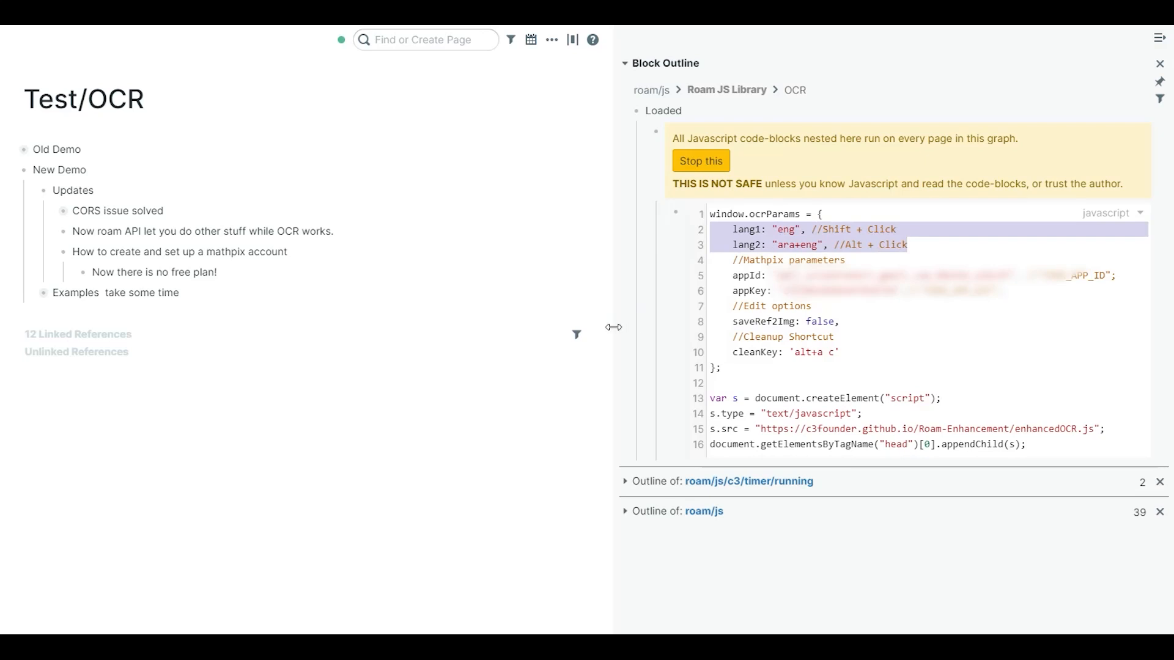
pyautogui.moveTo(804, 252)
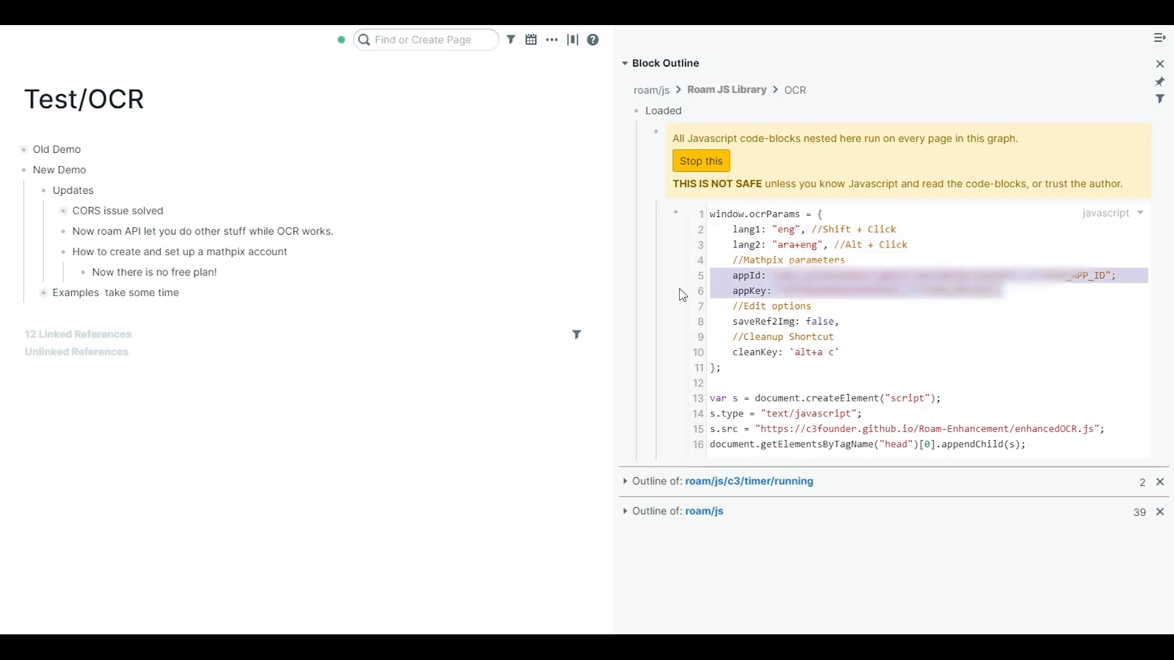
pyautogui.moveTo(897, 339)
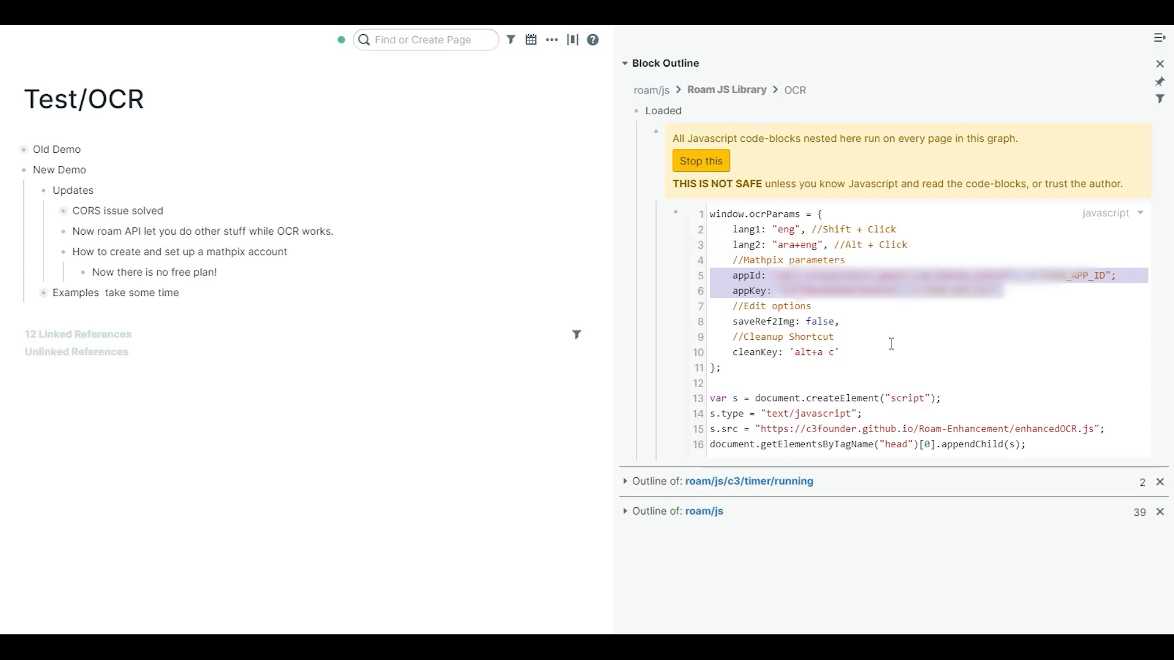
pyautogui.click(63, 252)
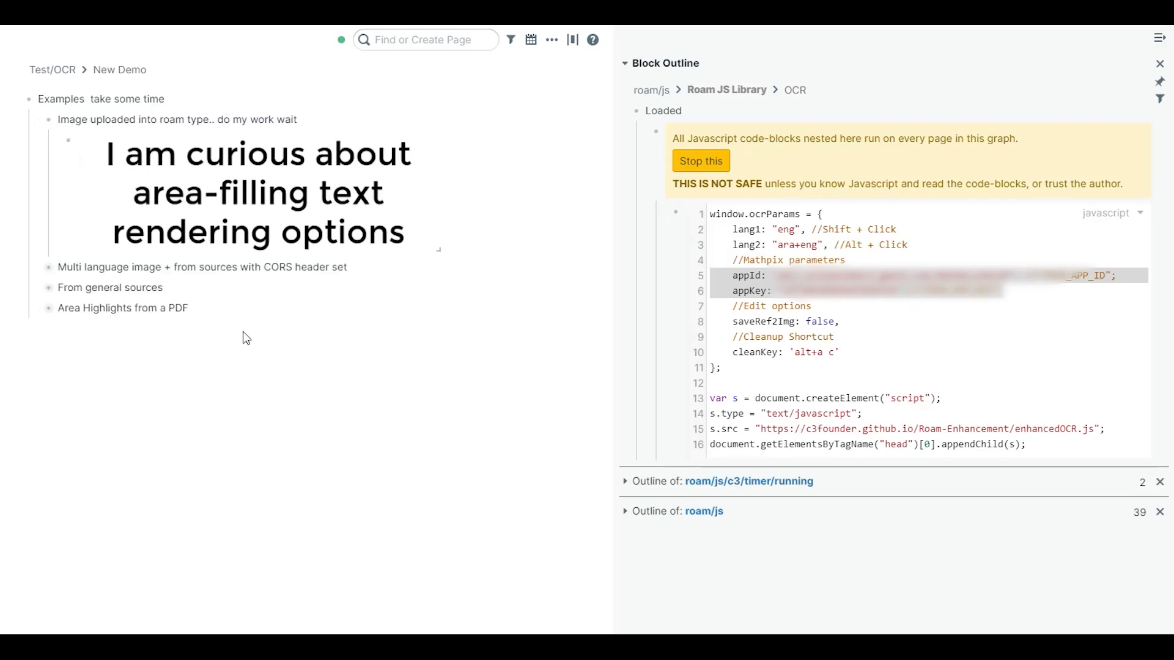
pyautogui.moveTo(219, 187)
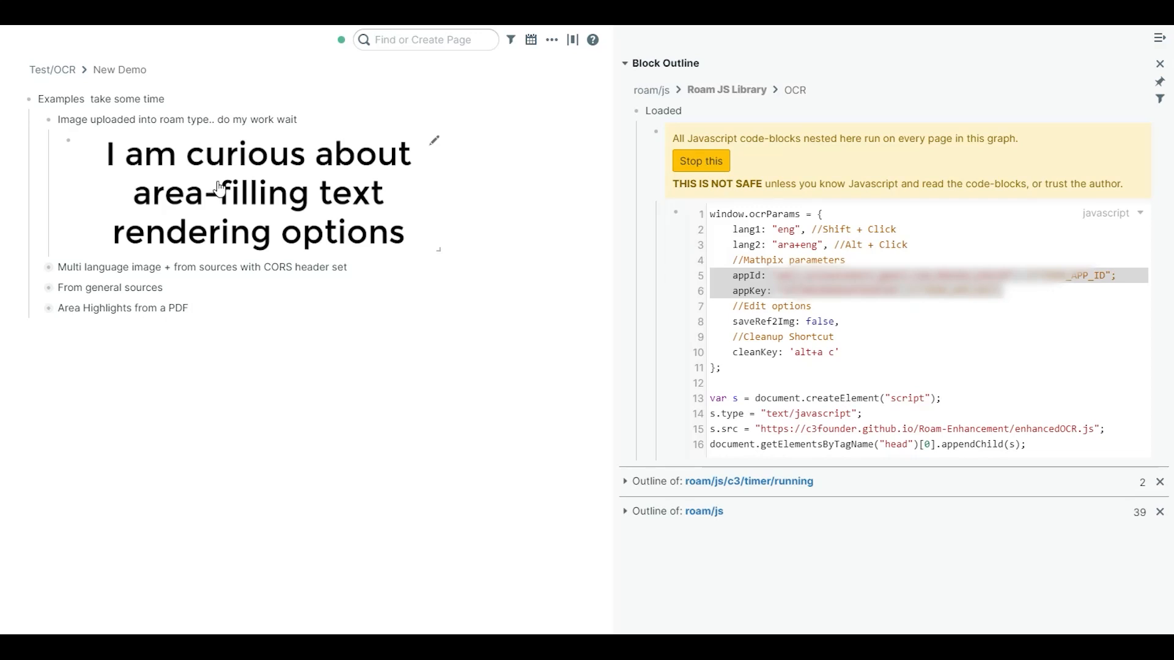
pyautogui.moveTo(236, 186)
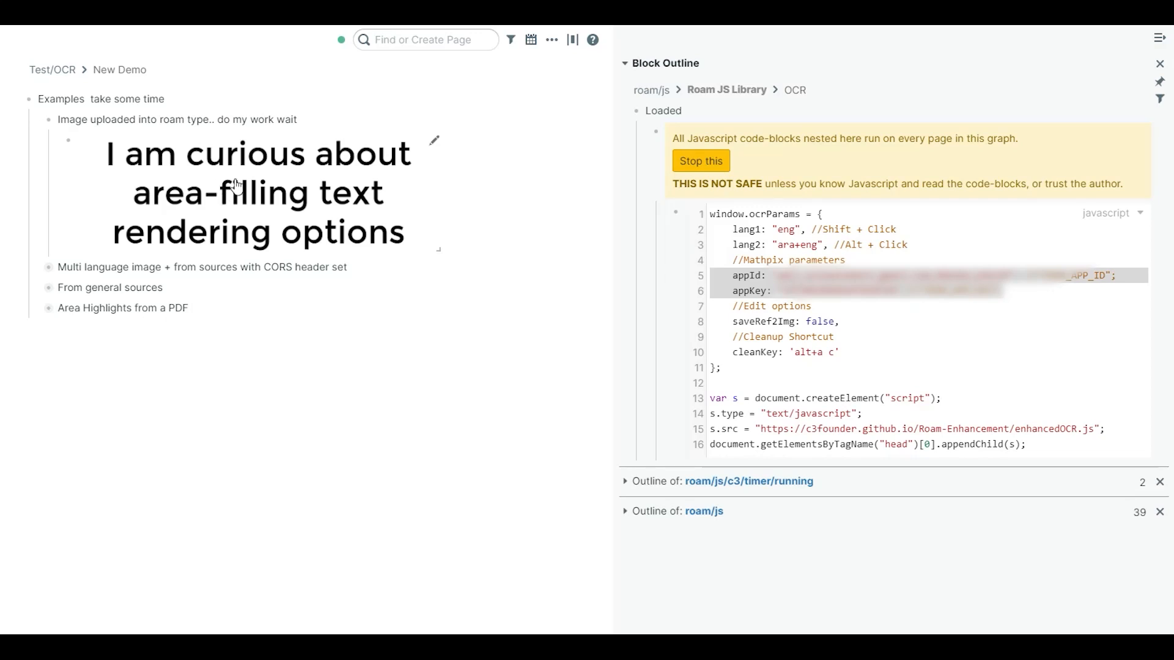
pyautogui.moveTo(380, 387)
pyautogui.write(' ...')
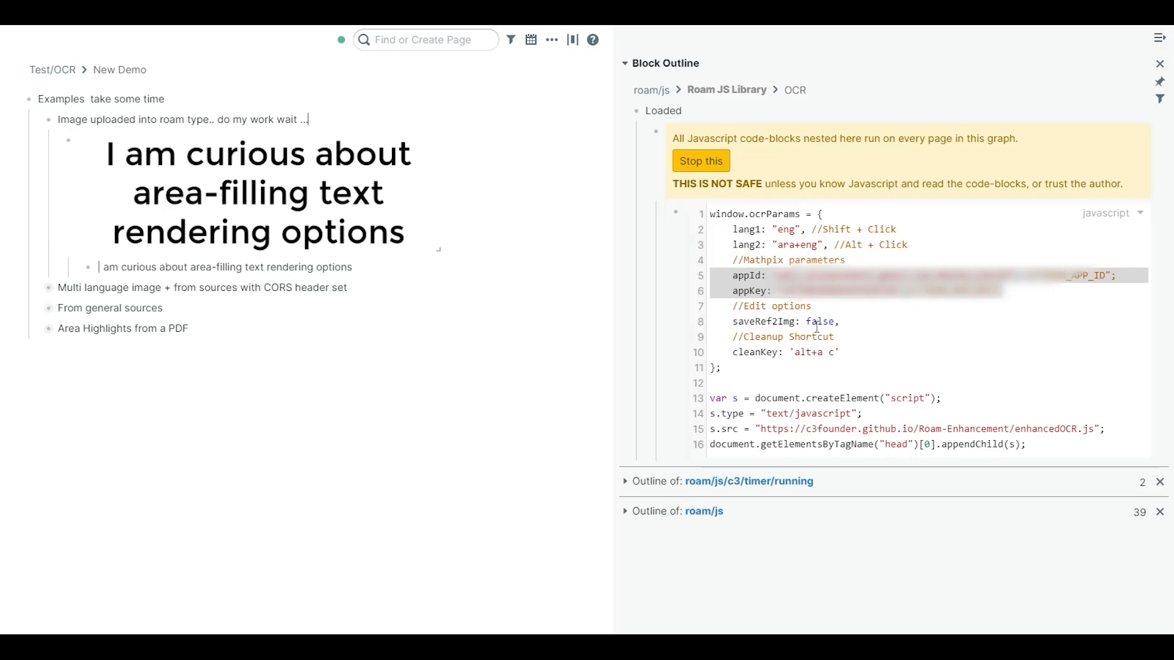
pyautogui.moveTo(281, 216)
pyautogui.write(': ')
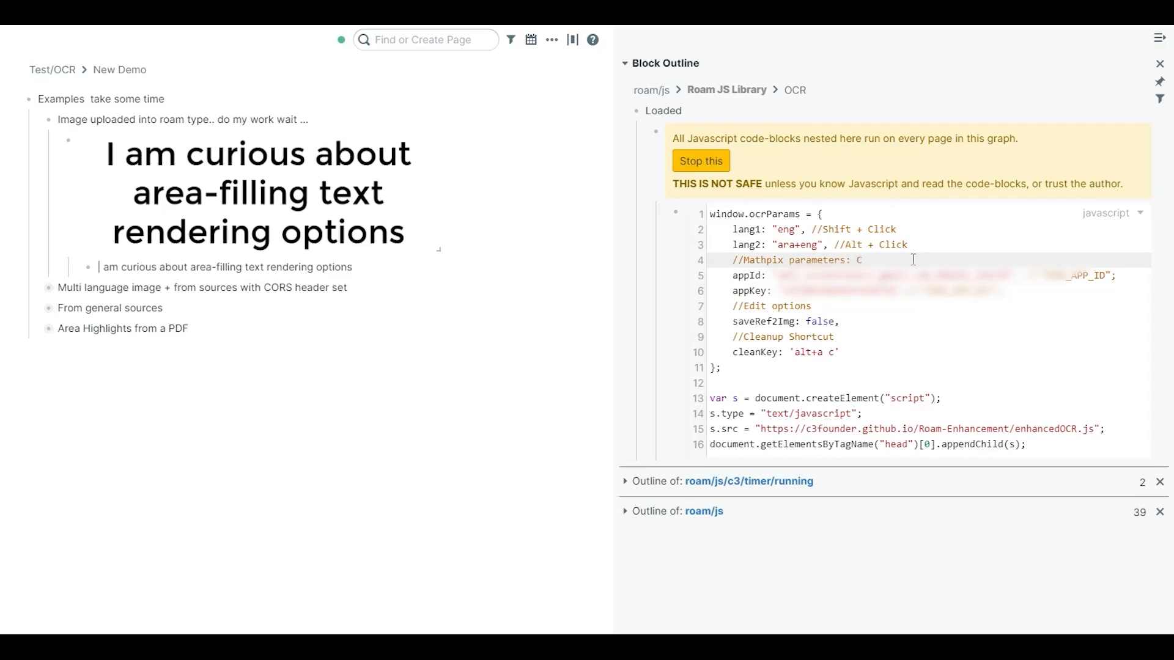
# Note 'Ctrl + Click' as the Mathpix shortcut, OCR the curious-text image with Mathpix, and collapse the example.
pyautogui.write('Ctrl + Click')
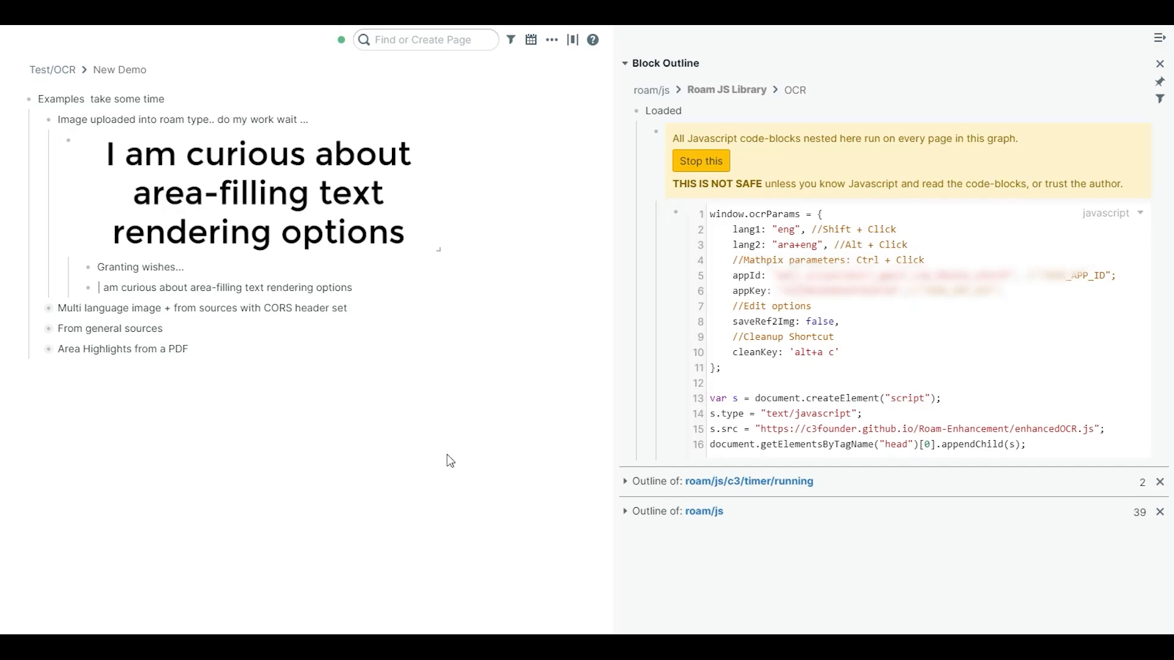
pyautogui.click(139, 267)
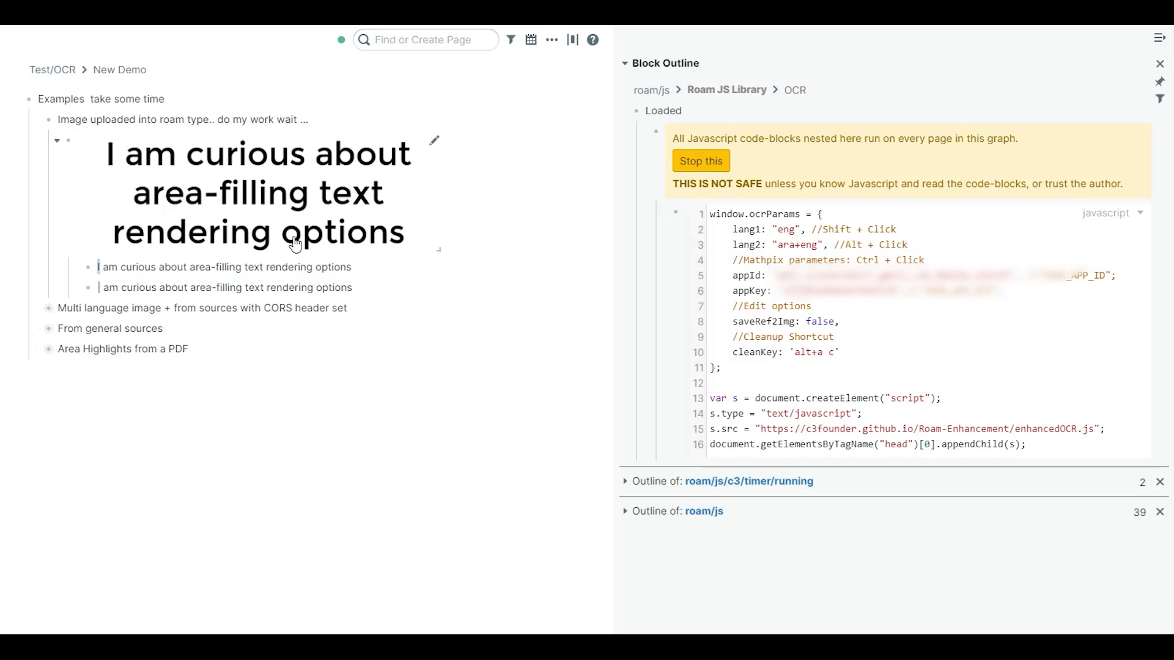
pyautogui.moveTo(59, 148)
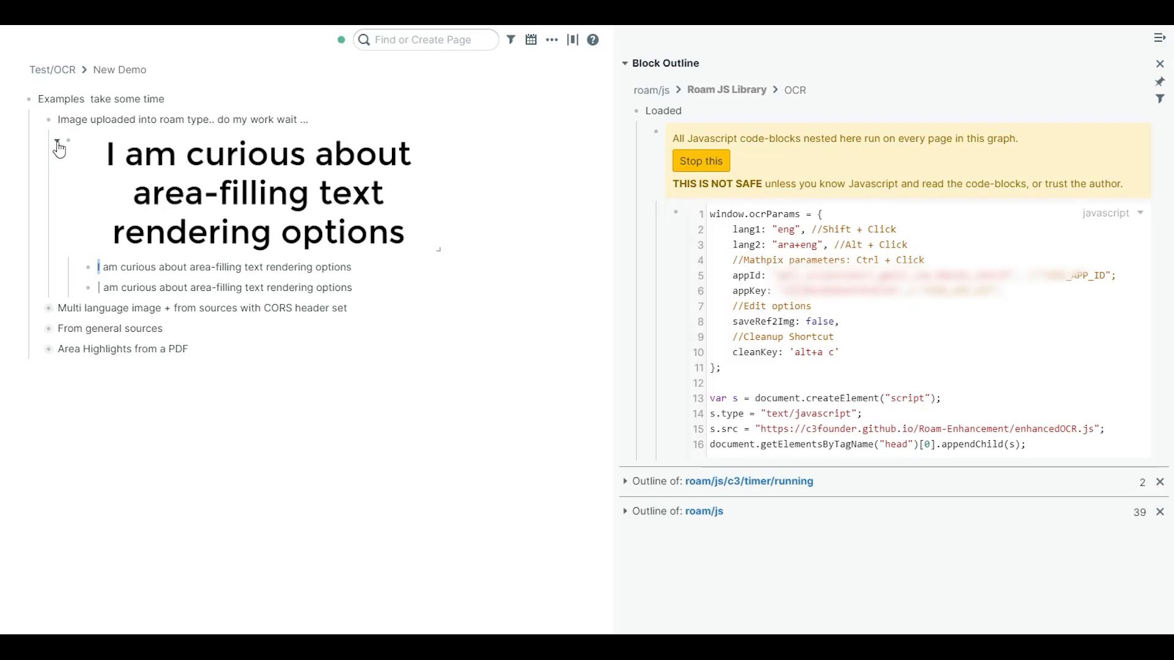
pyautogui.click(38, 119)
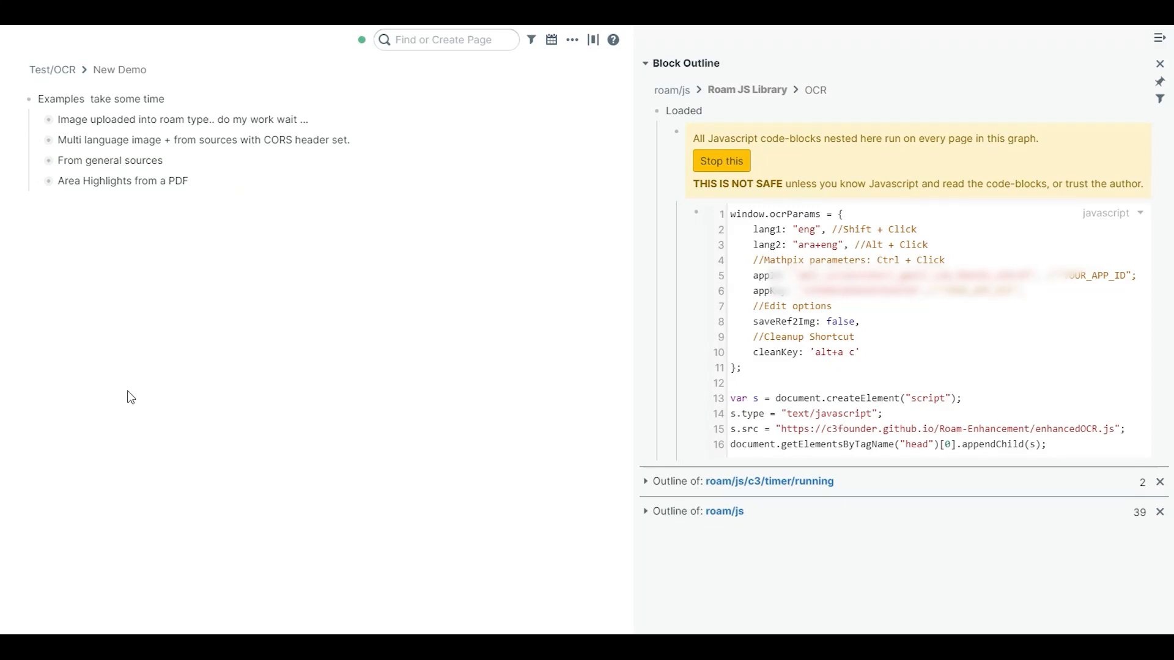
pyautogui.moveTo(39, 142)
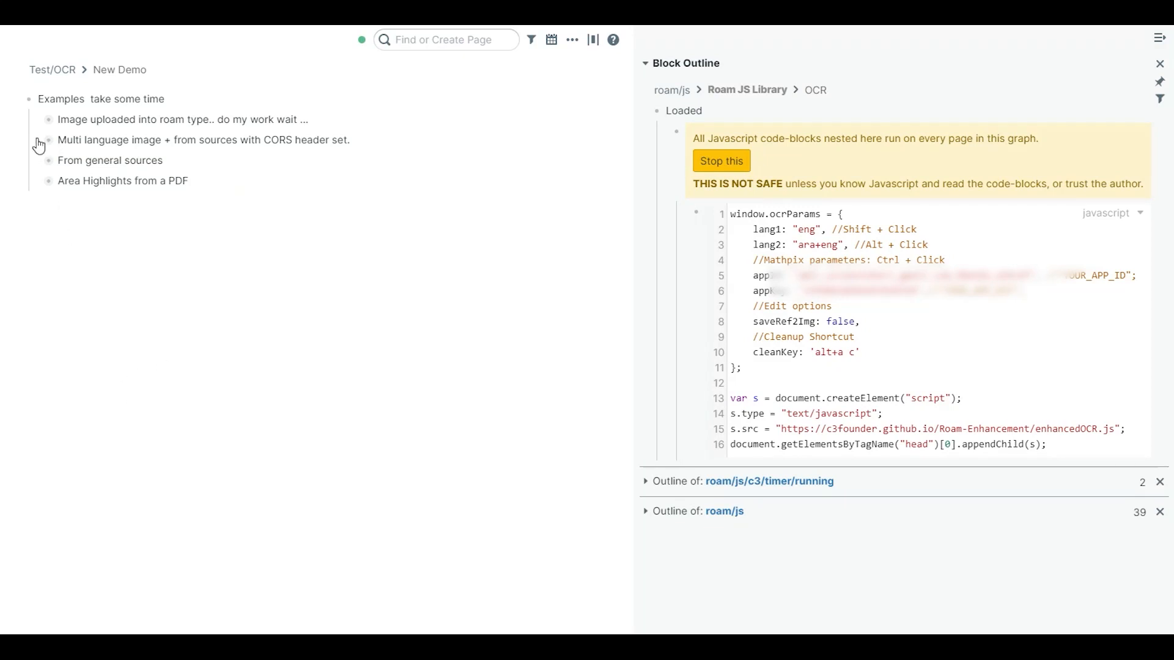
# OCR the bilingual poem image and note 'Continue typing in other blocks. Wait....', then fold the example away.
pyautogui.click(48, 139)
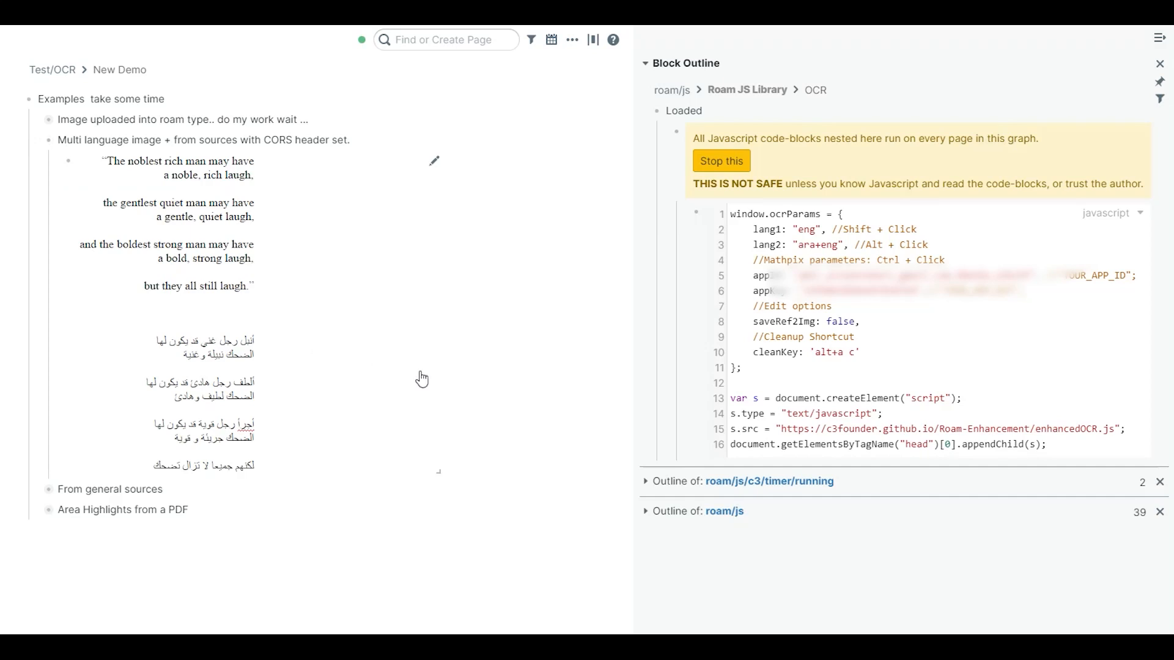
pyautogui.moveTo(365, 286)
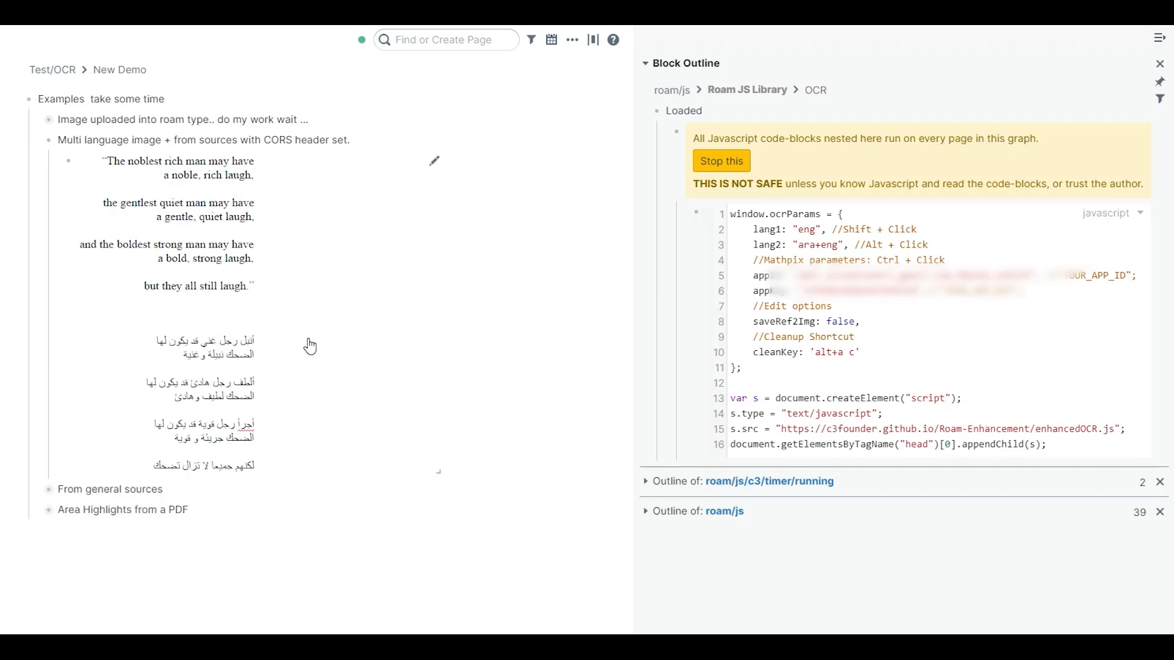
pyautogui.moveTo(232, 294)
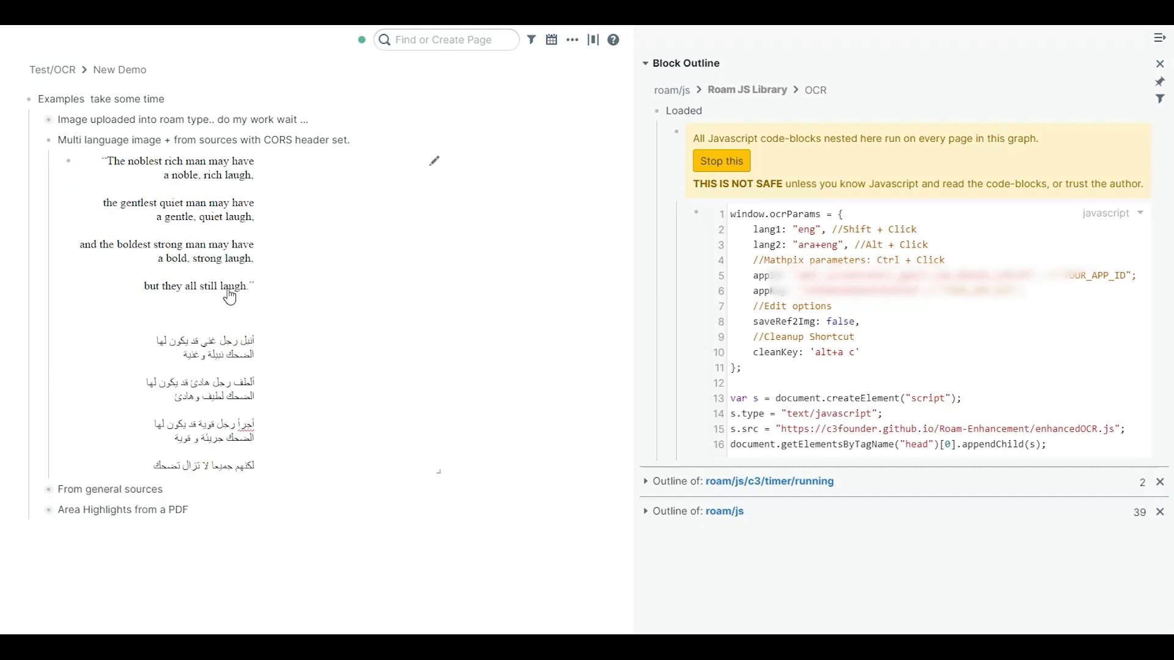
pyautogui.moveTo(923, 248)
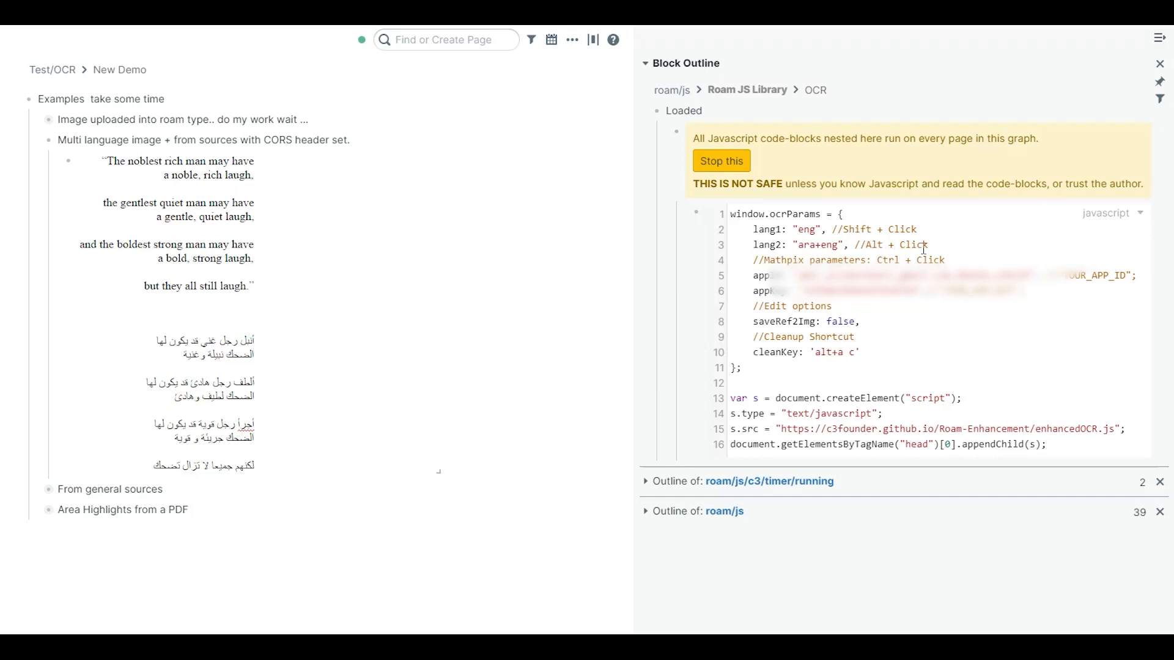
pyautogui.moveTo(217, 283)
pyautogui.write(' C')
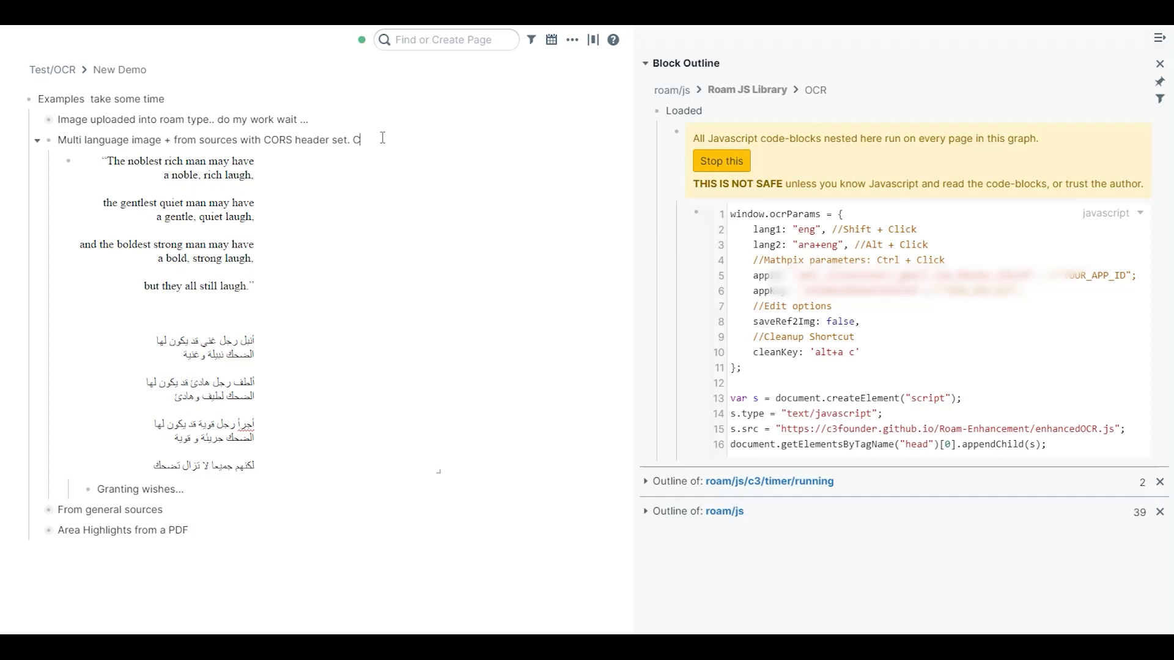
pyautogui.write('ontinue')
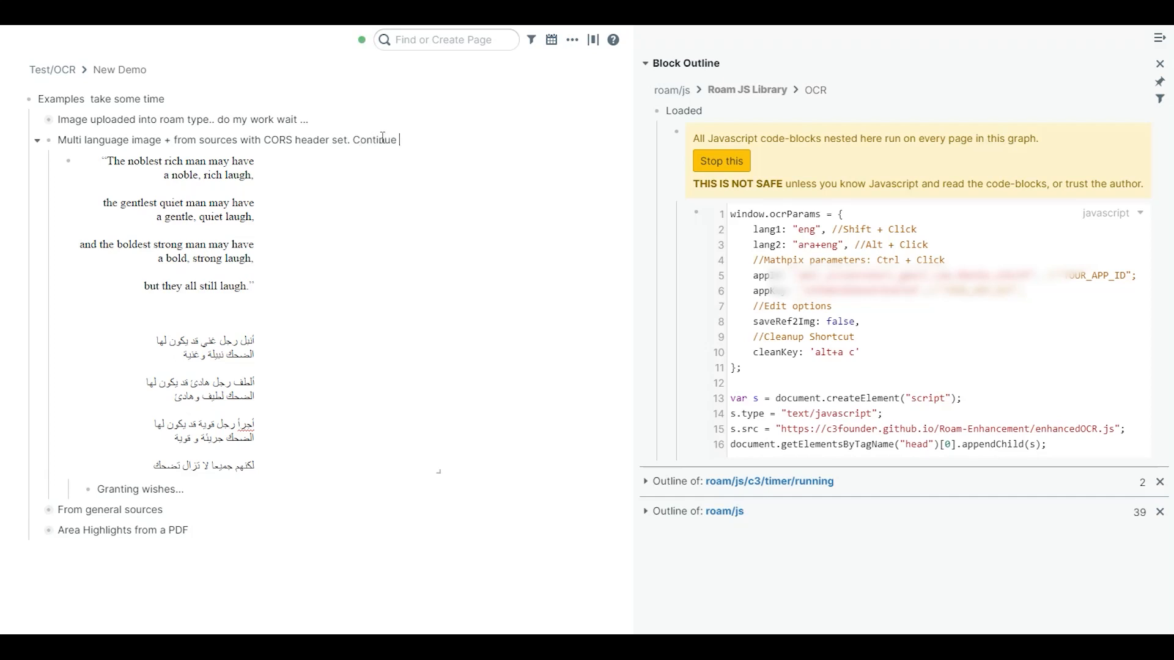
pyautogui.write('typing')
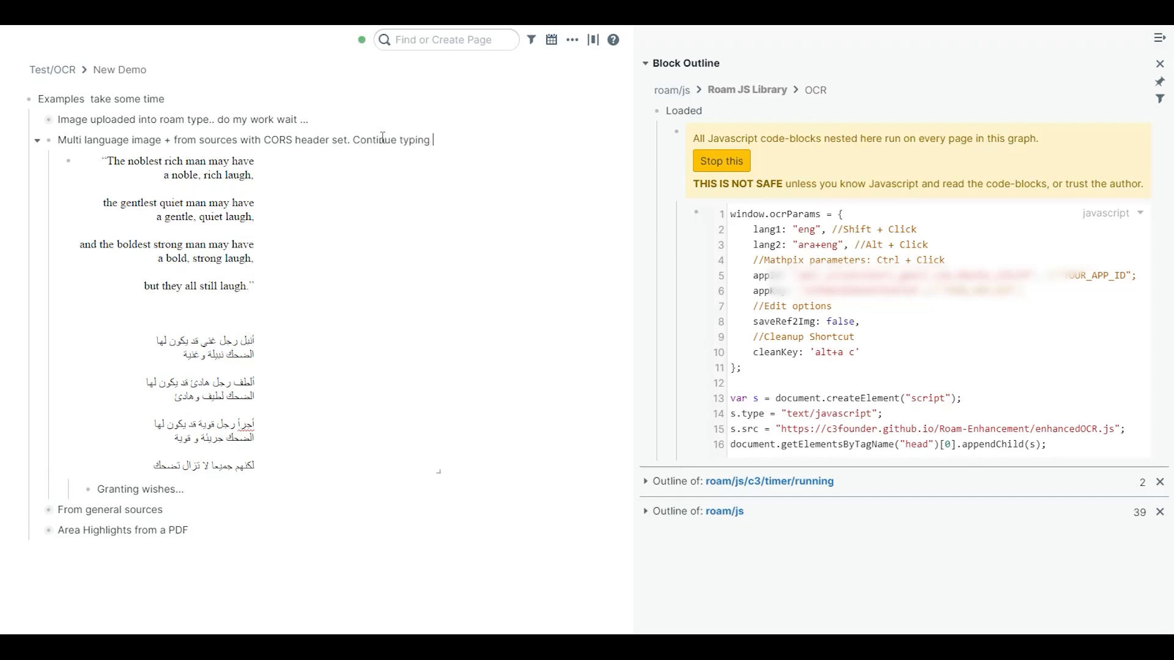
pyautogui.write('in other blocks. Wa')
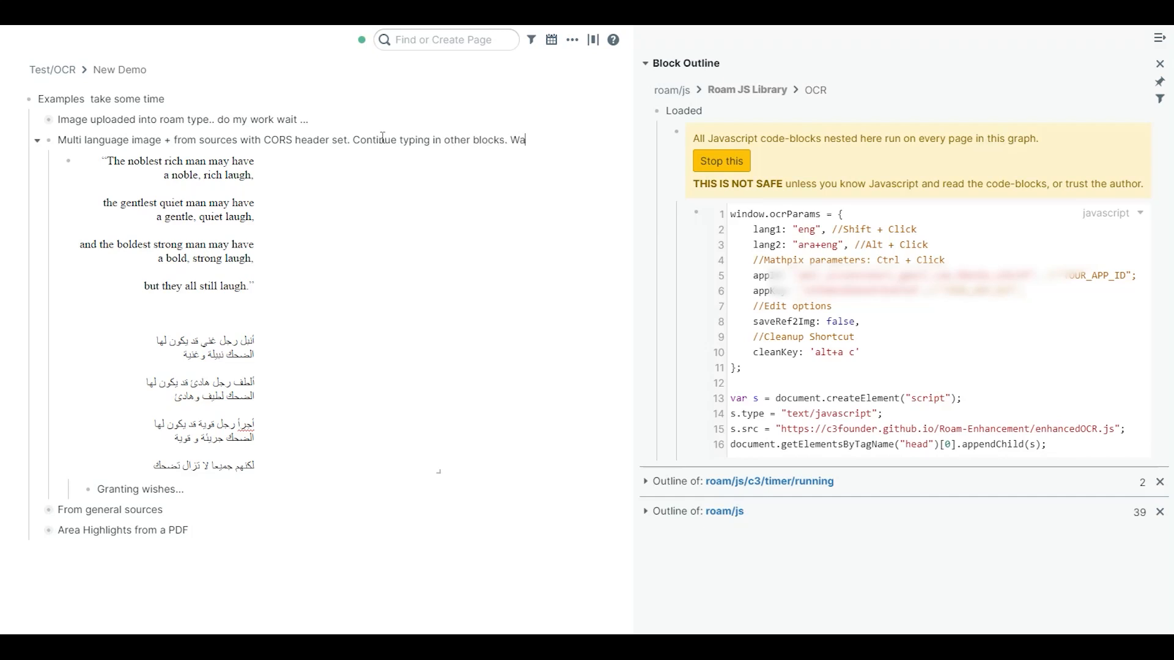
pyautogui.write('it....')
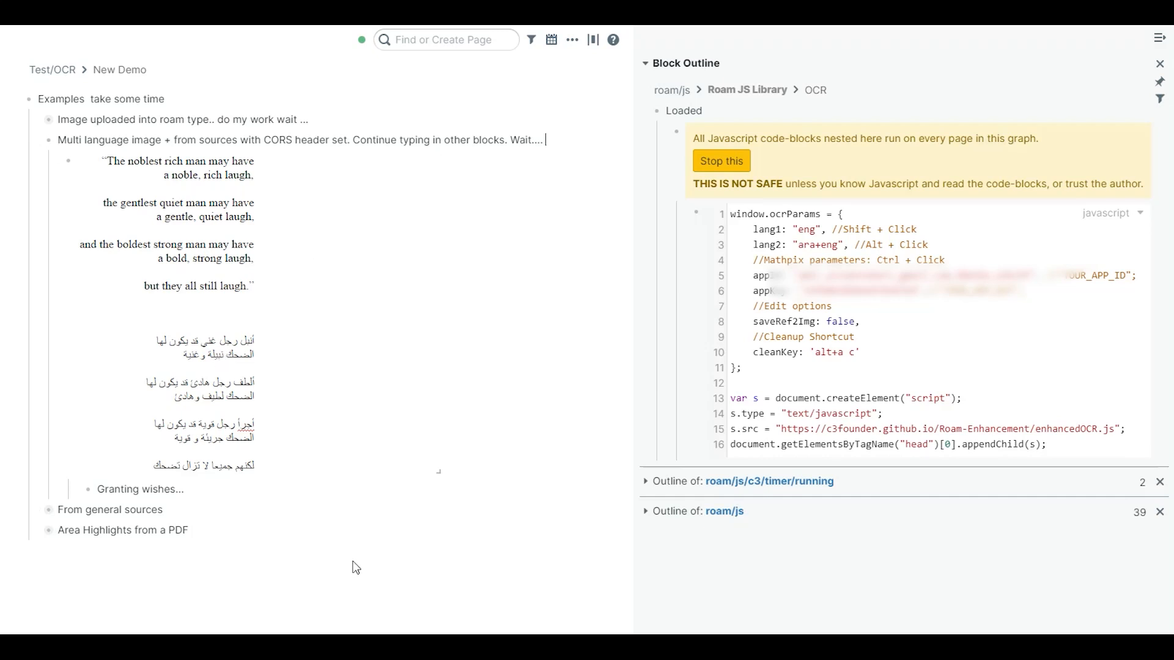
pyautogui.moveTo(351, 569)
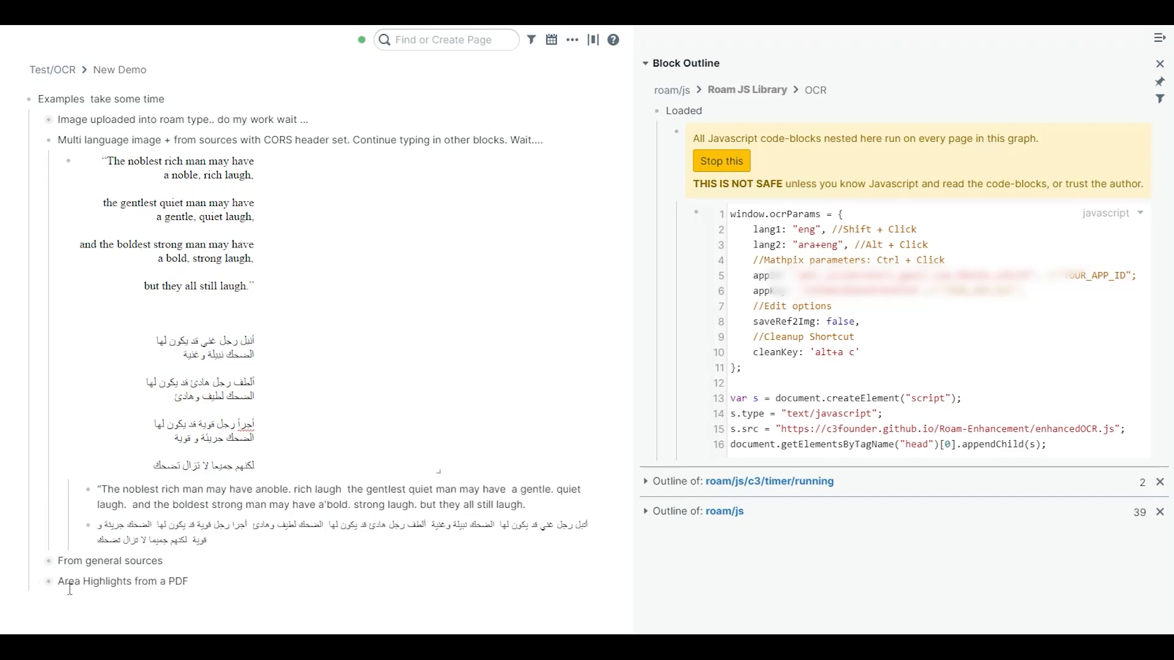
pyautogui.click(36, 139)
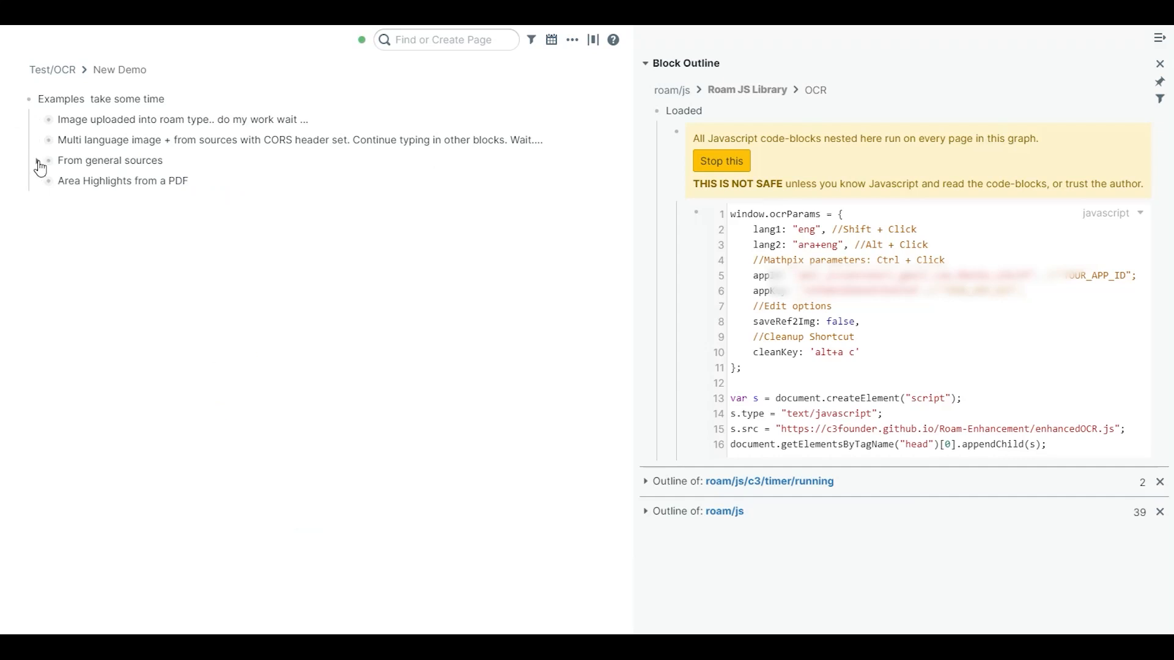
# Run OCR on the Arabic calligraphy image in From general sources and collapse the example again.
pyautogui.click(39, 165)
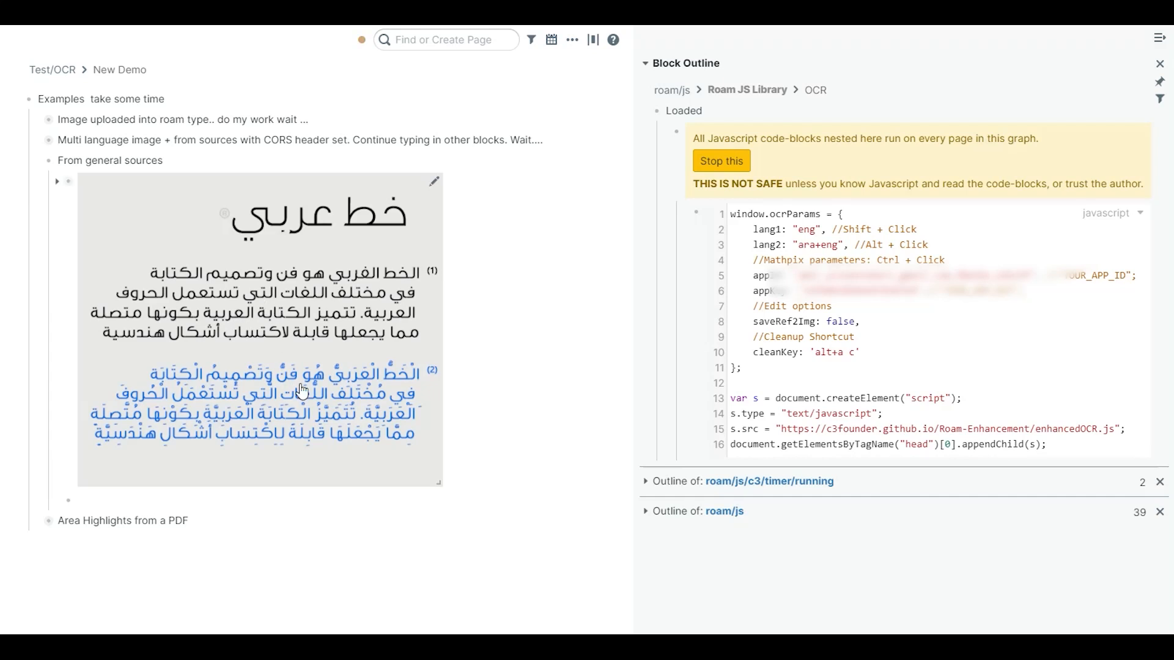
pyautogui.moveTo(133, 192)
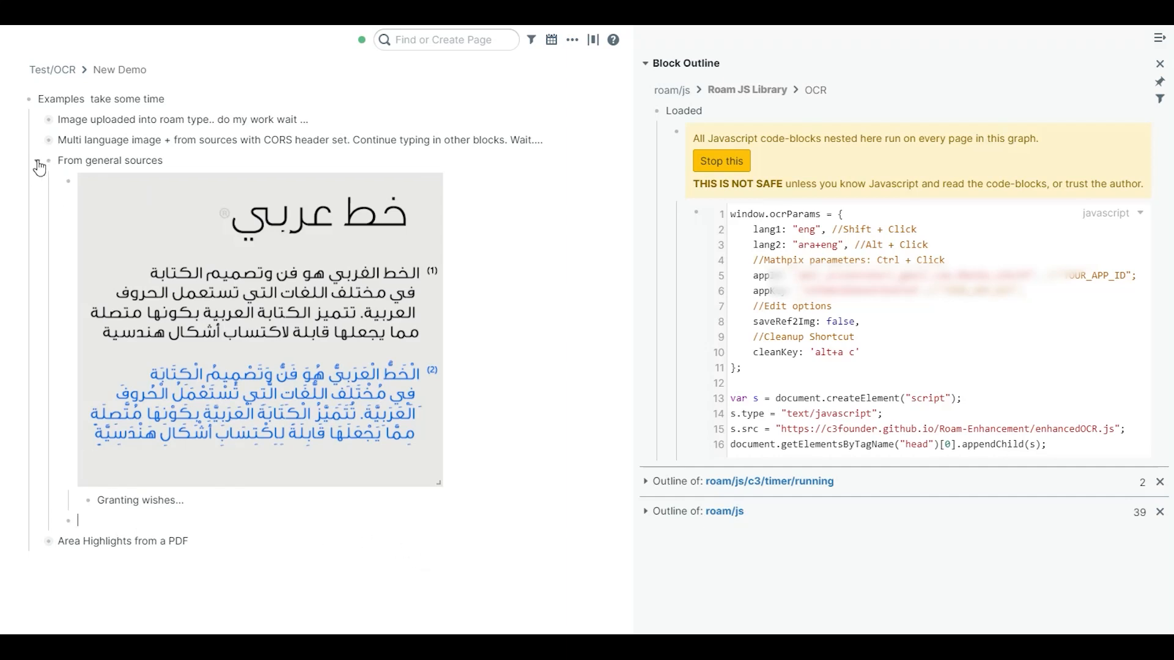
pyautogui.click(38, 160)
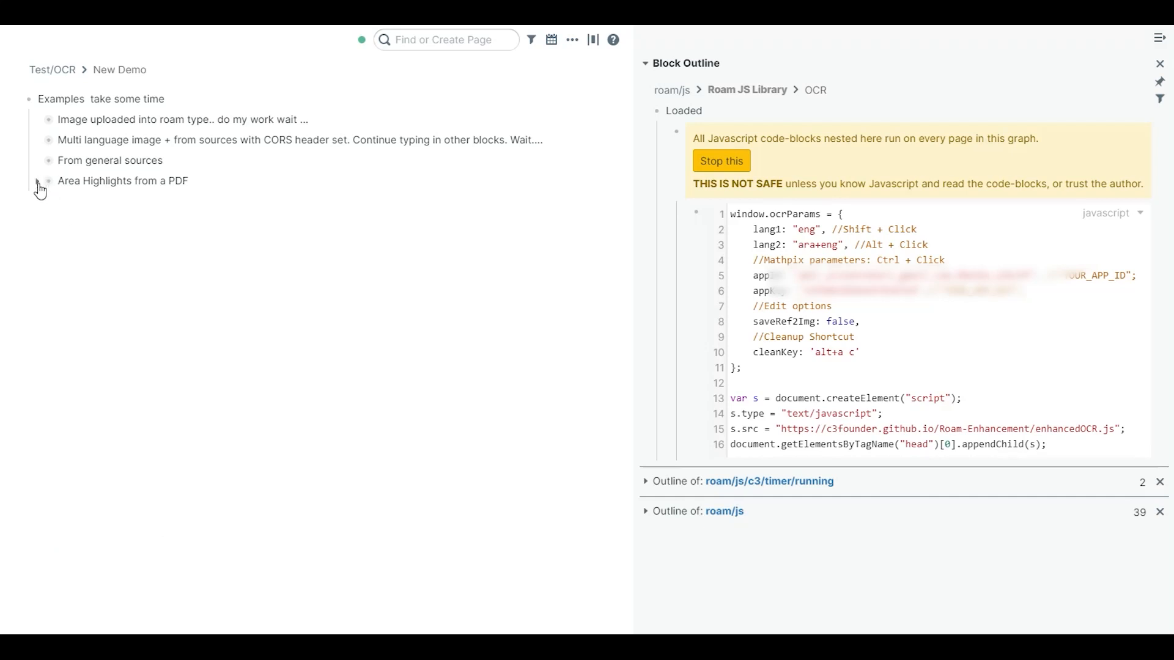
pyautogui.moveTo(35, 187)
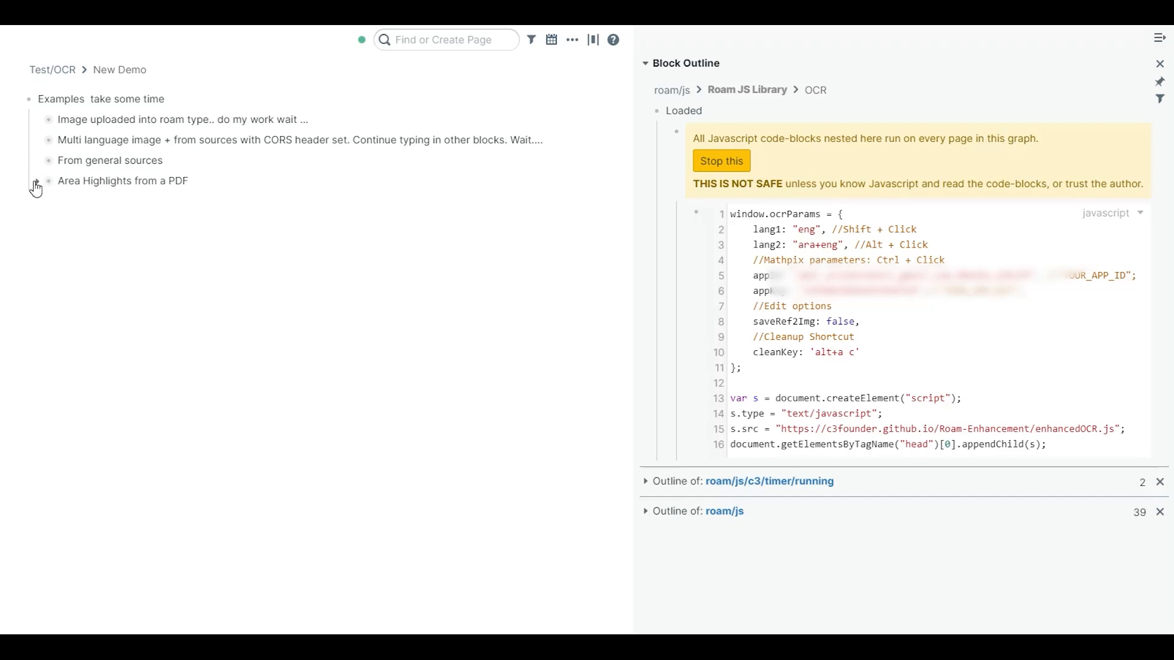
# Expand the Area Highlights from a PDF example and browse the embedded article down to its statistical methods pages.
pyautogui.click(35, 184)
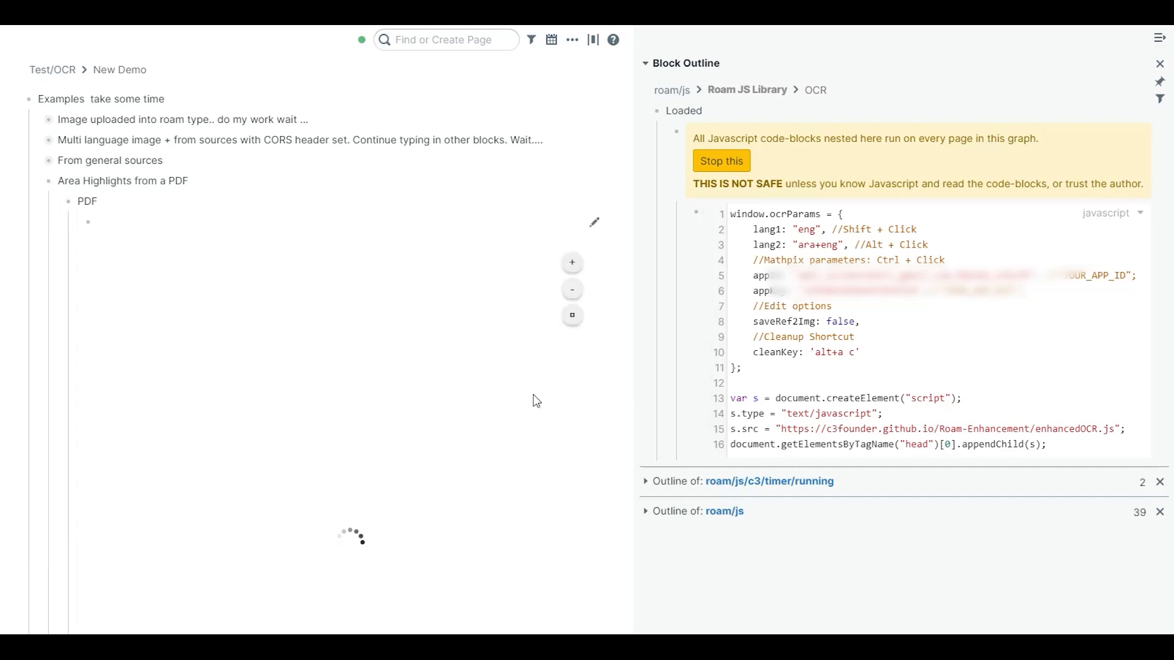
pyautogui.moveTo(571, 263)
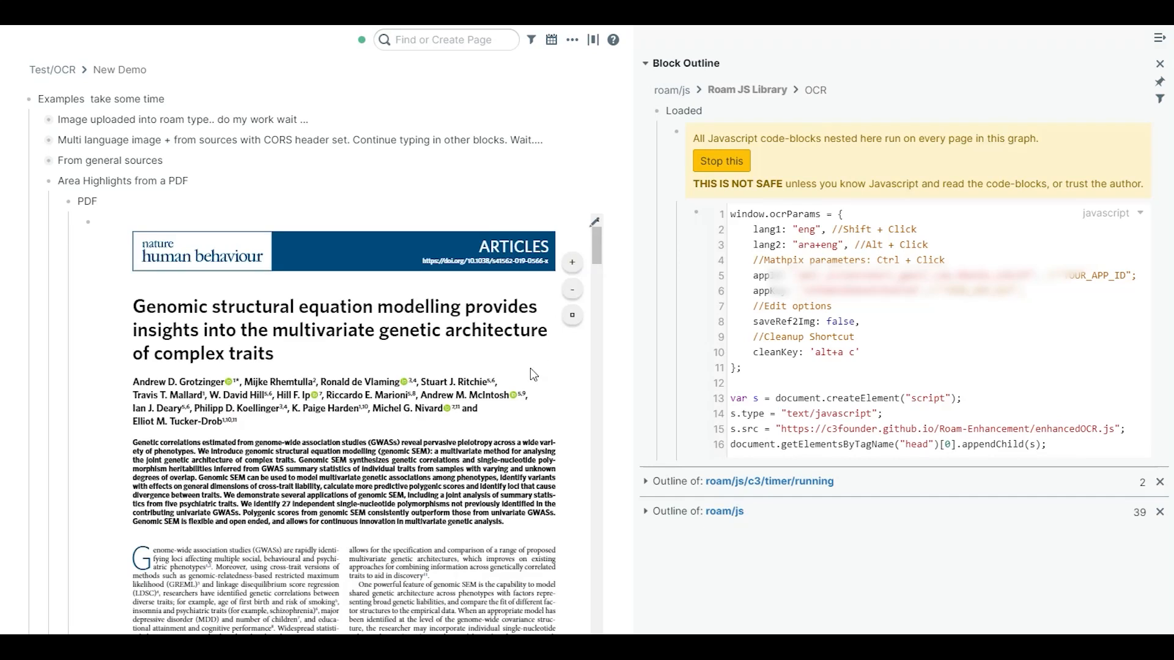
pyautogui.scroll(-3)
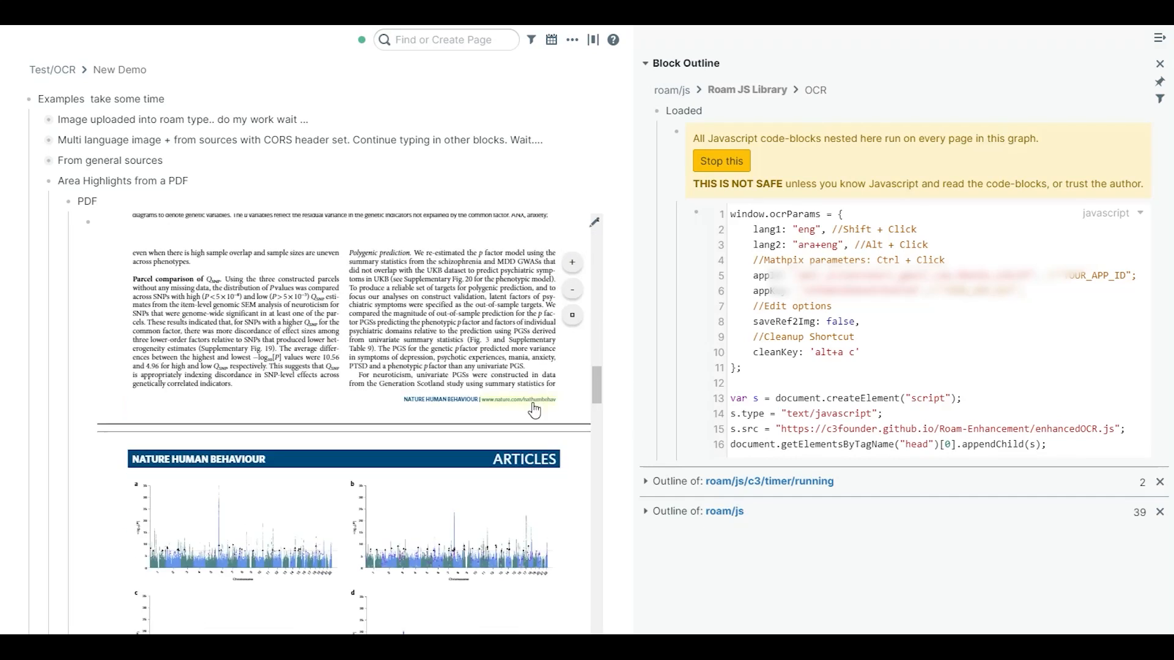
pyautogui.scroll(-3)
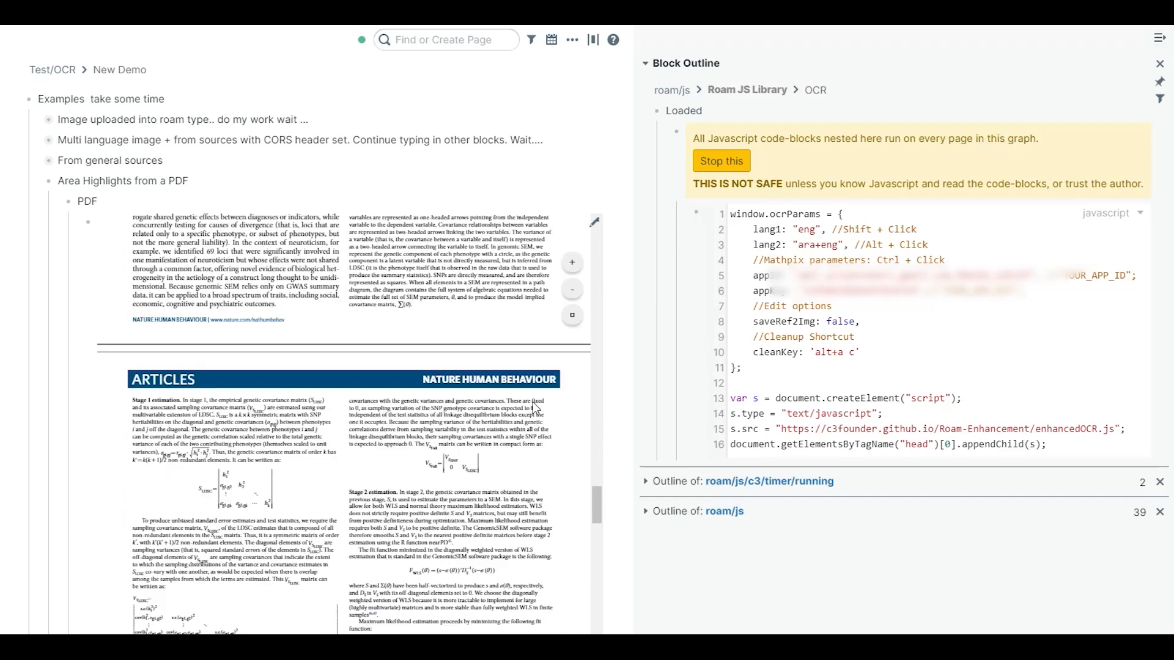
pyautogui.scroll(-3)
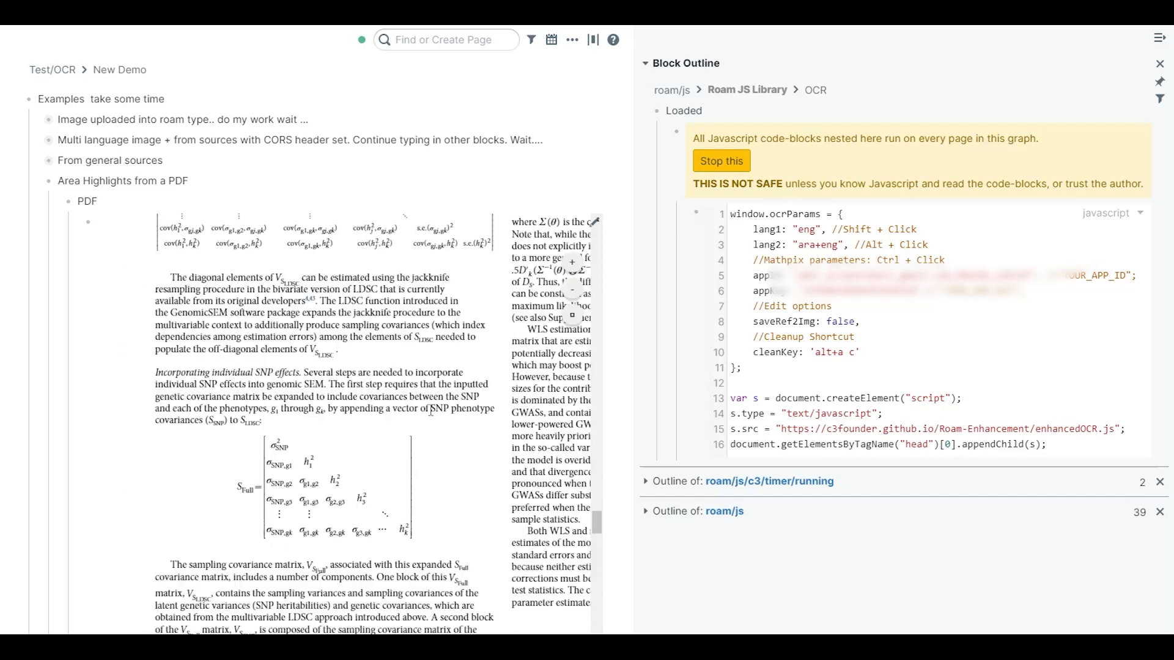
pyautogui.scroll(3)
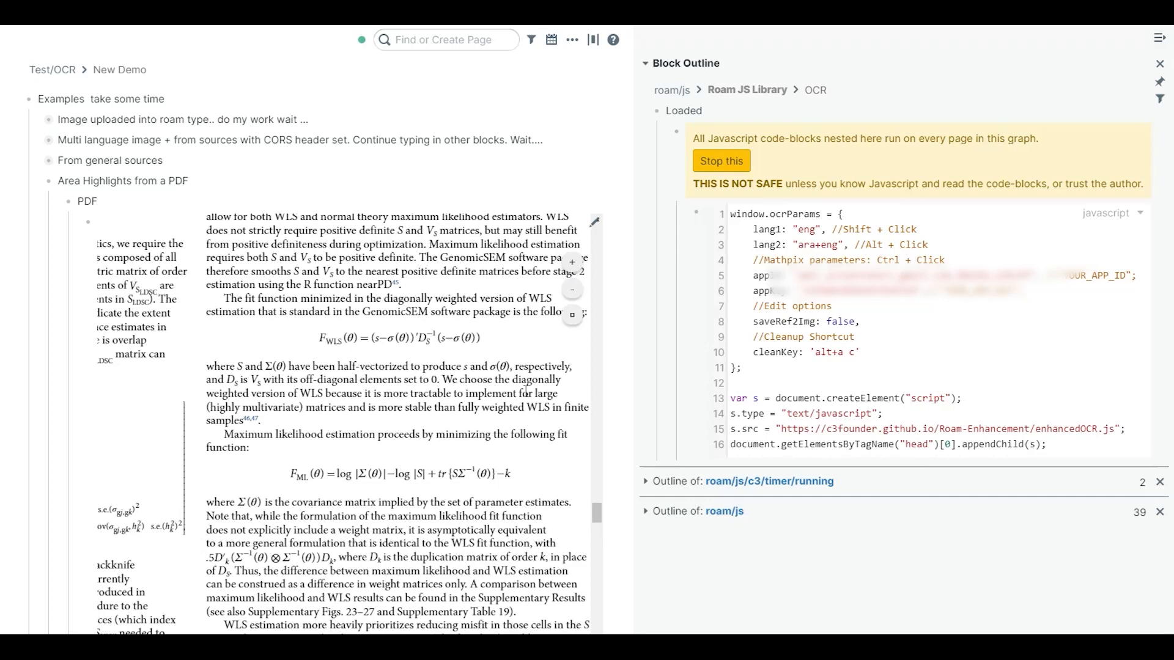
pyautogui.scroll(-3)
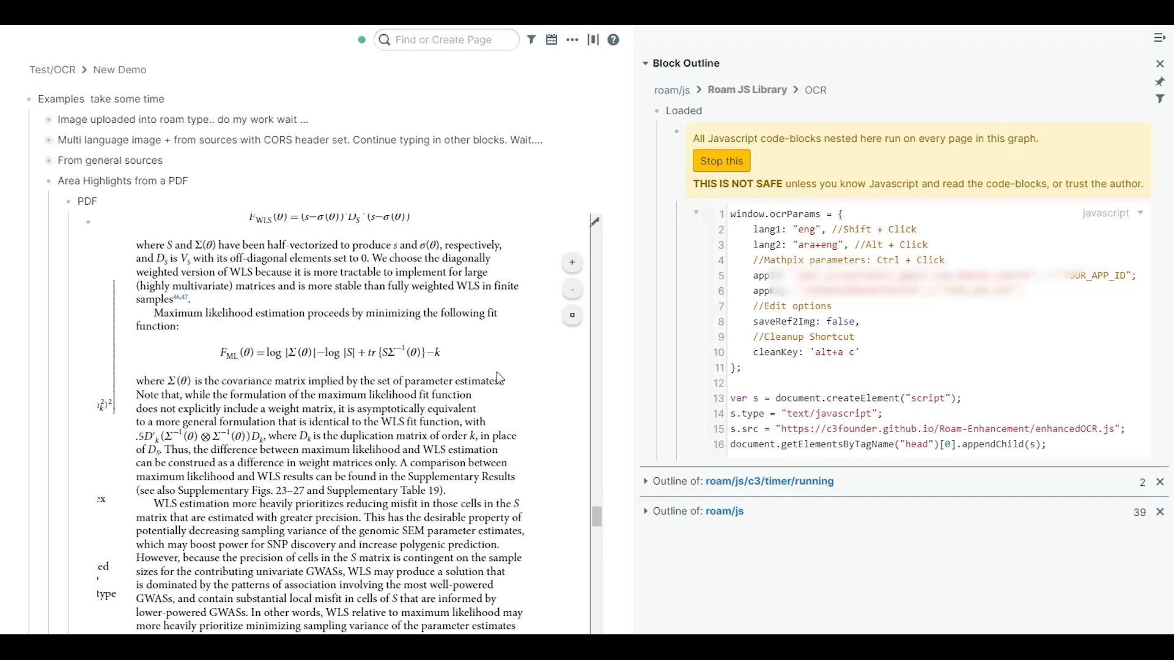
pyautogui.moveTo(184, 376)
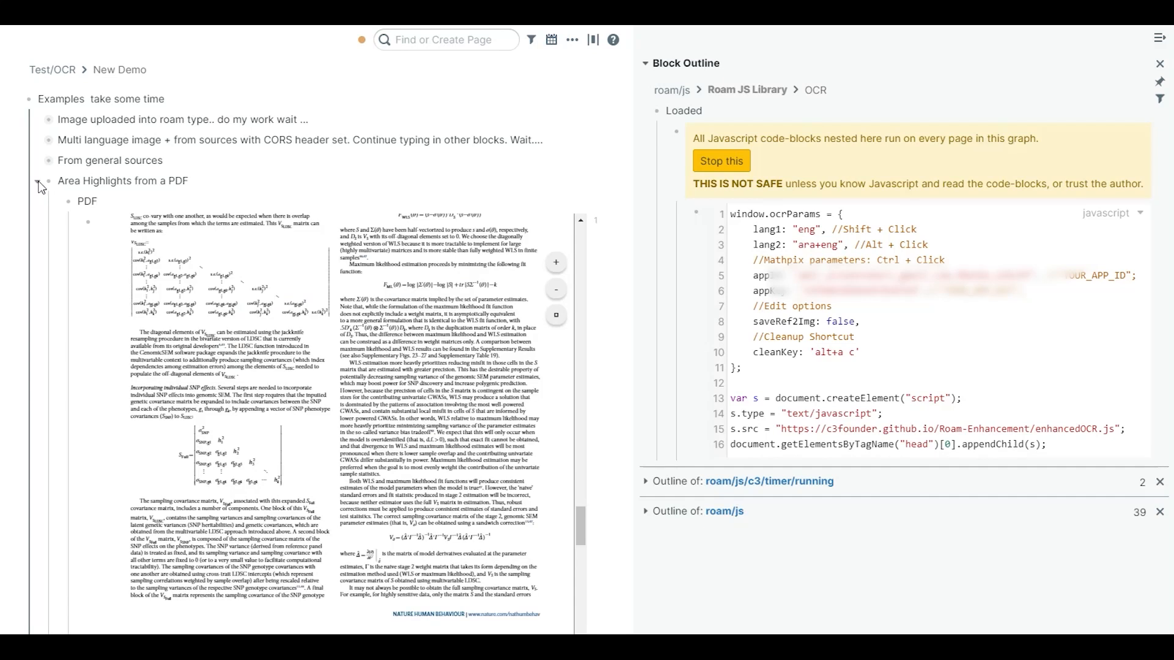
# Refresh the PDF highlights section so the equation highlight gets a text-and-formula block beneath it.
pyautogui.click(47, 181)
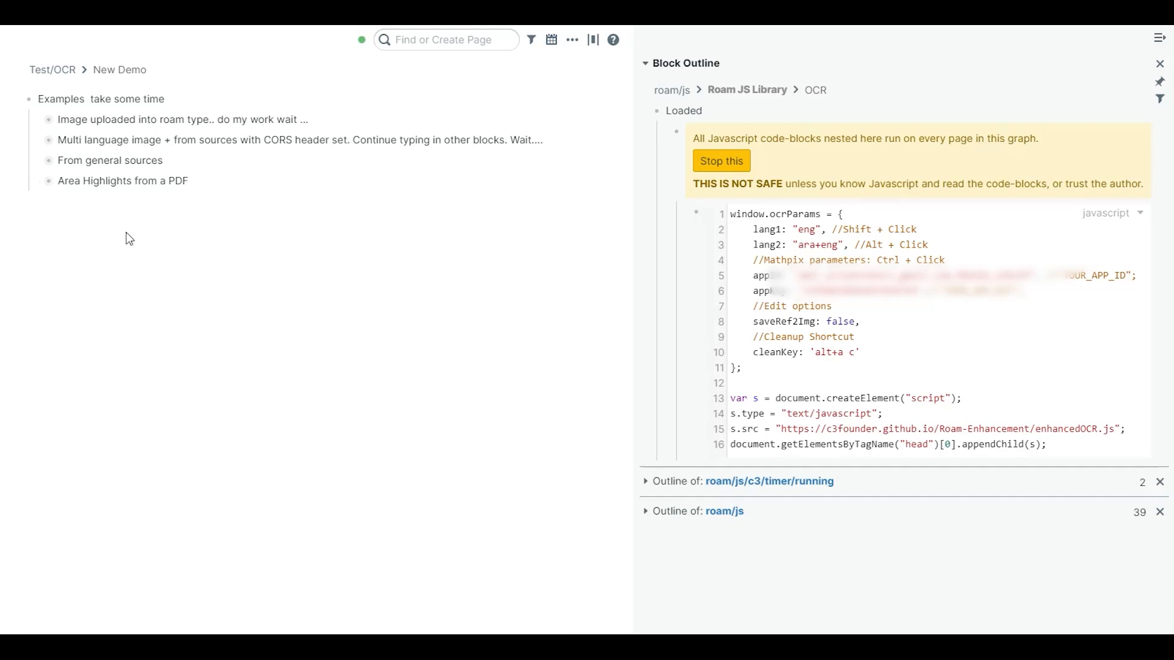
pyautogui.click(48, 181)
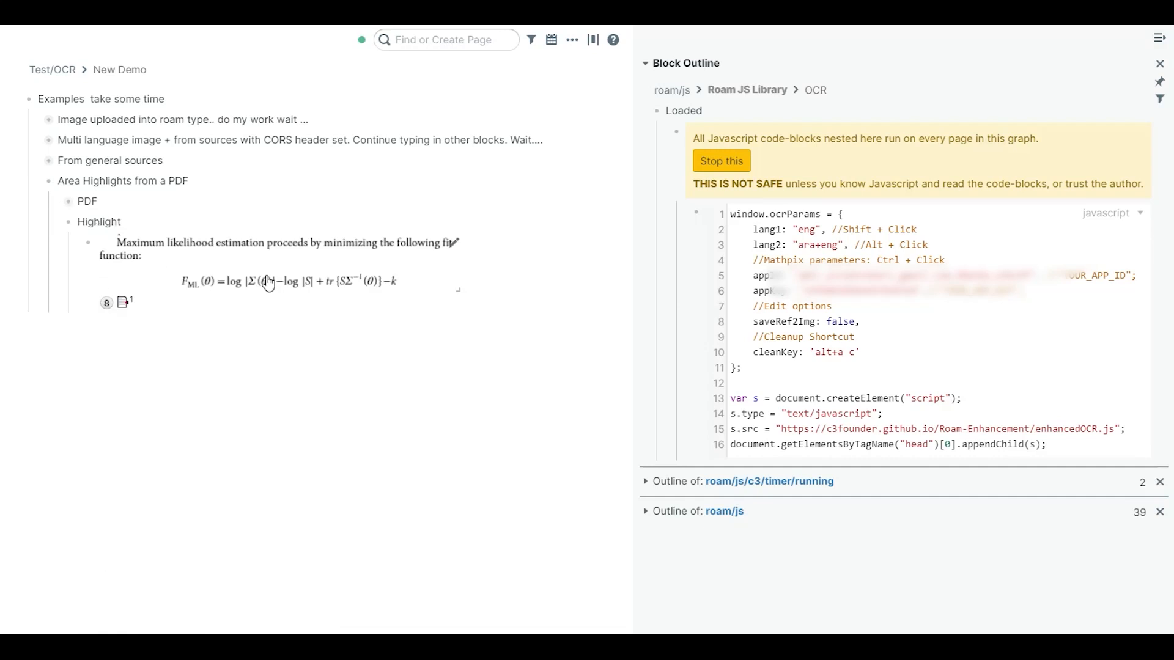
pyautogui.moveTo(314, 302)
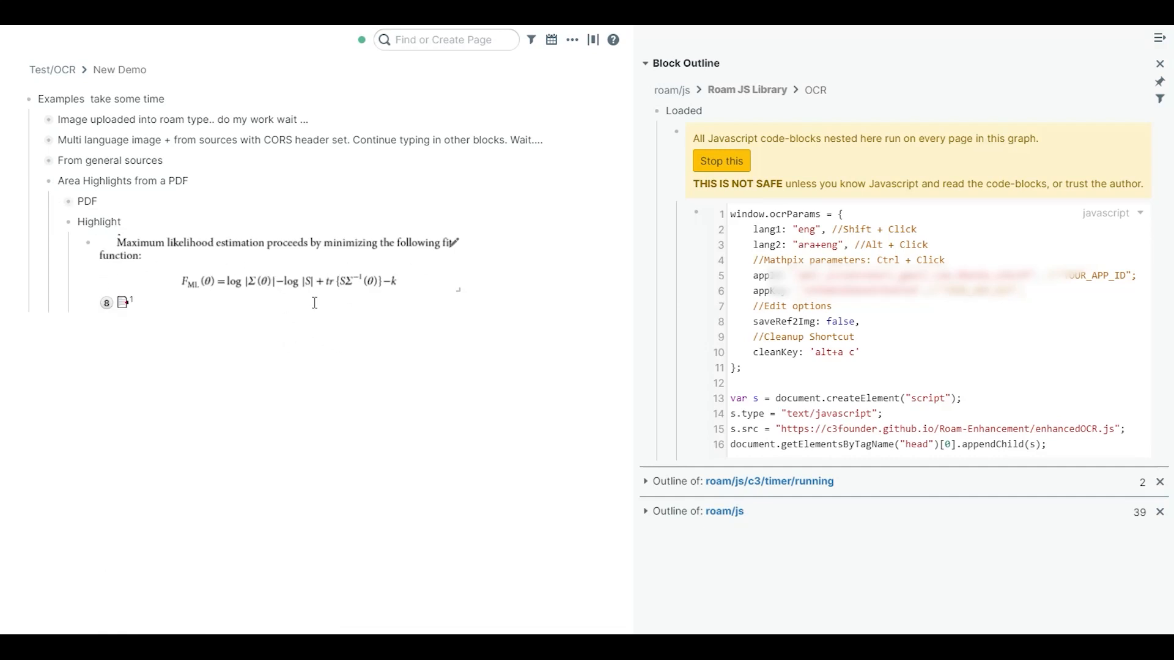
pyautogui.moveTo(310, 272)
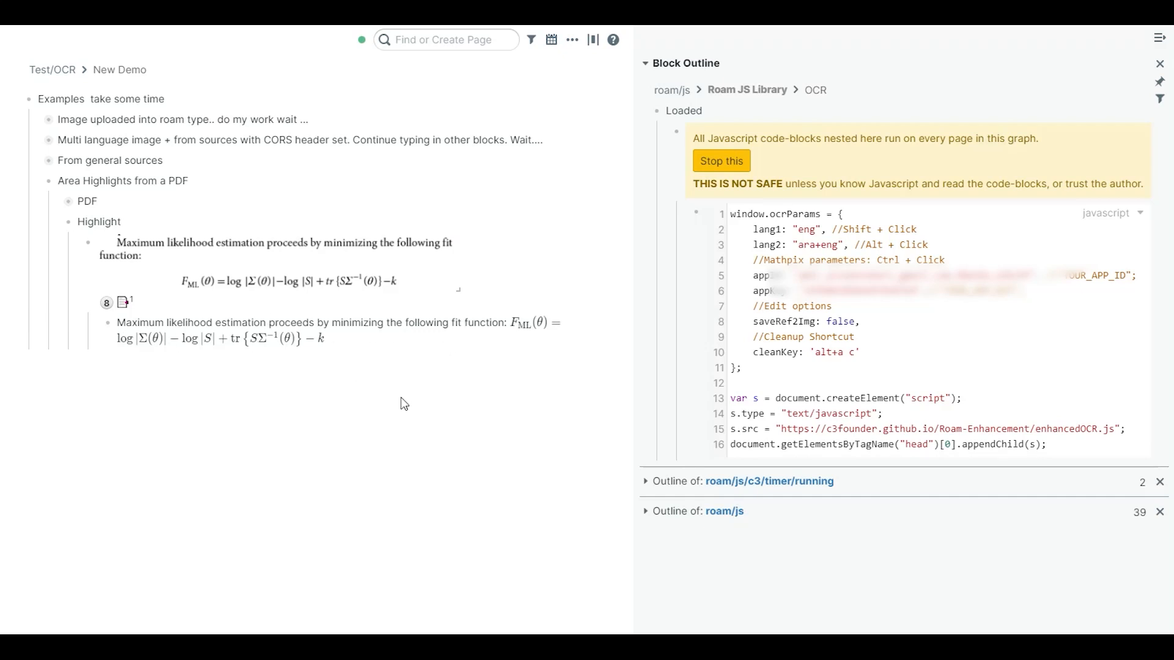
pyautogui.moveTo(44, 217)
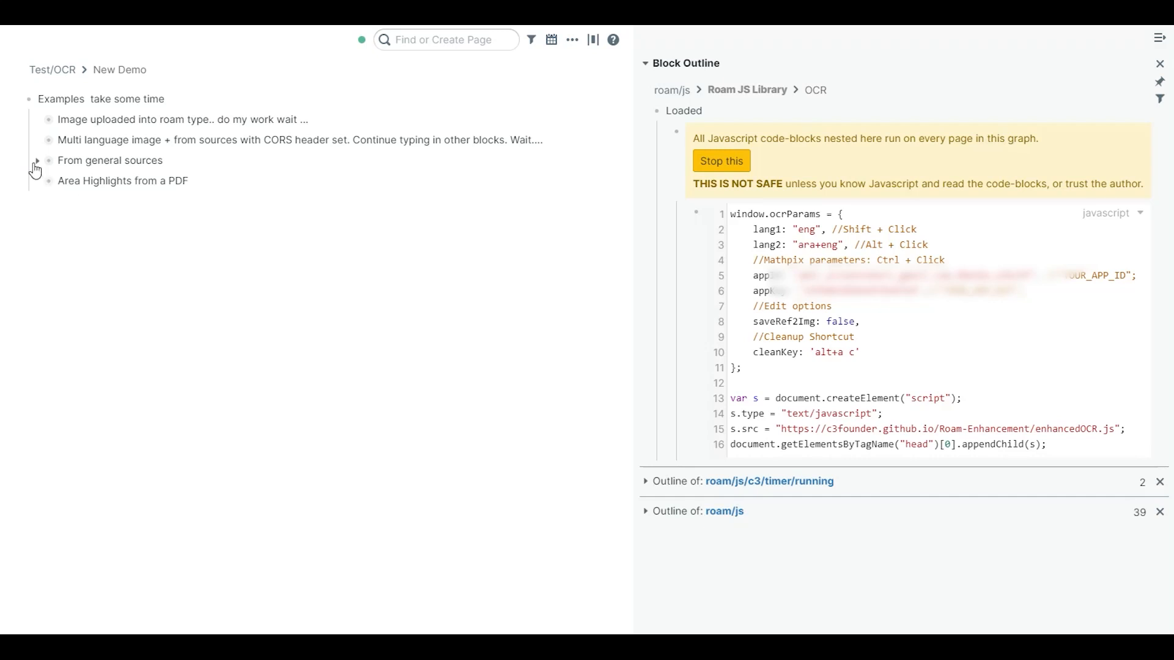
# Reveal the Arabic image's recognised text under From general sources, then collapse the example.
pyautogui.click(34, 160)
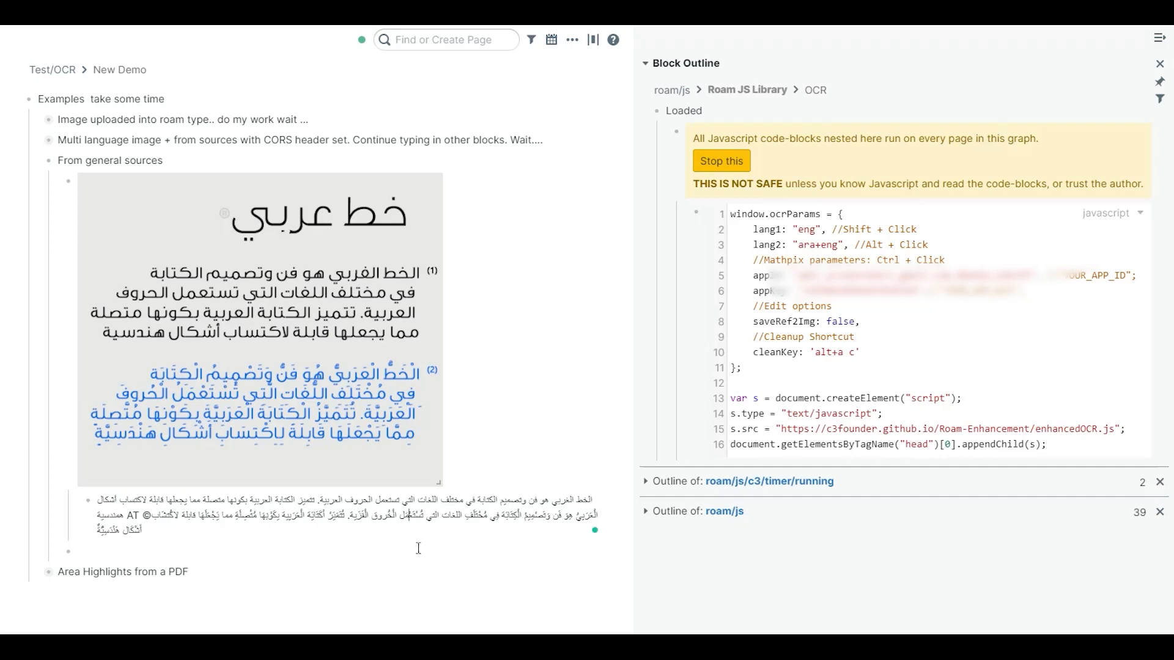
pyautogui.click(75, 550)
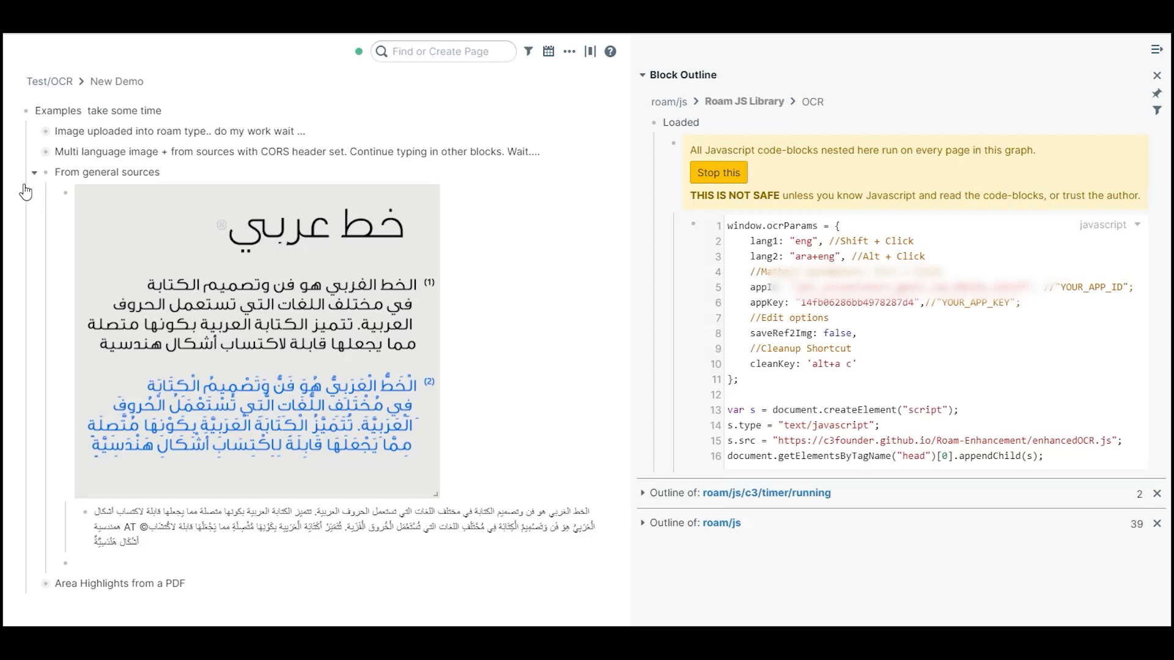
pyautogui.click(34, 172)
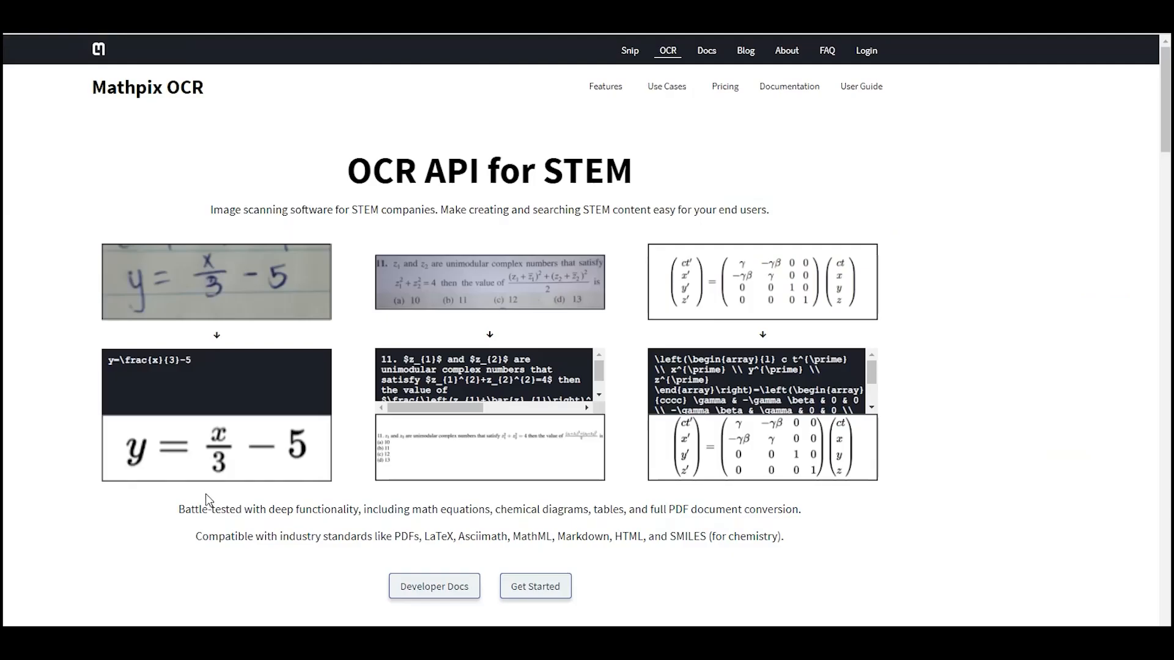
pyautogui.moveTo(295, 493)
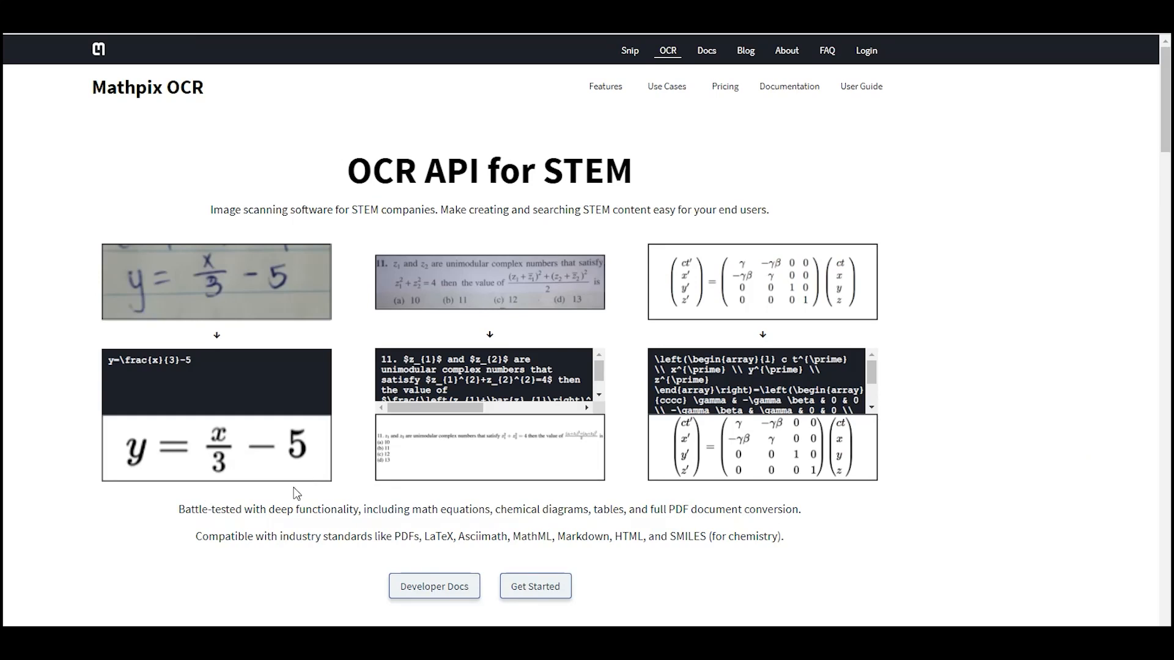
# Scroll the Mathpix OCR page to API pricing by route and highlight the $0.004/request image tier.
pyautogui.scroll(-3)
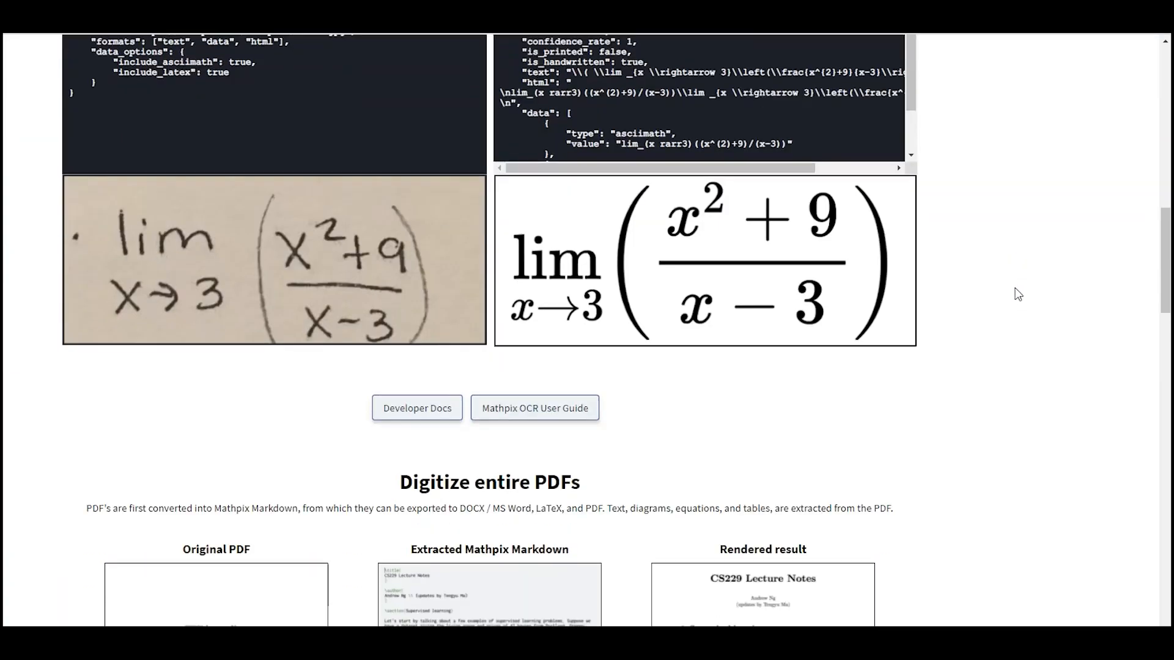
pyautogui.scroll(-3)
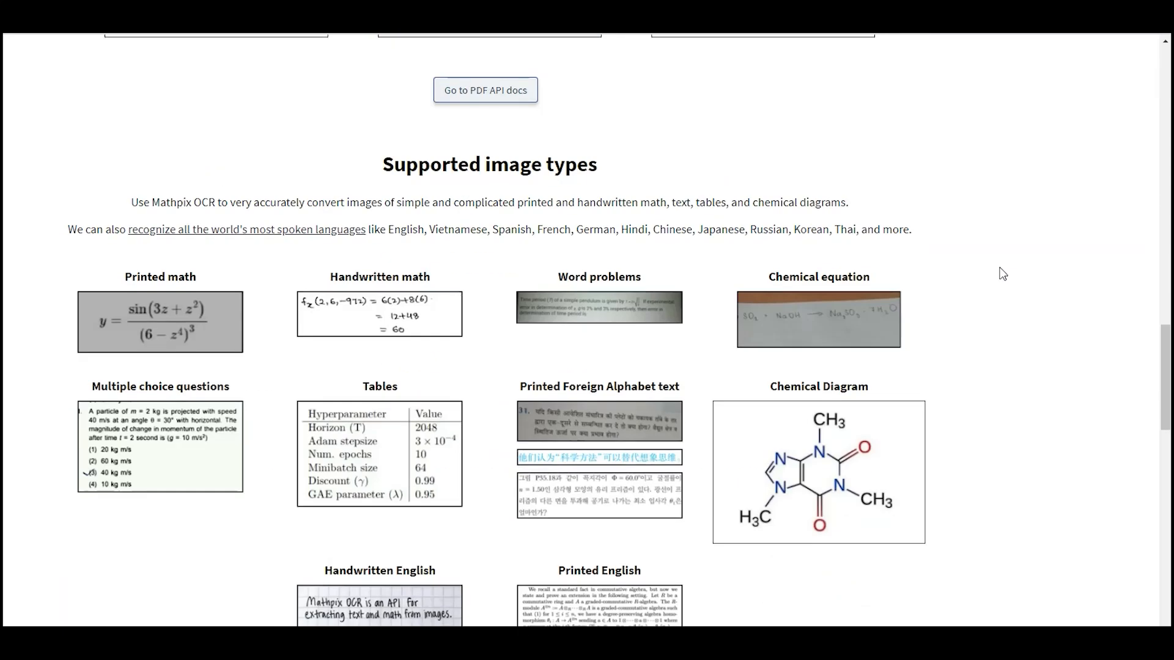
pyautogui.scroll(-3)
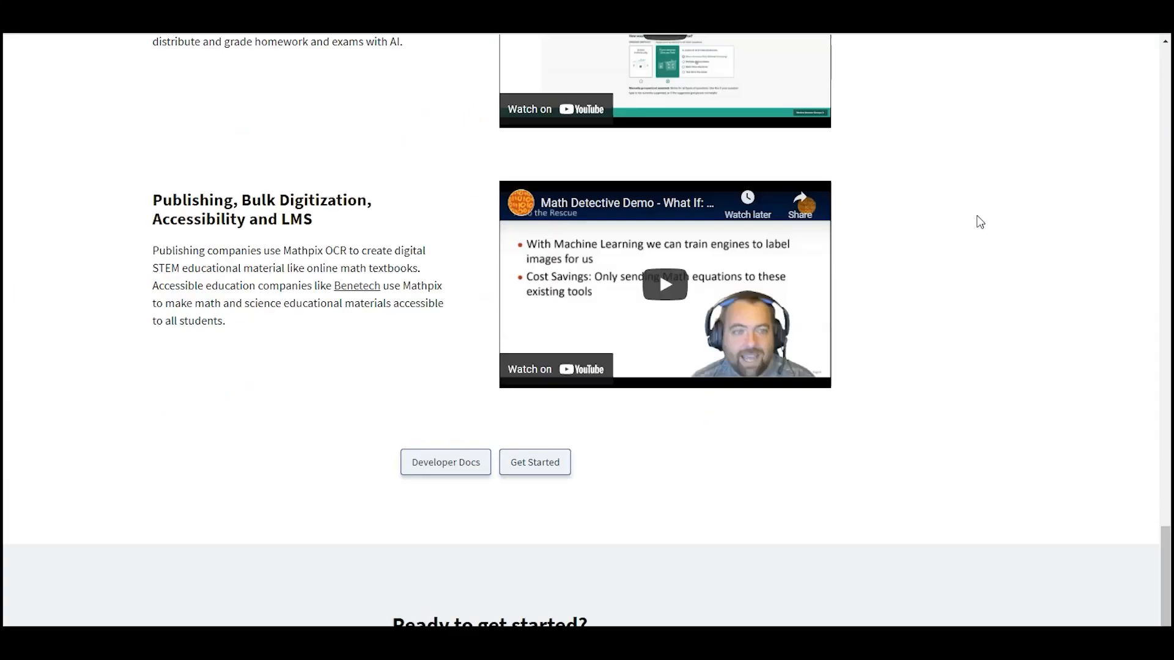
pyautogui.scroll(-3)
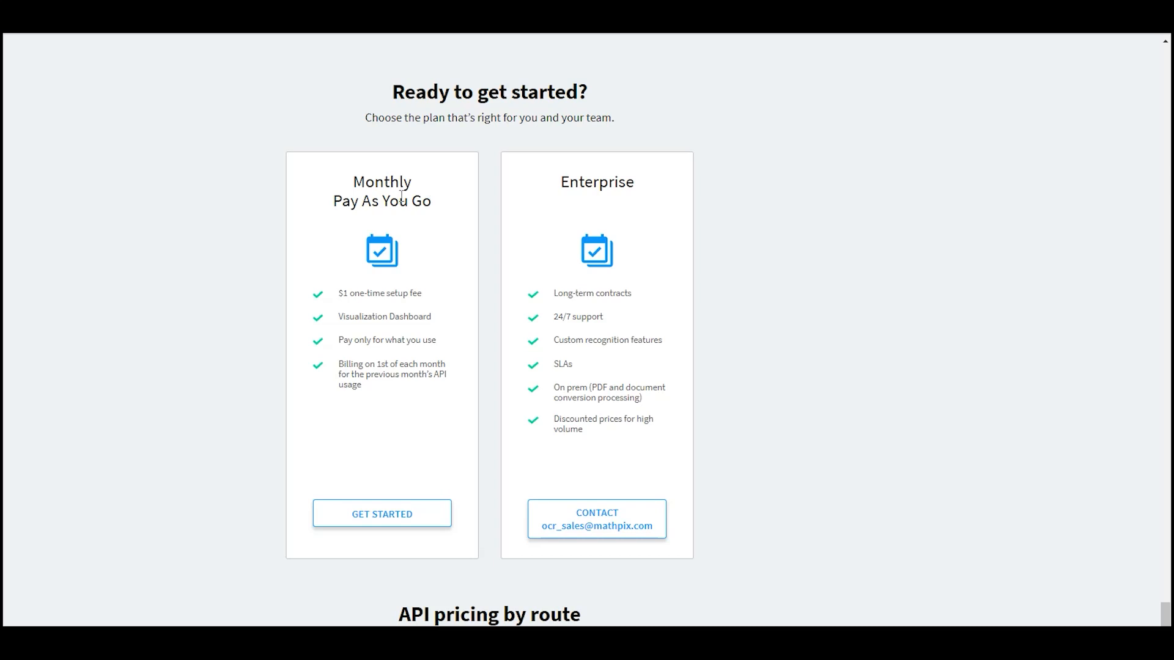
pyautogui.scroll(-3)
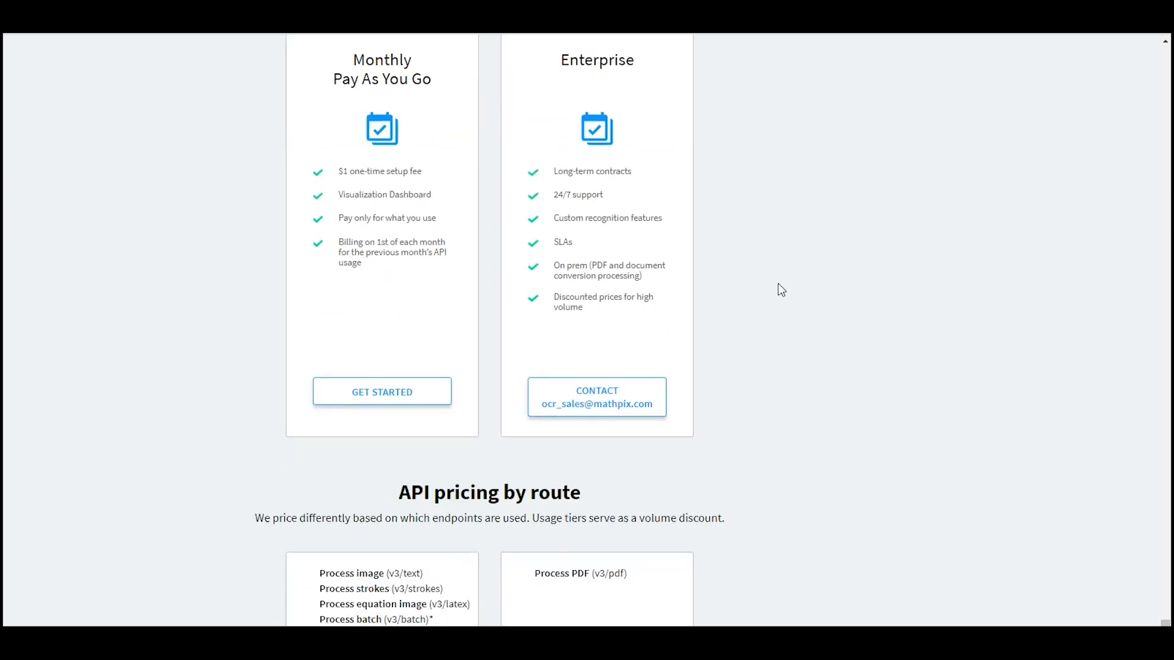
pyautogui.scroll(-3)
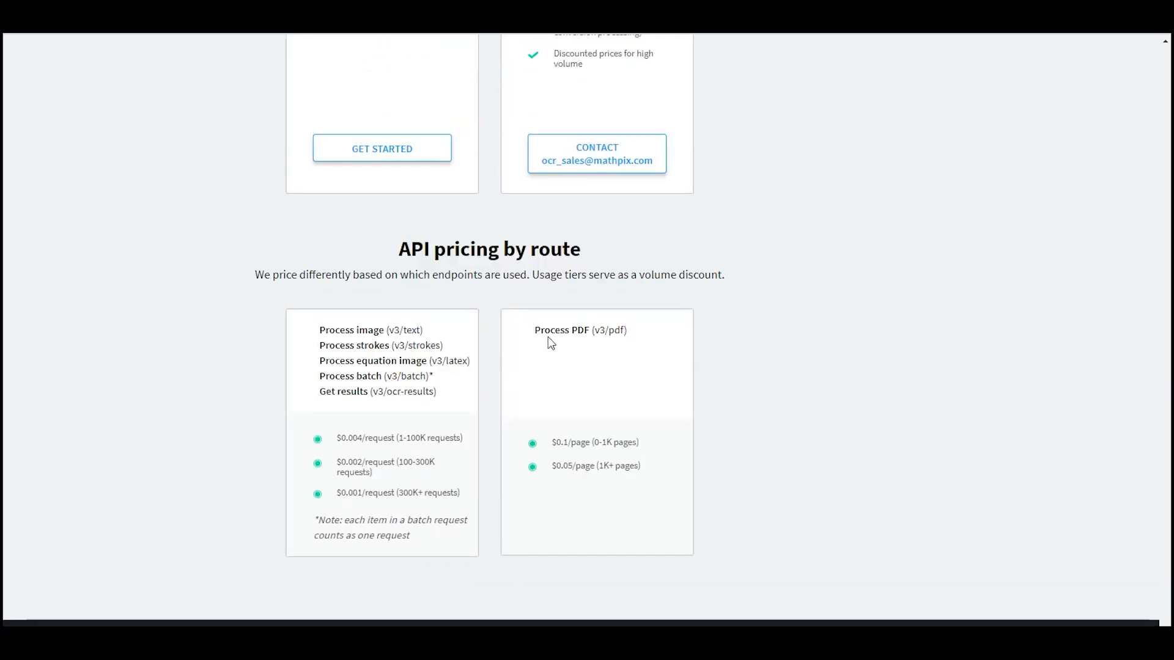
pyautogui.moveTo(568, 342)
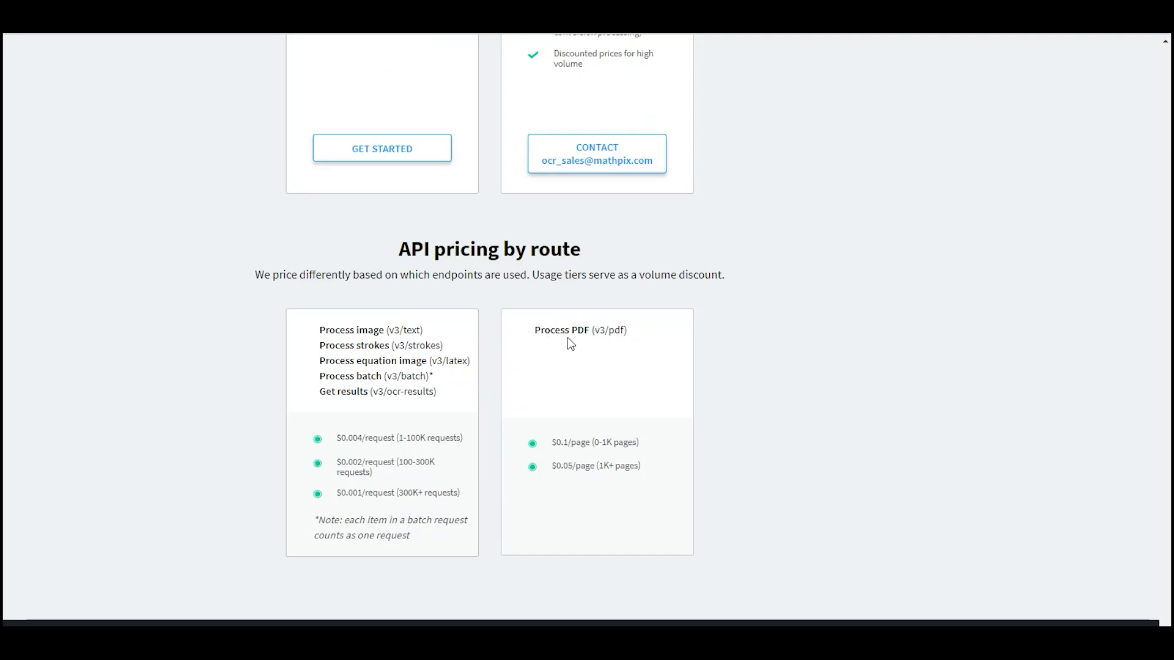
pyautogui.moveTo(542, 335)
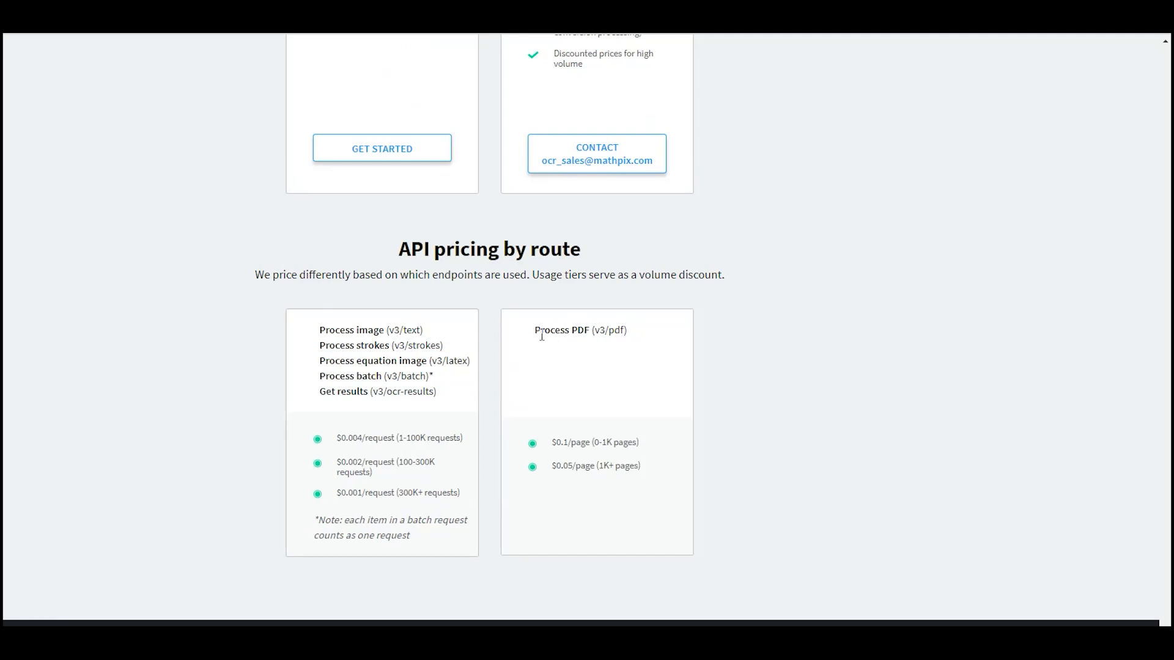
pyautogui.moveTo(422, 312)
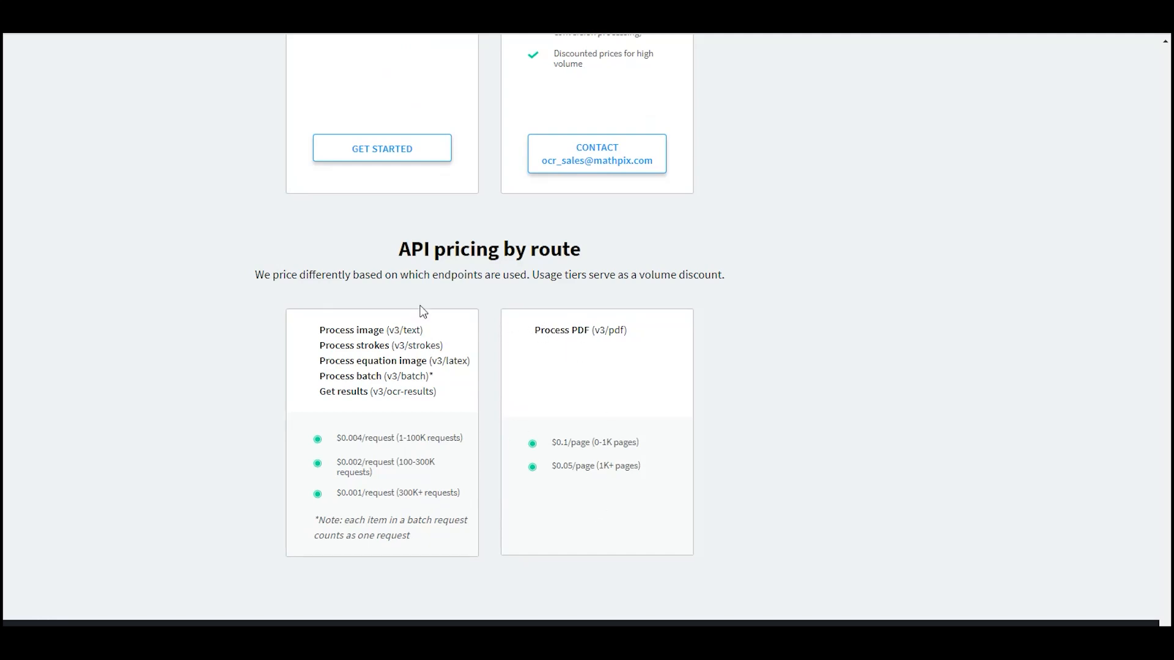
pyautogui.moveTo(372, 512)
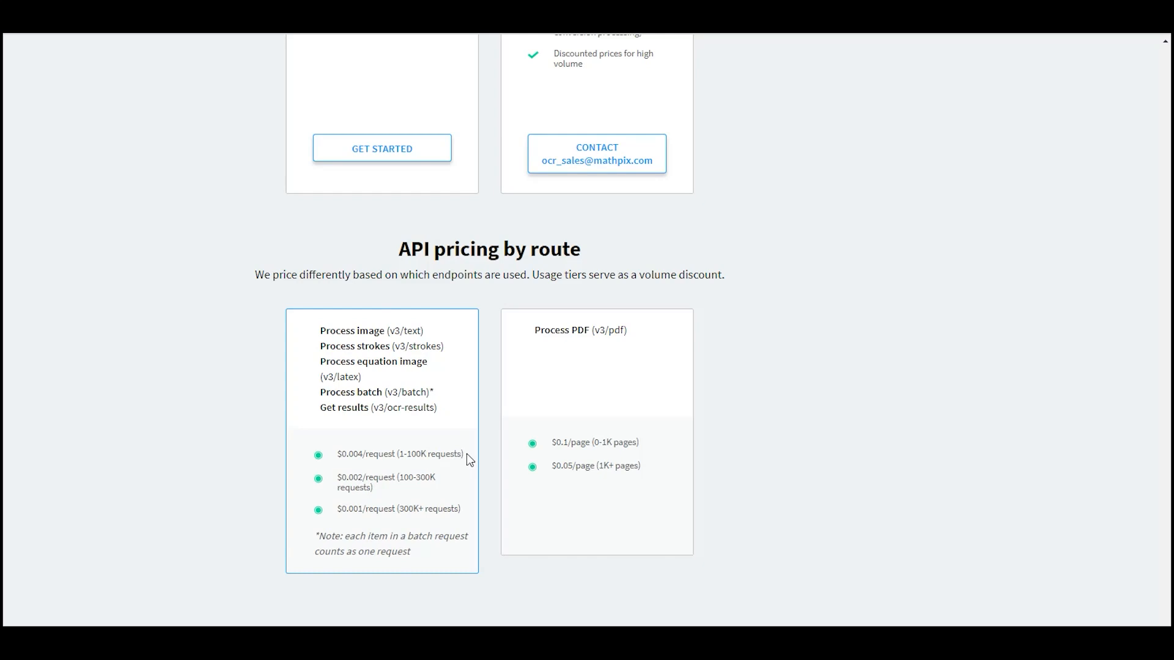
pyautogui.doubleClick(399, 454)
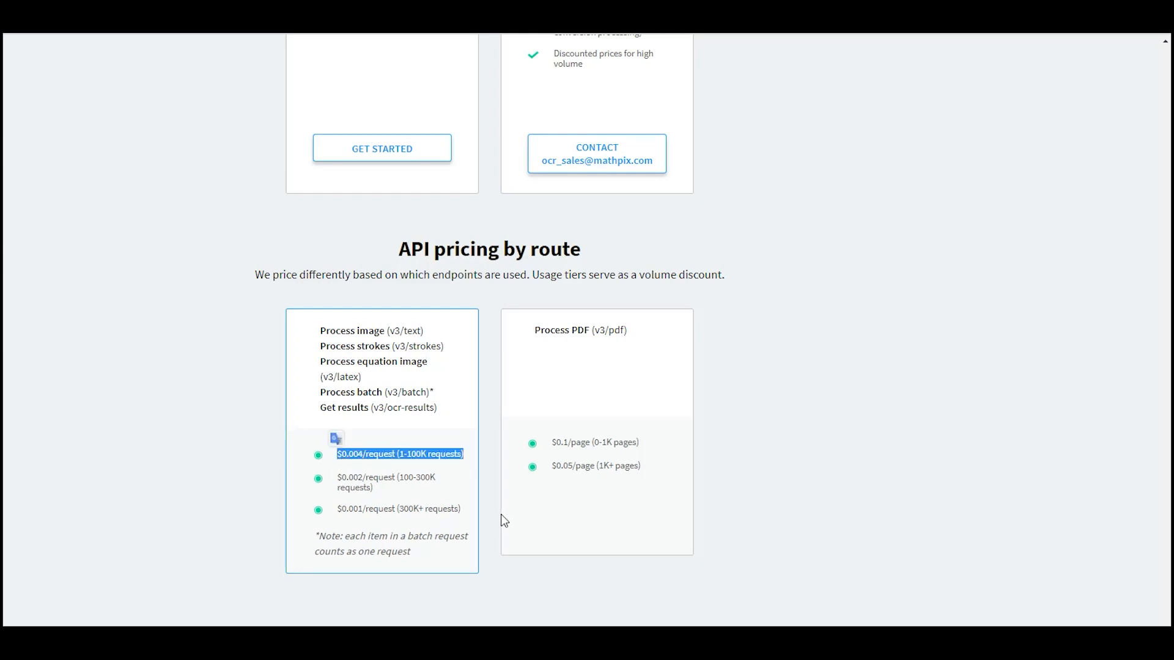
pyautogui.moveTo(137, 456)
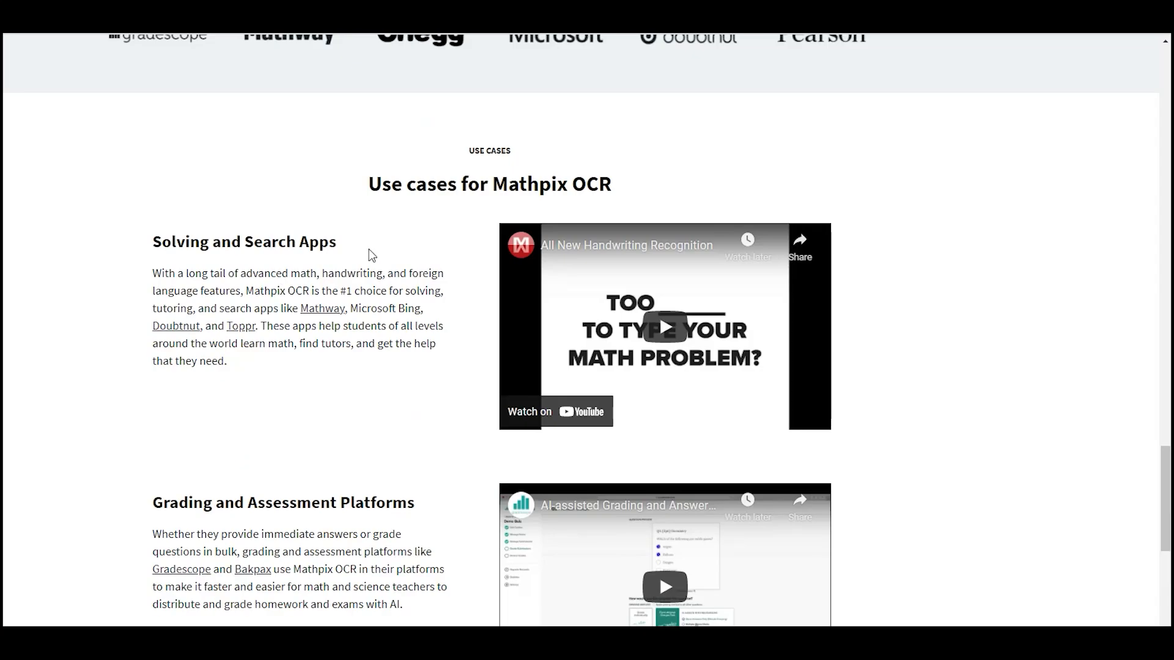
# Log in to the existing Mathpix account from the Get Started sign-up form, reaching My Account.
pyautogui.scroll(-3)
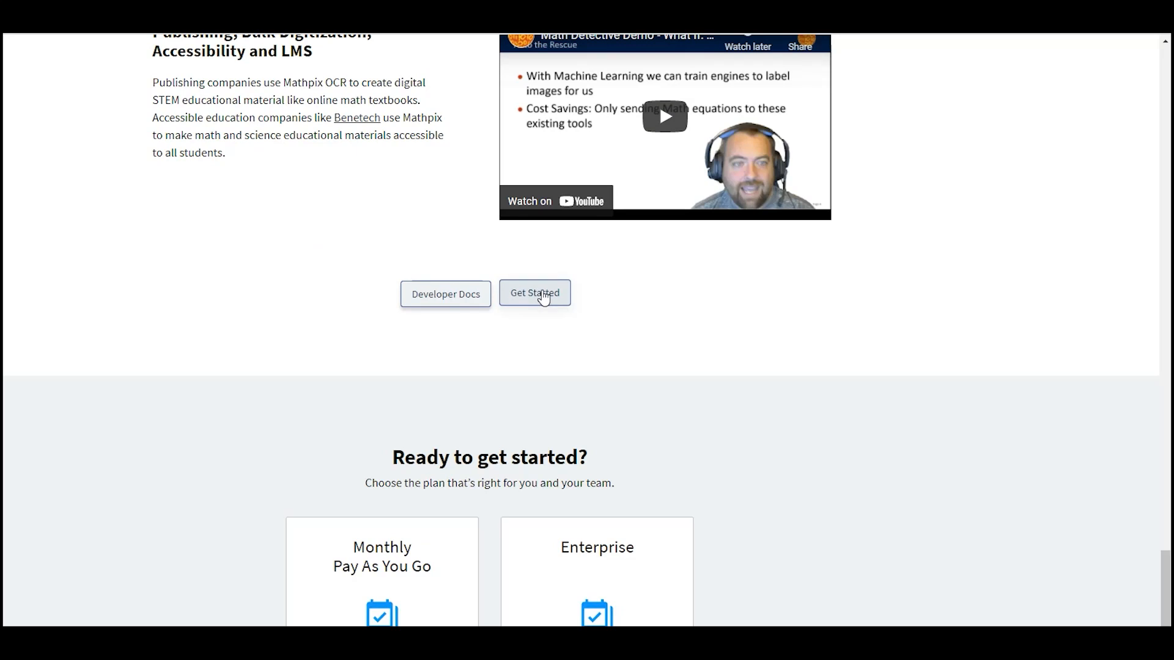
pyautogui.click(534, 292)
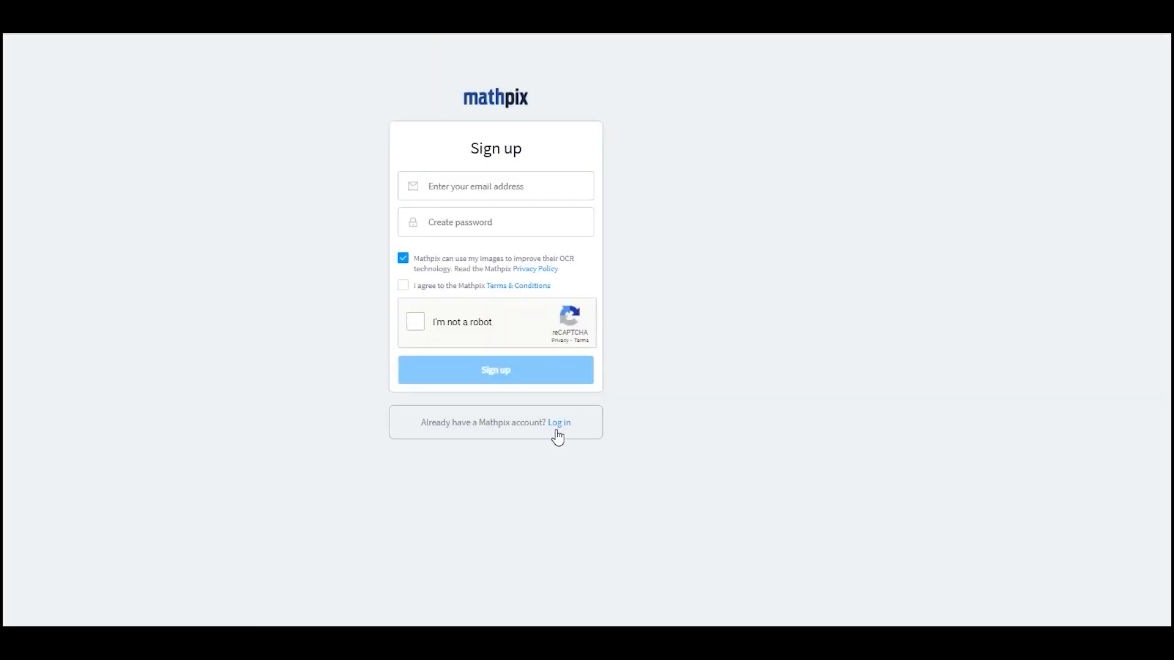
pyautogui.click(559, 422)
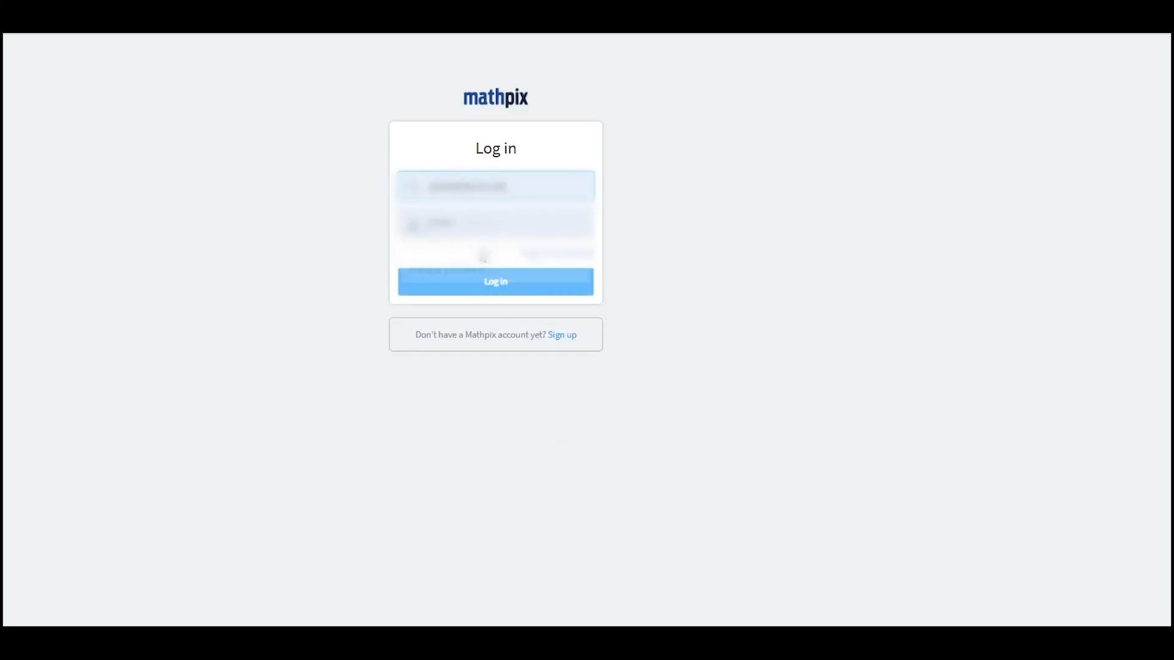
pyautogui.click(494, 282)
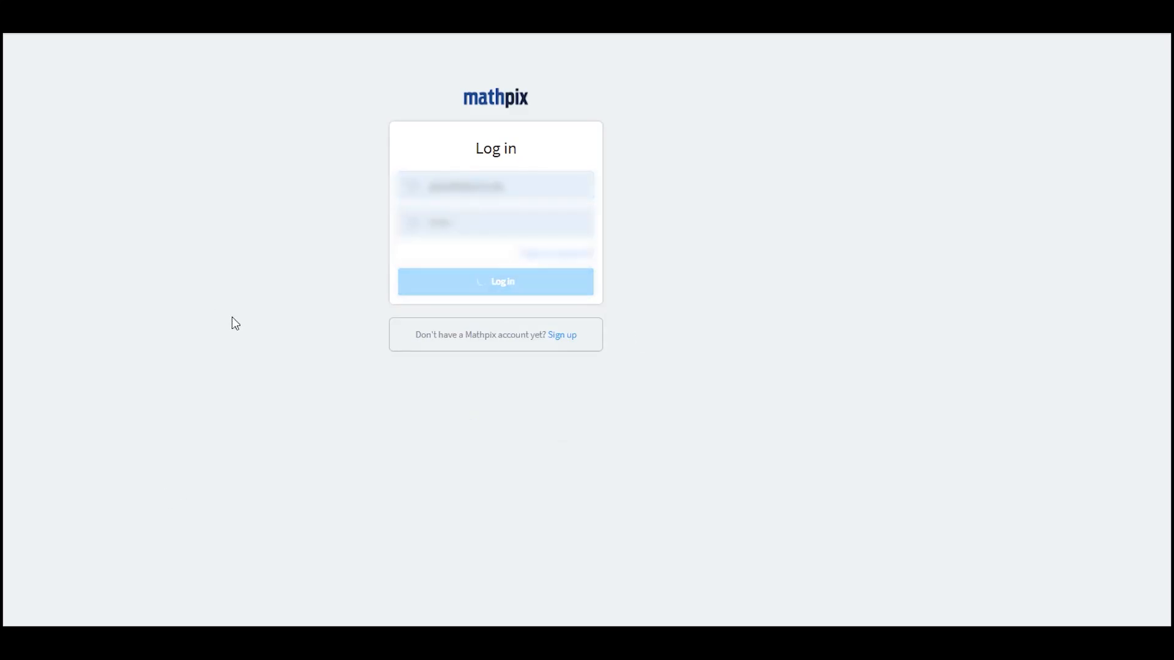
pyautogui.click(495, 281)
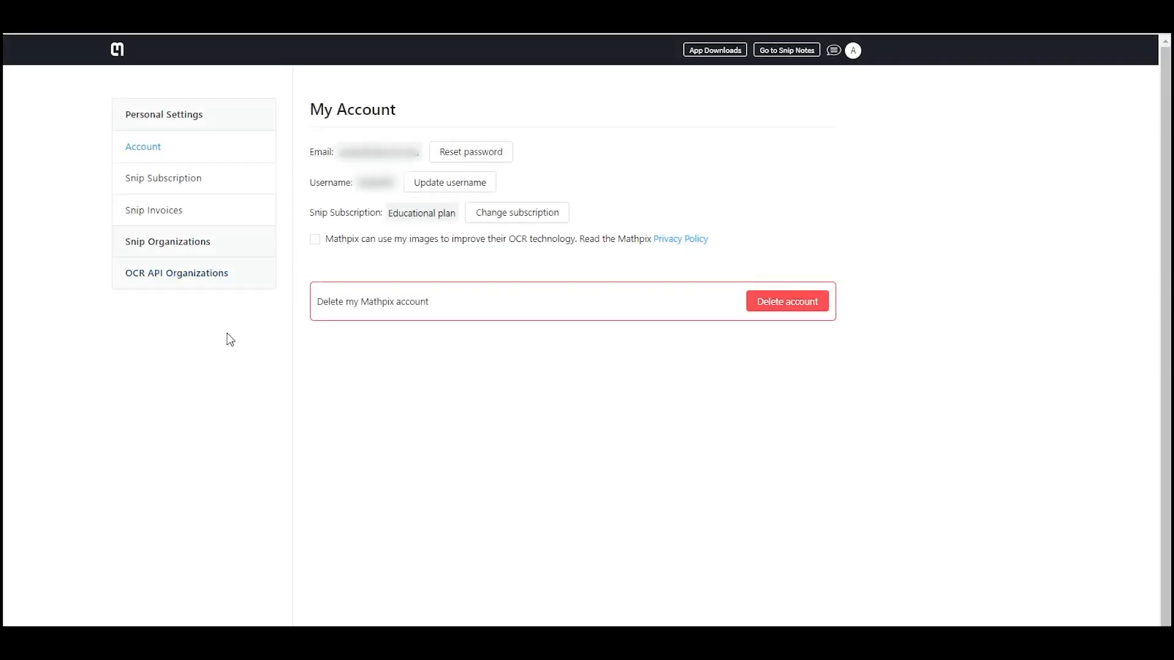
pyautogui.moveTo(165, 334)
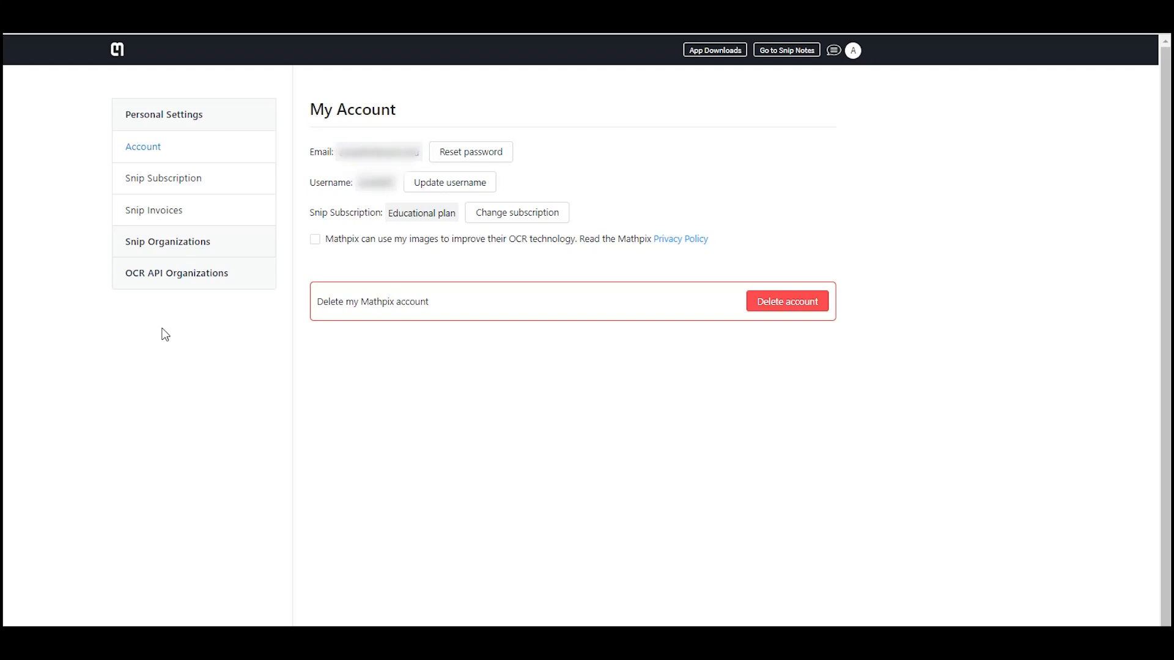
pyautogui.moveTo(169, 102)
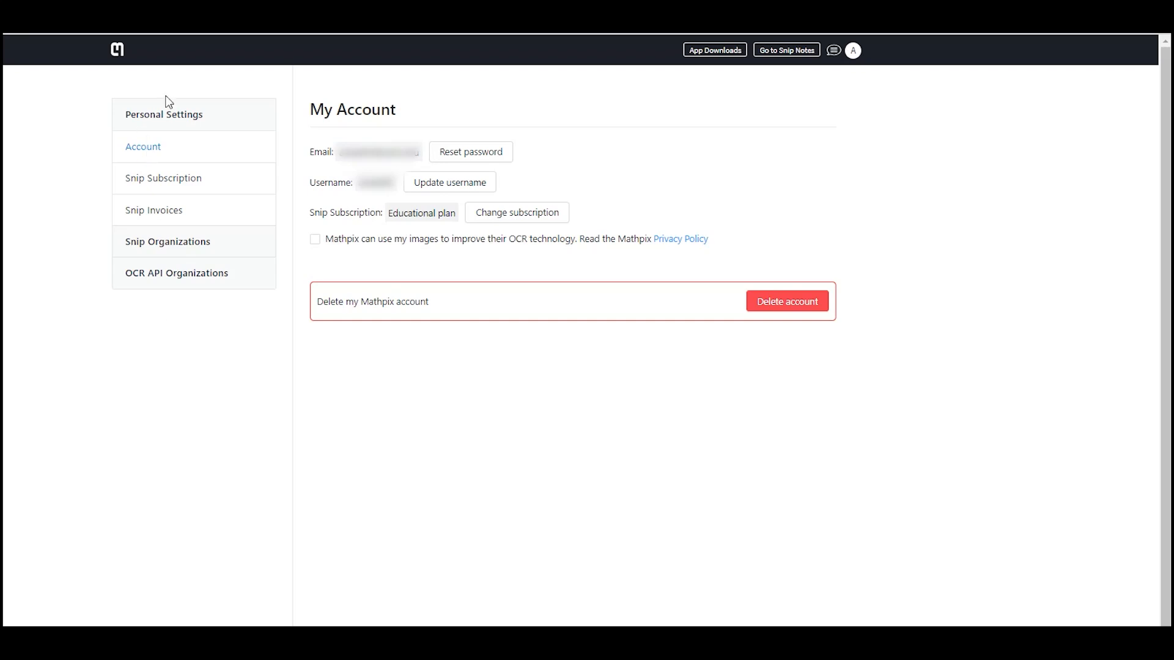
pyautogui.moveTo(176, 273)
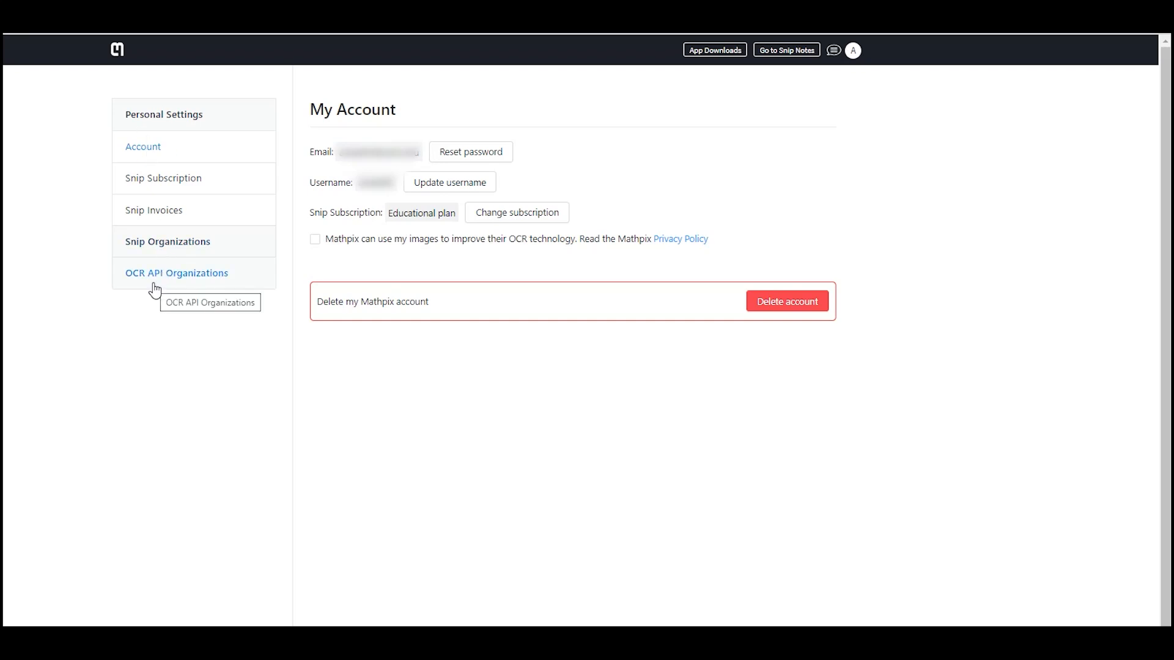
pyautogui.moveTo(157, 283)
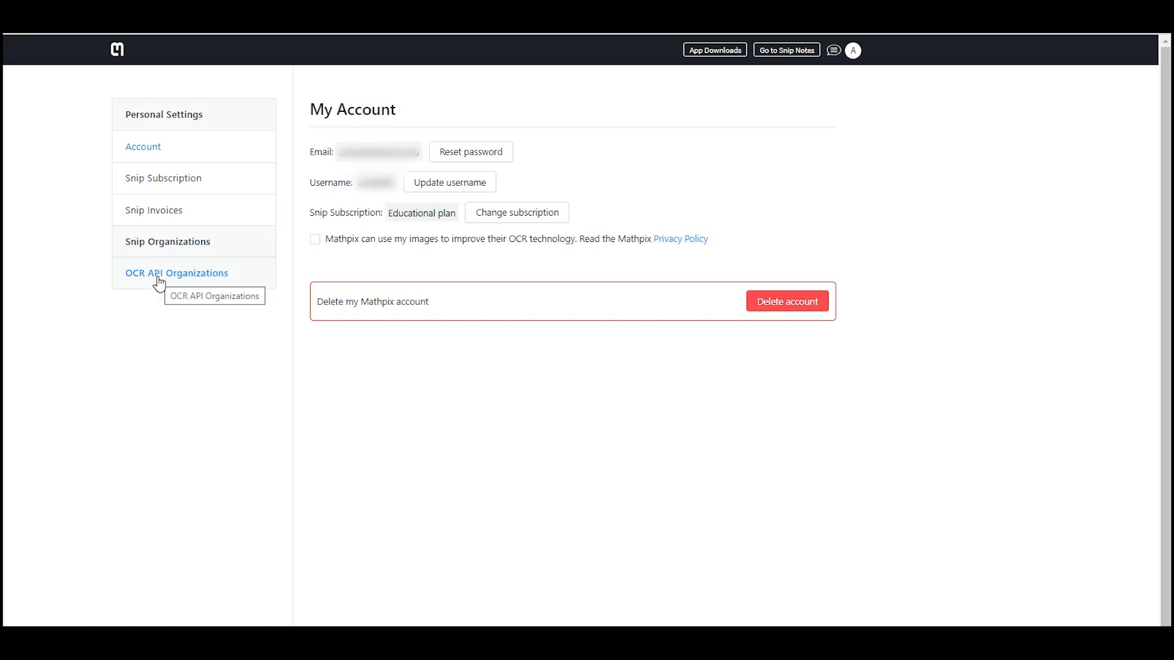
# Show the OCR API Keys page listing one enabled and one disabled key with their limits.
pyautogui.click(176, 273)
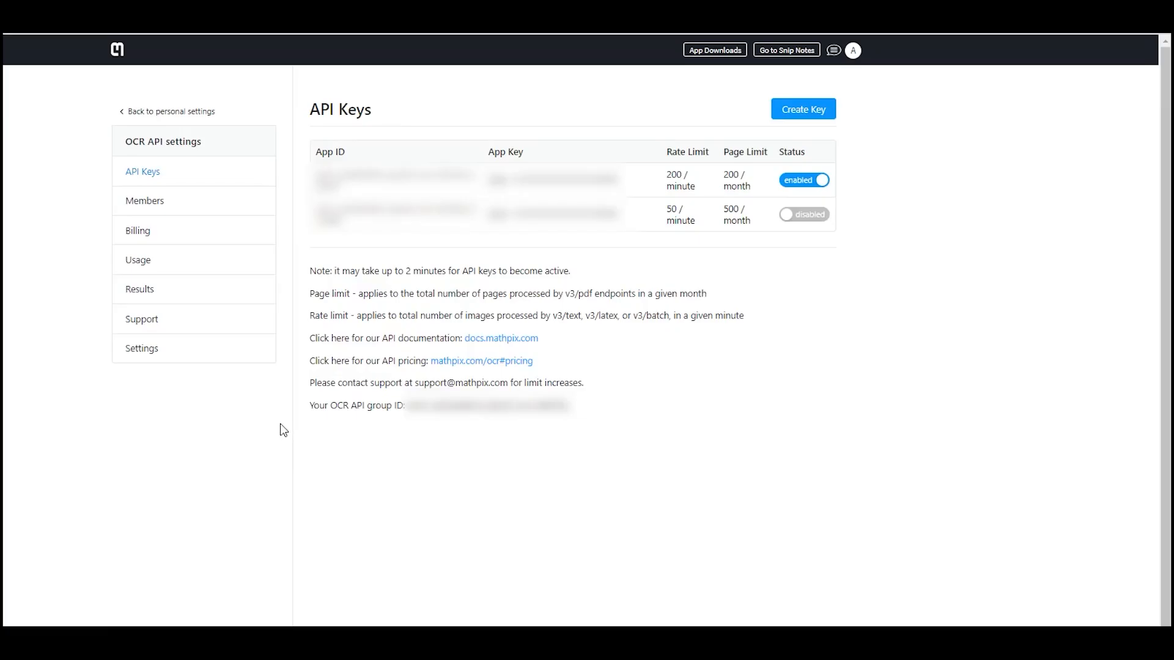
pyautogui.moveTo(802, 109)
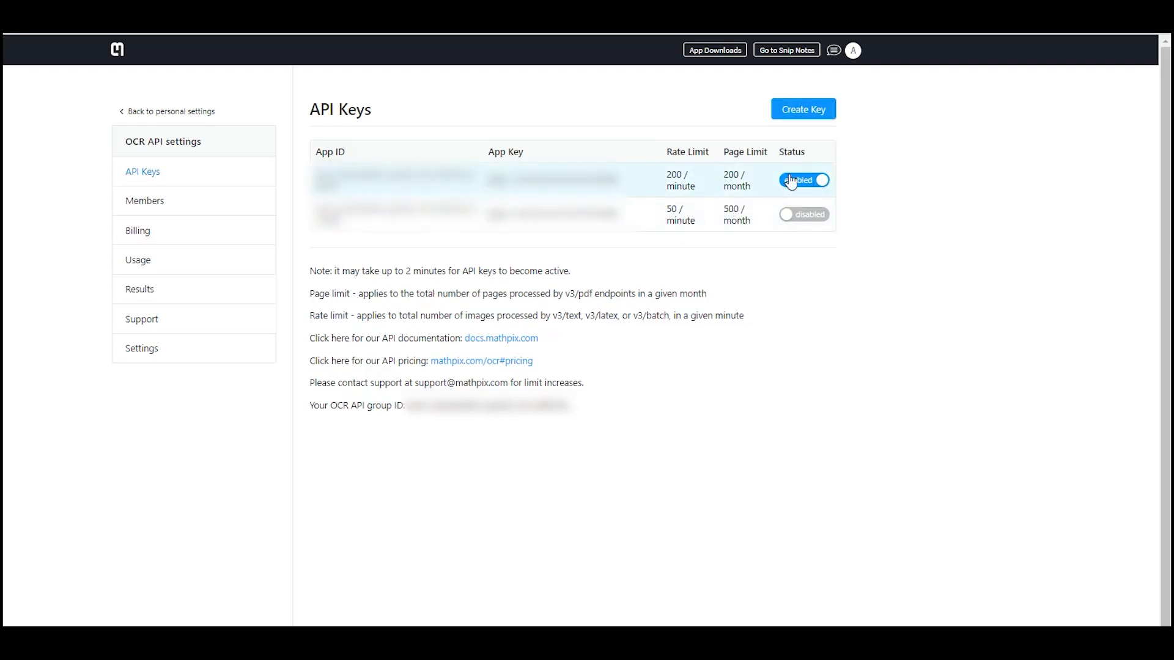
pyautogui.click(804, 180)
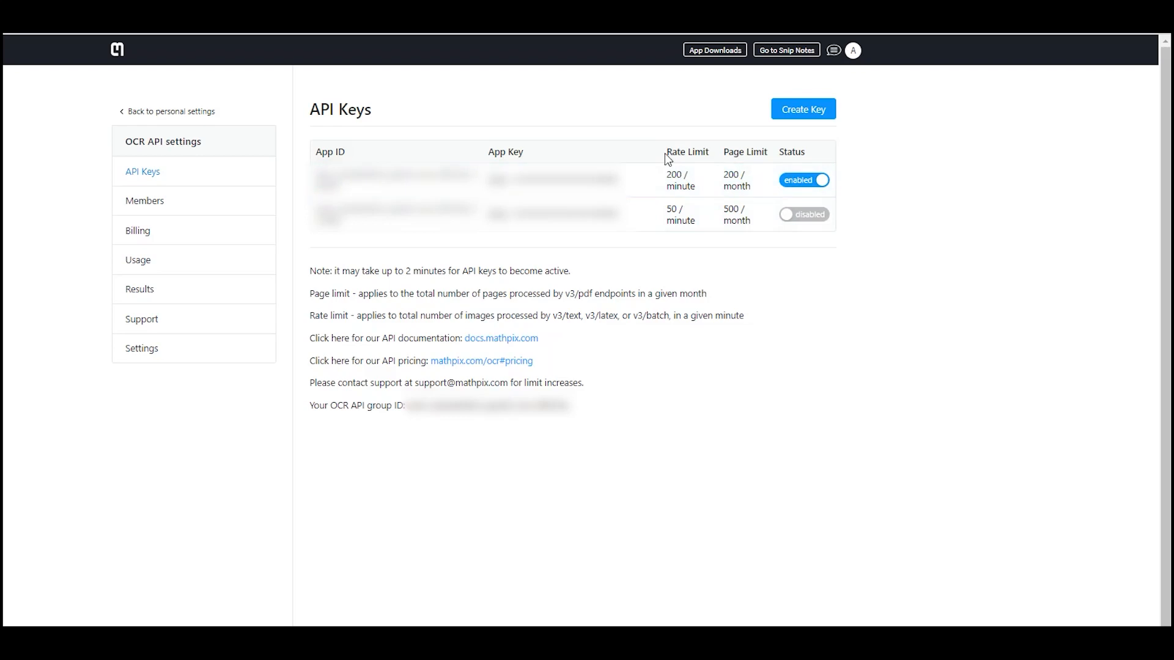
pyautogui.moveTo(723, 388)
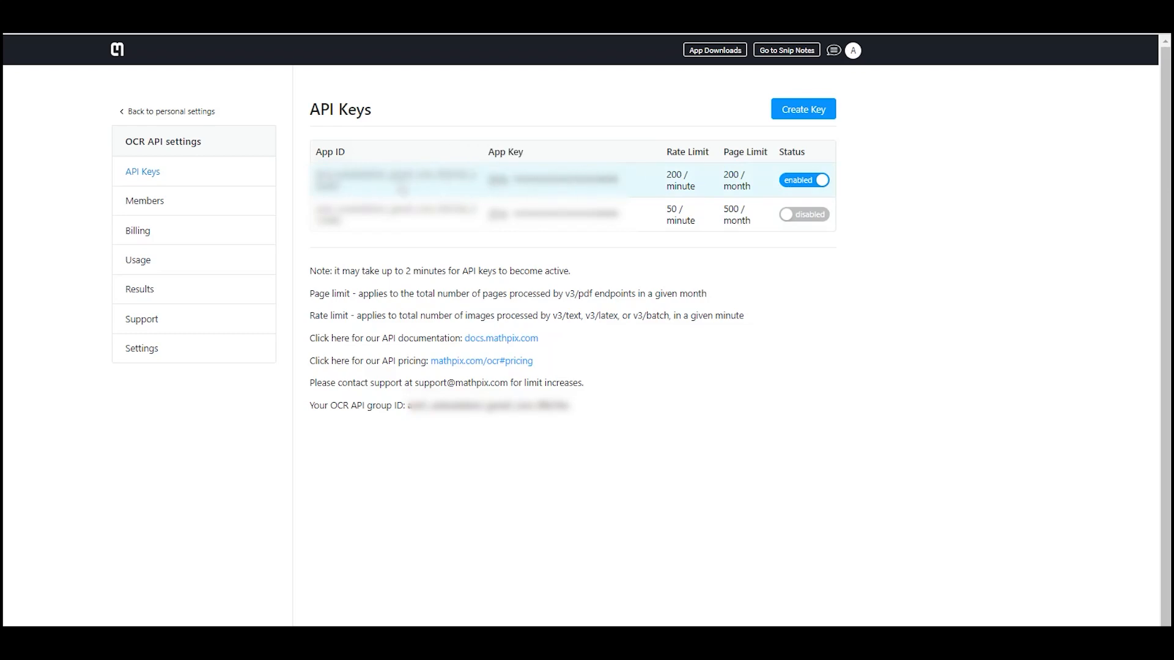
pyautogui.moveTo(503, 180)
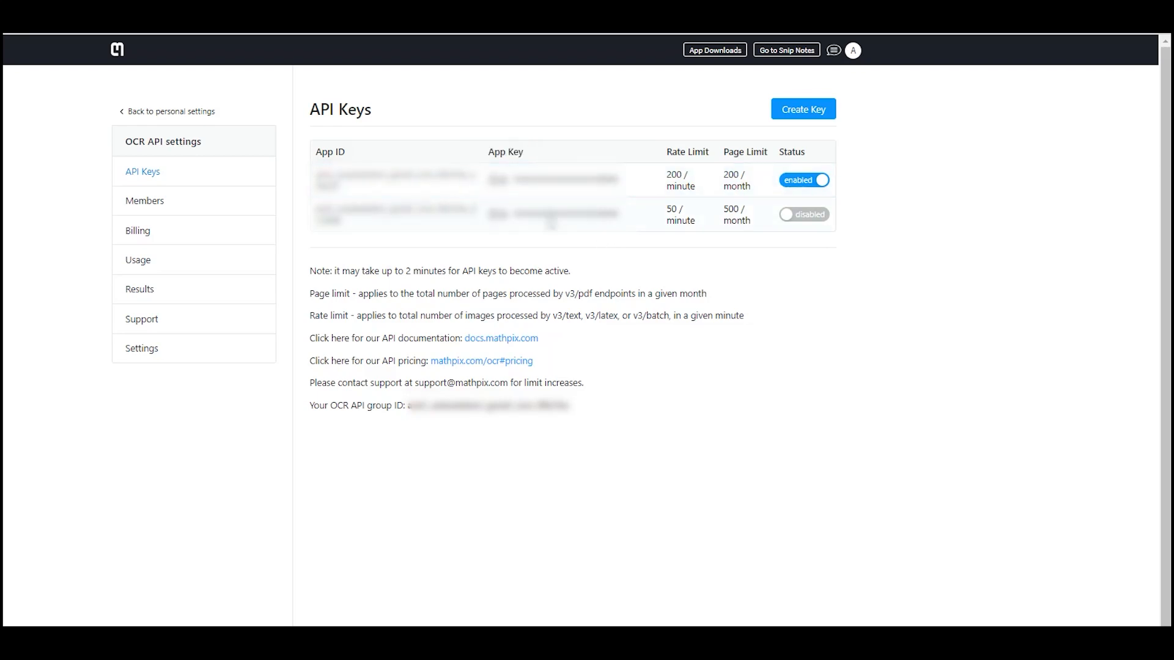
pyautogui.moveTo(591, 249)
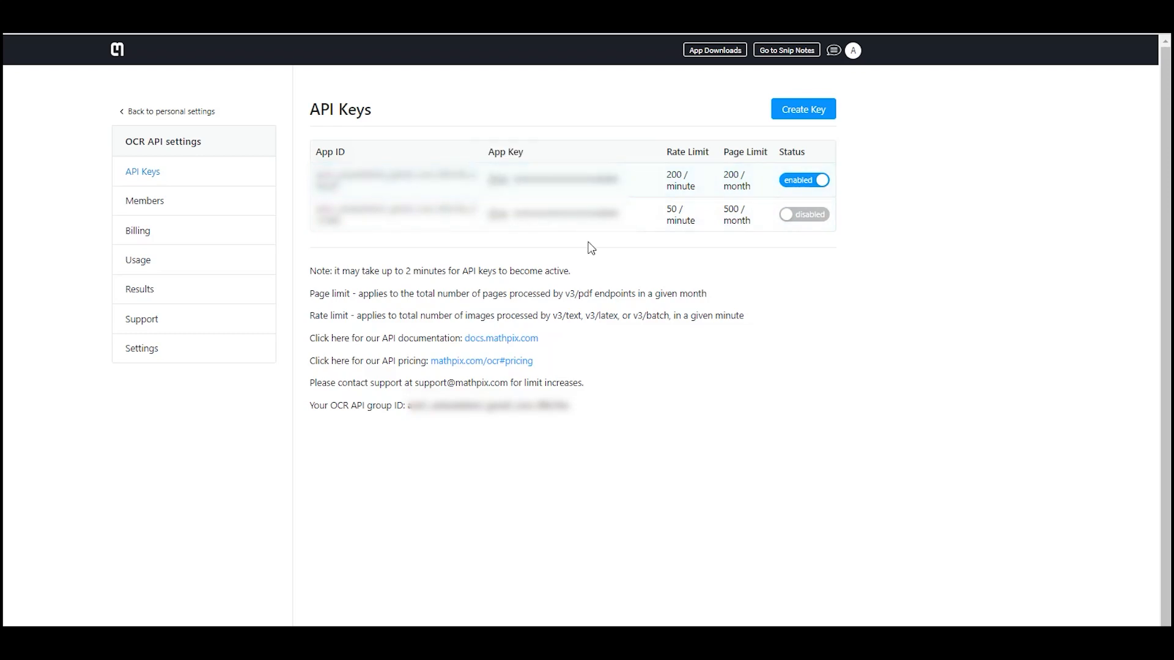
pyautogui.moveTo(505, 180)
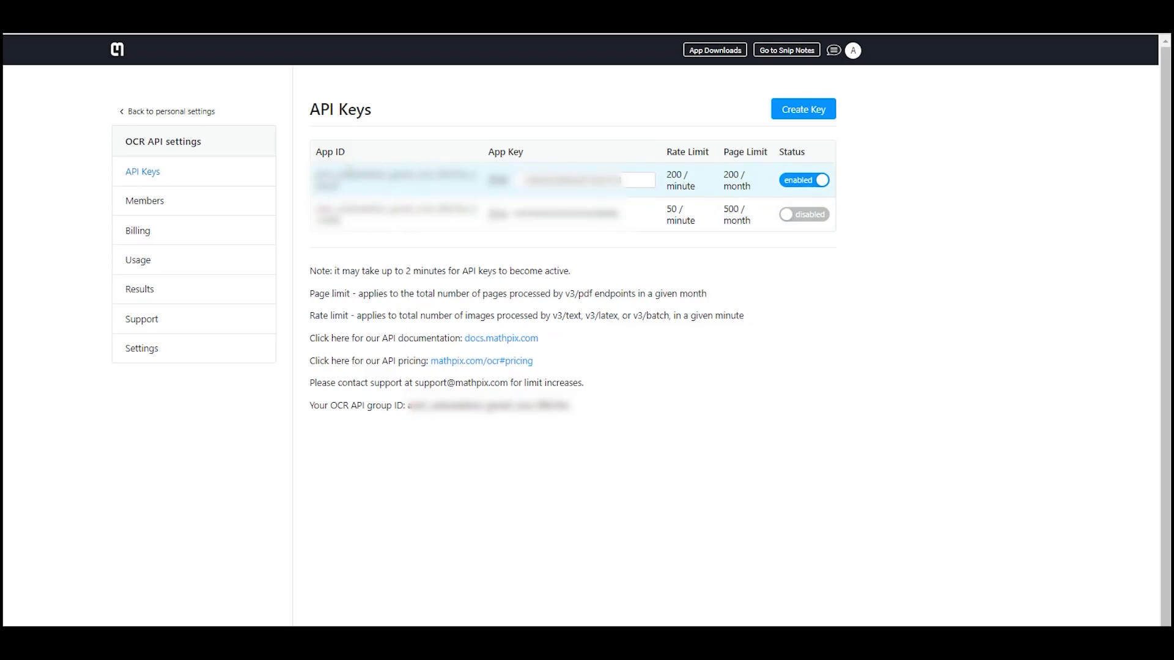
pyautogui.moveTo(172, 475)
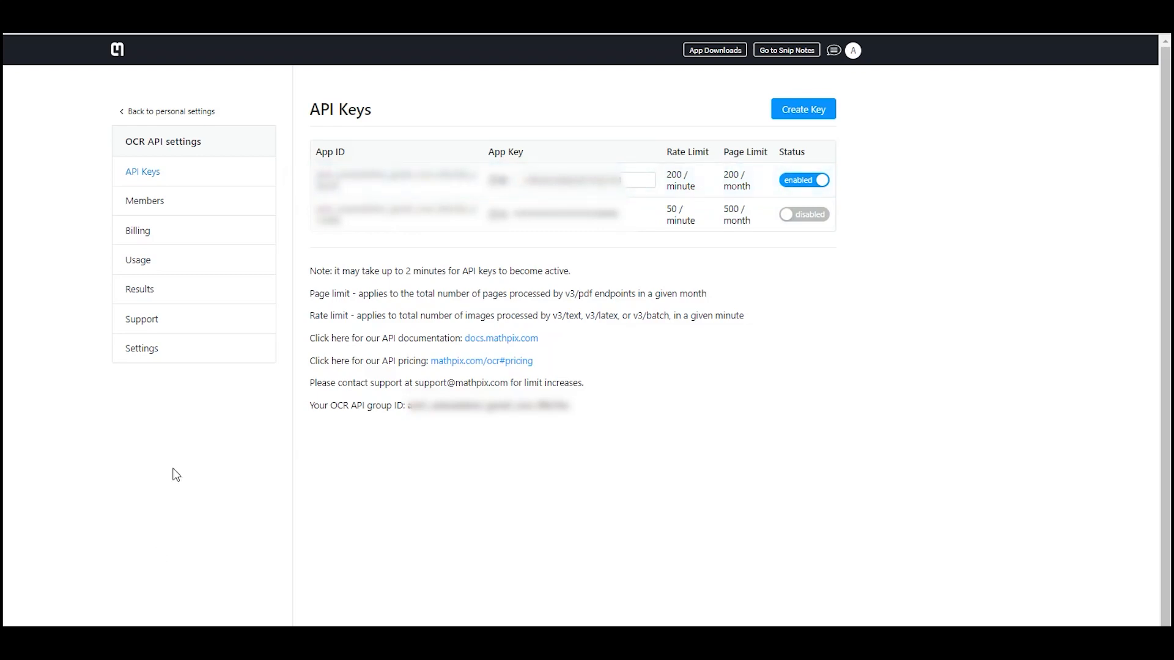
pyautogui.moveTo(138, 259)
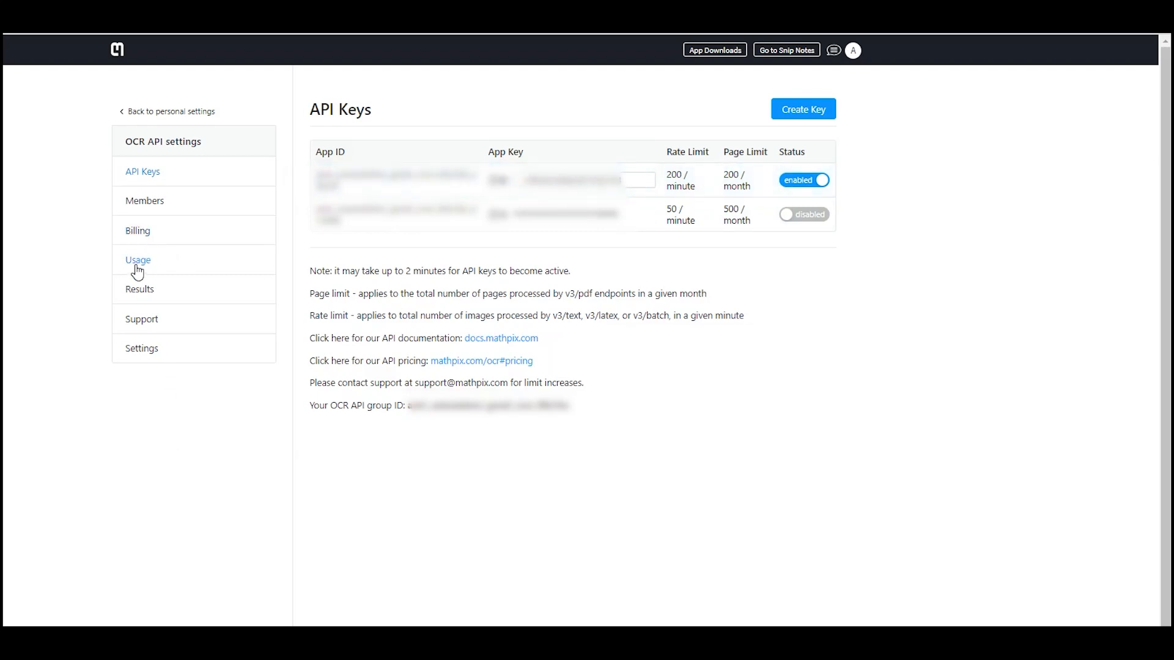
# View the Usage count of 23 requests for June 2021, then go to Results.
pyautogui.click(138, 259)
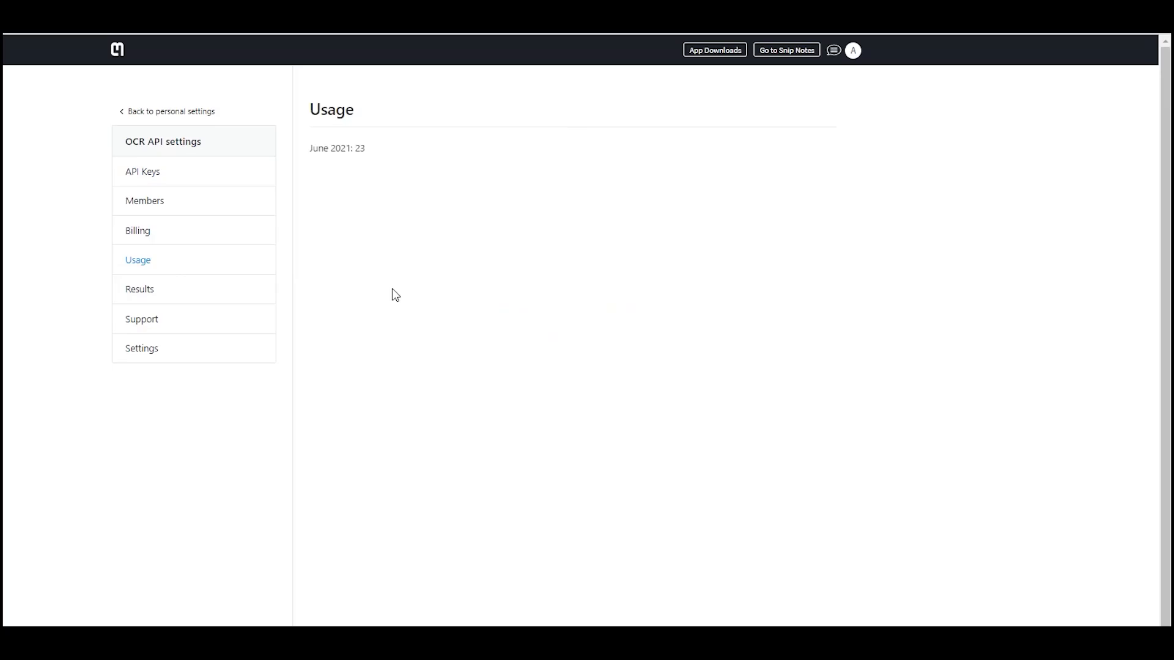
pyautogui.moveTo(359, 185)
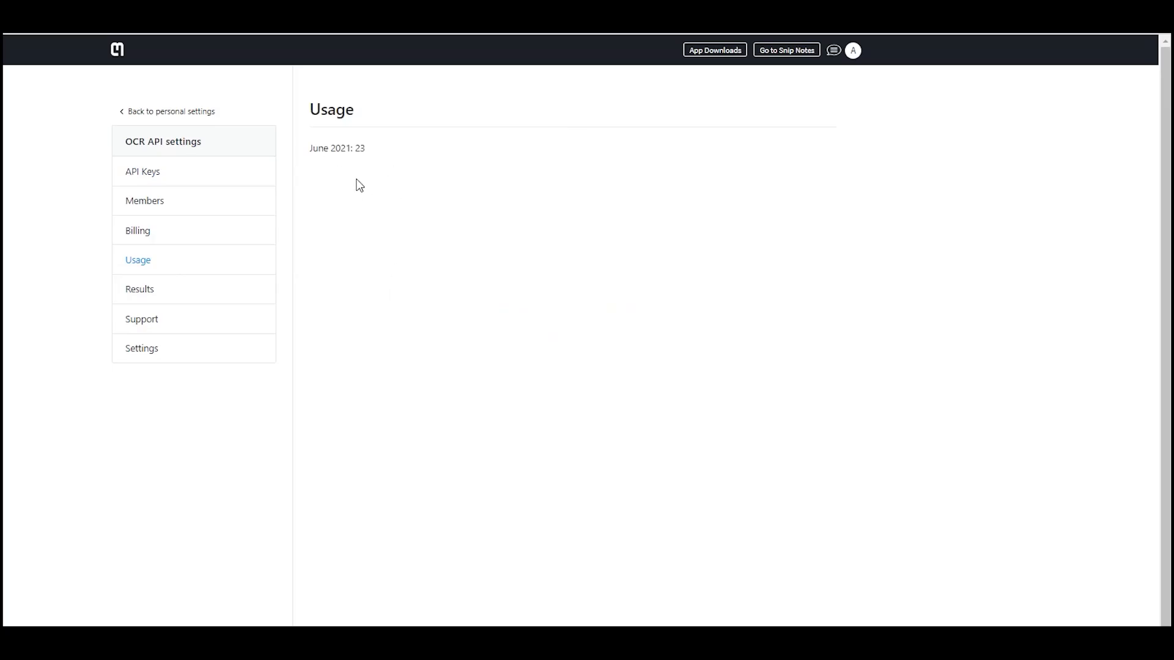
pyautogui.moveTo(144, 202)
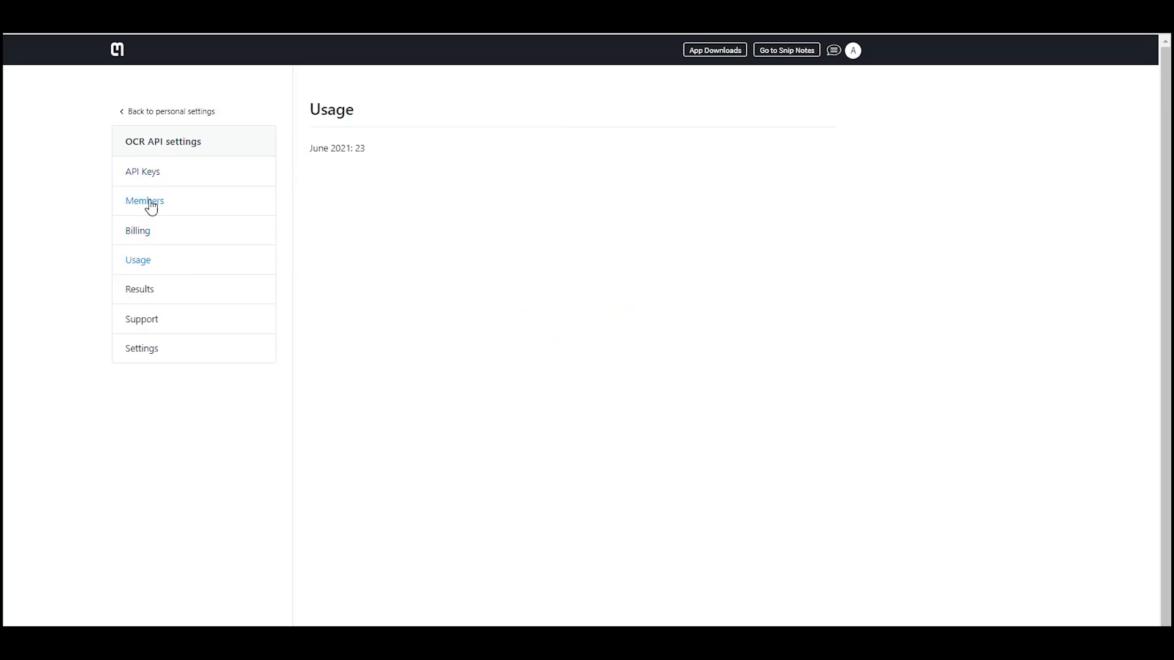
pyautogui.moveTo(141, 289)
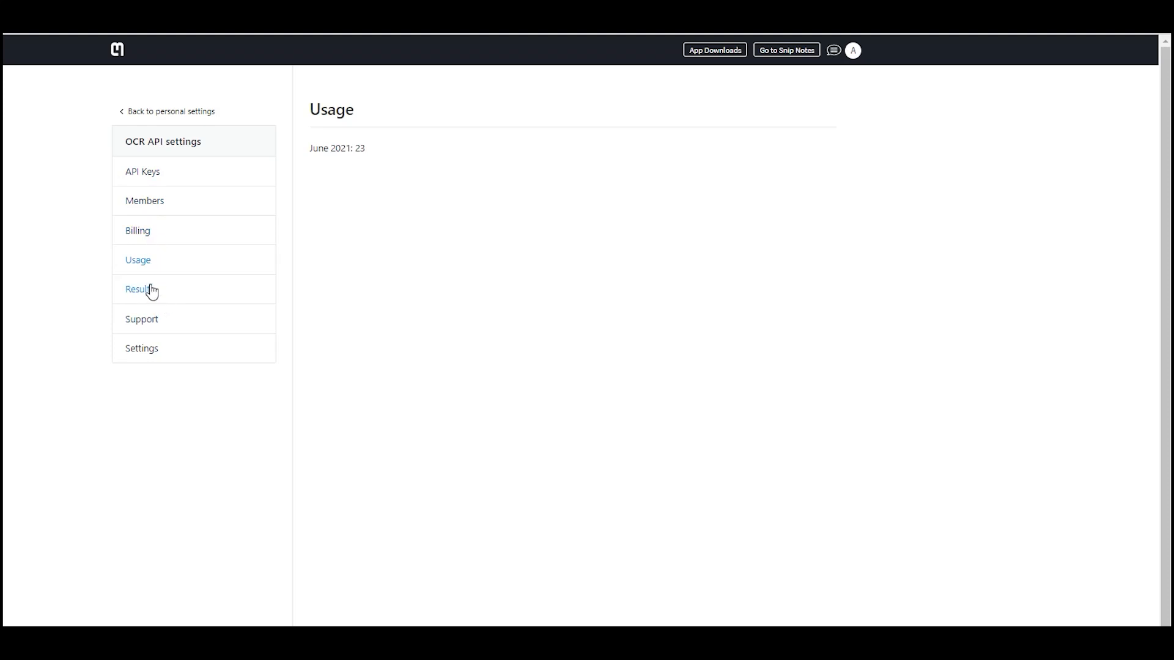
pyautogui.click(139, 290)
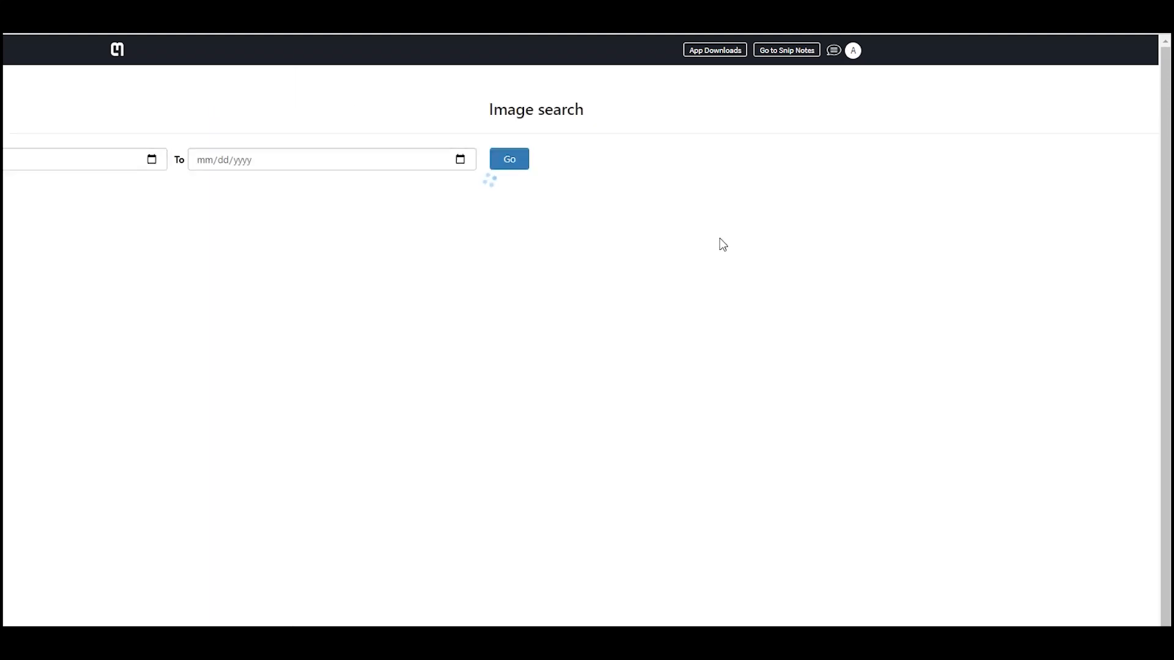
# Browse the image search results with recognized text, confidence, Result JSON and dates.
pyautogui.click(508, 159)
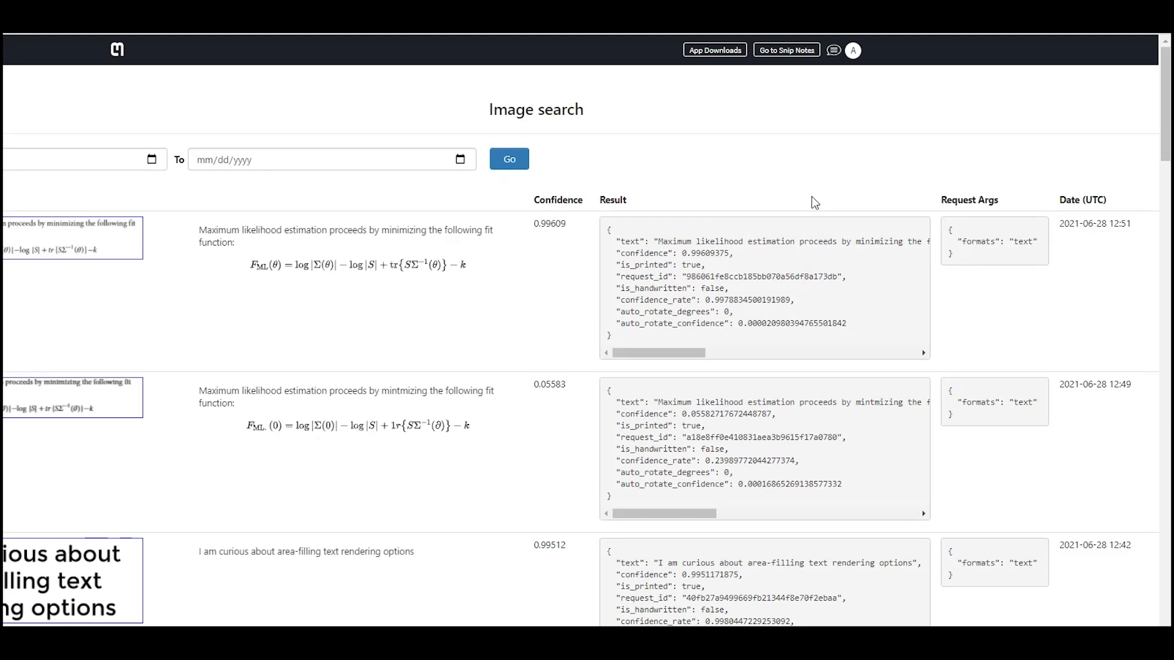
pyautogui.scroll(-3)
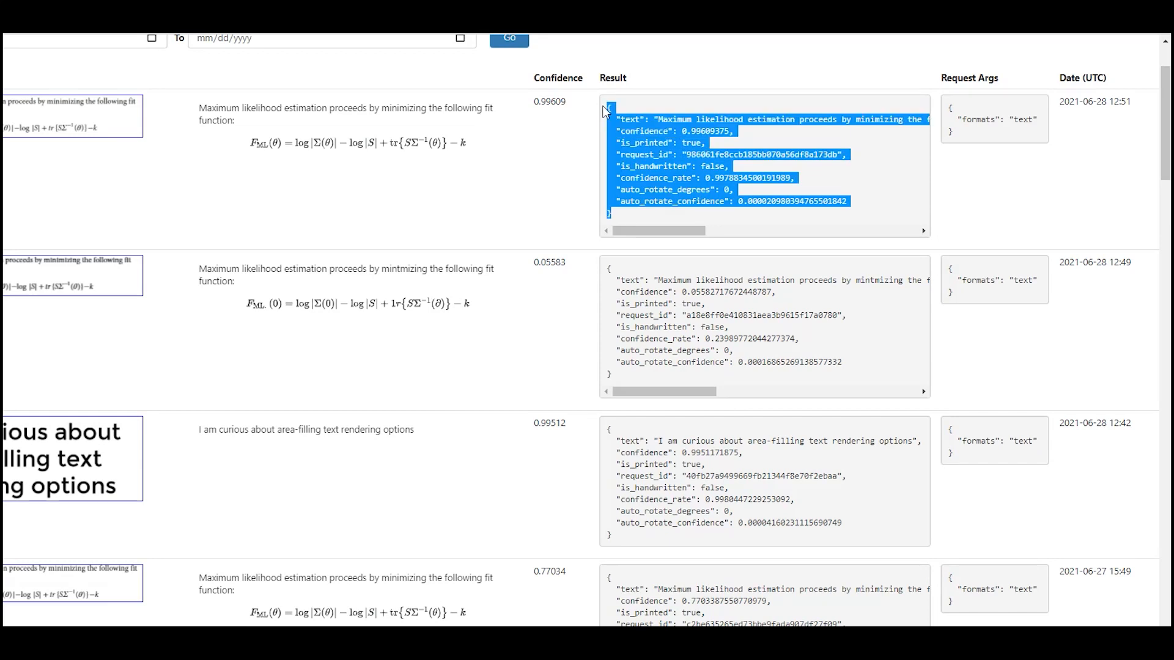
pyautogui.moveTo(556, 242)
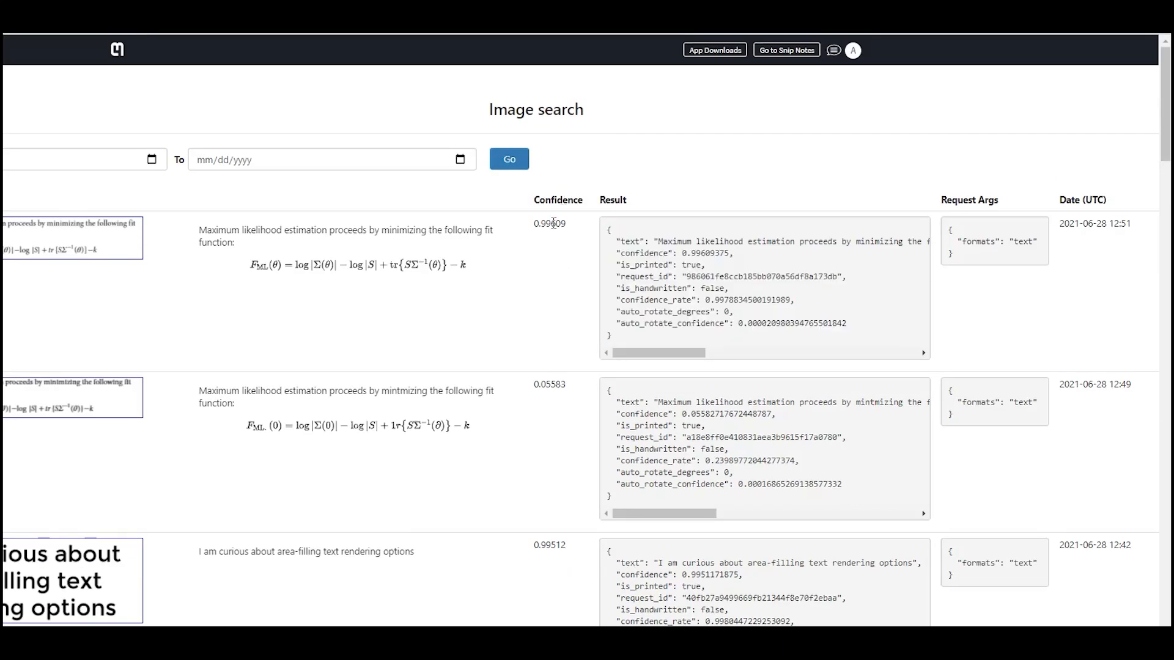
pyautogui.moveTo(580, 273)
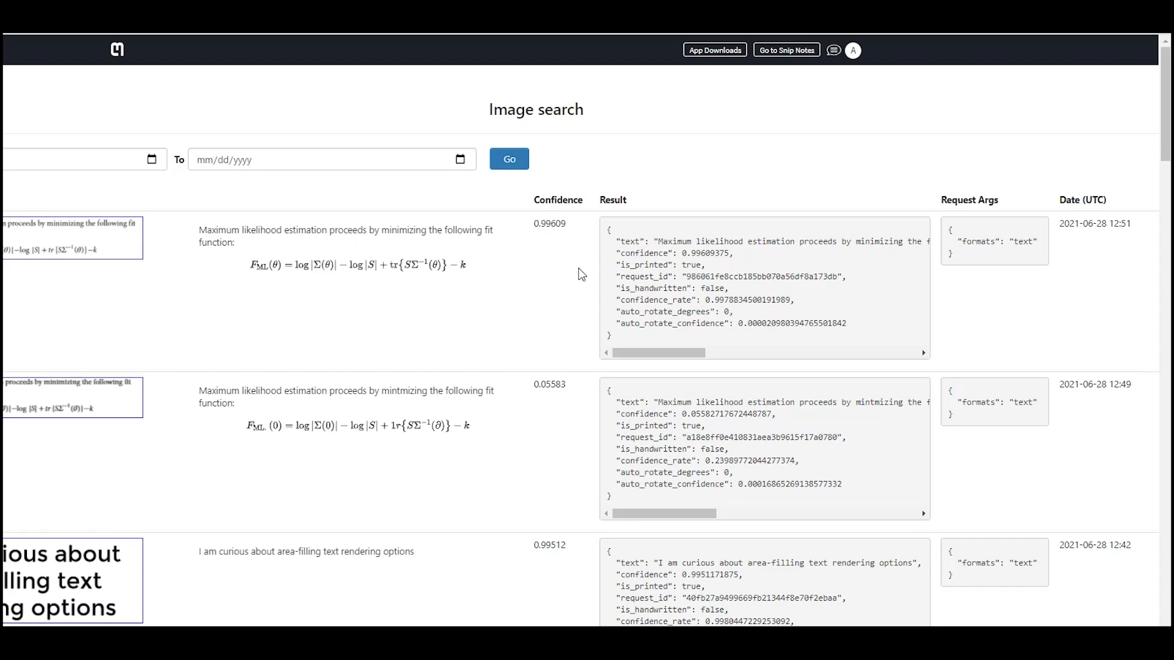
pyautogui.moveTo(530, 269)
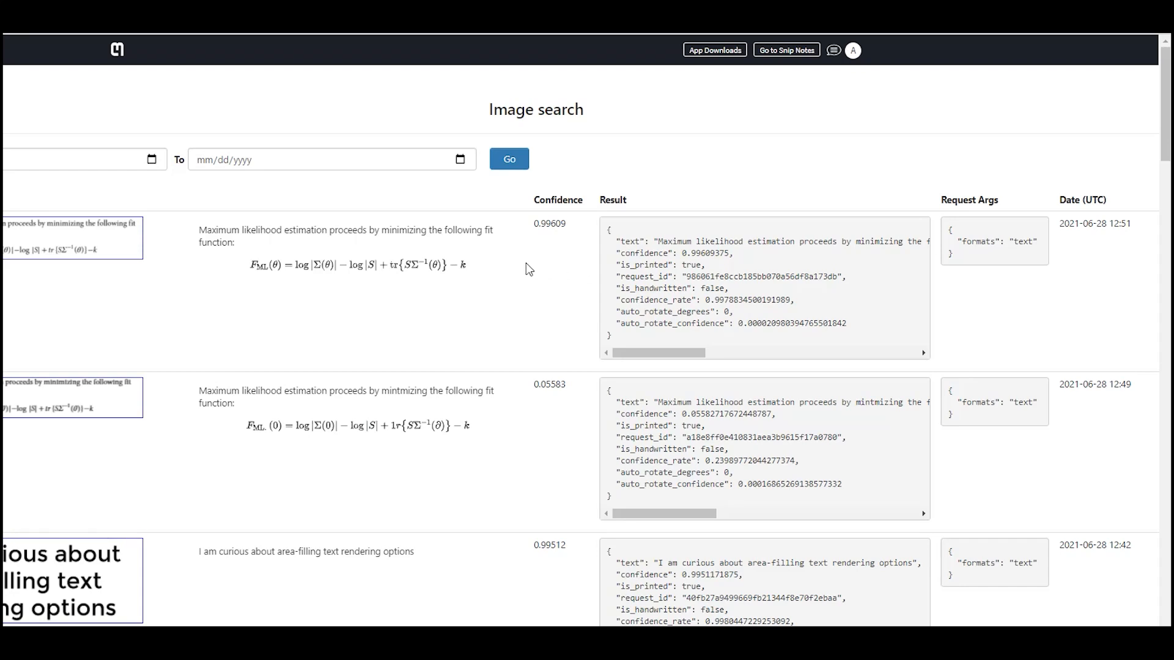
pyautogui.moveTo(460, 517)
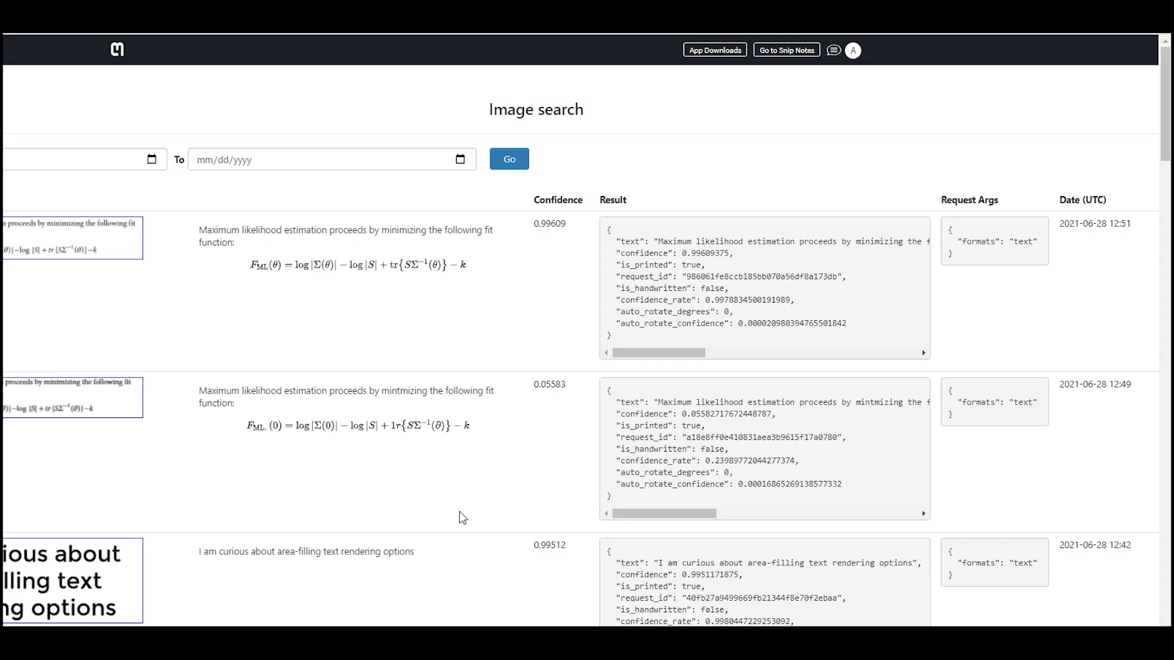